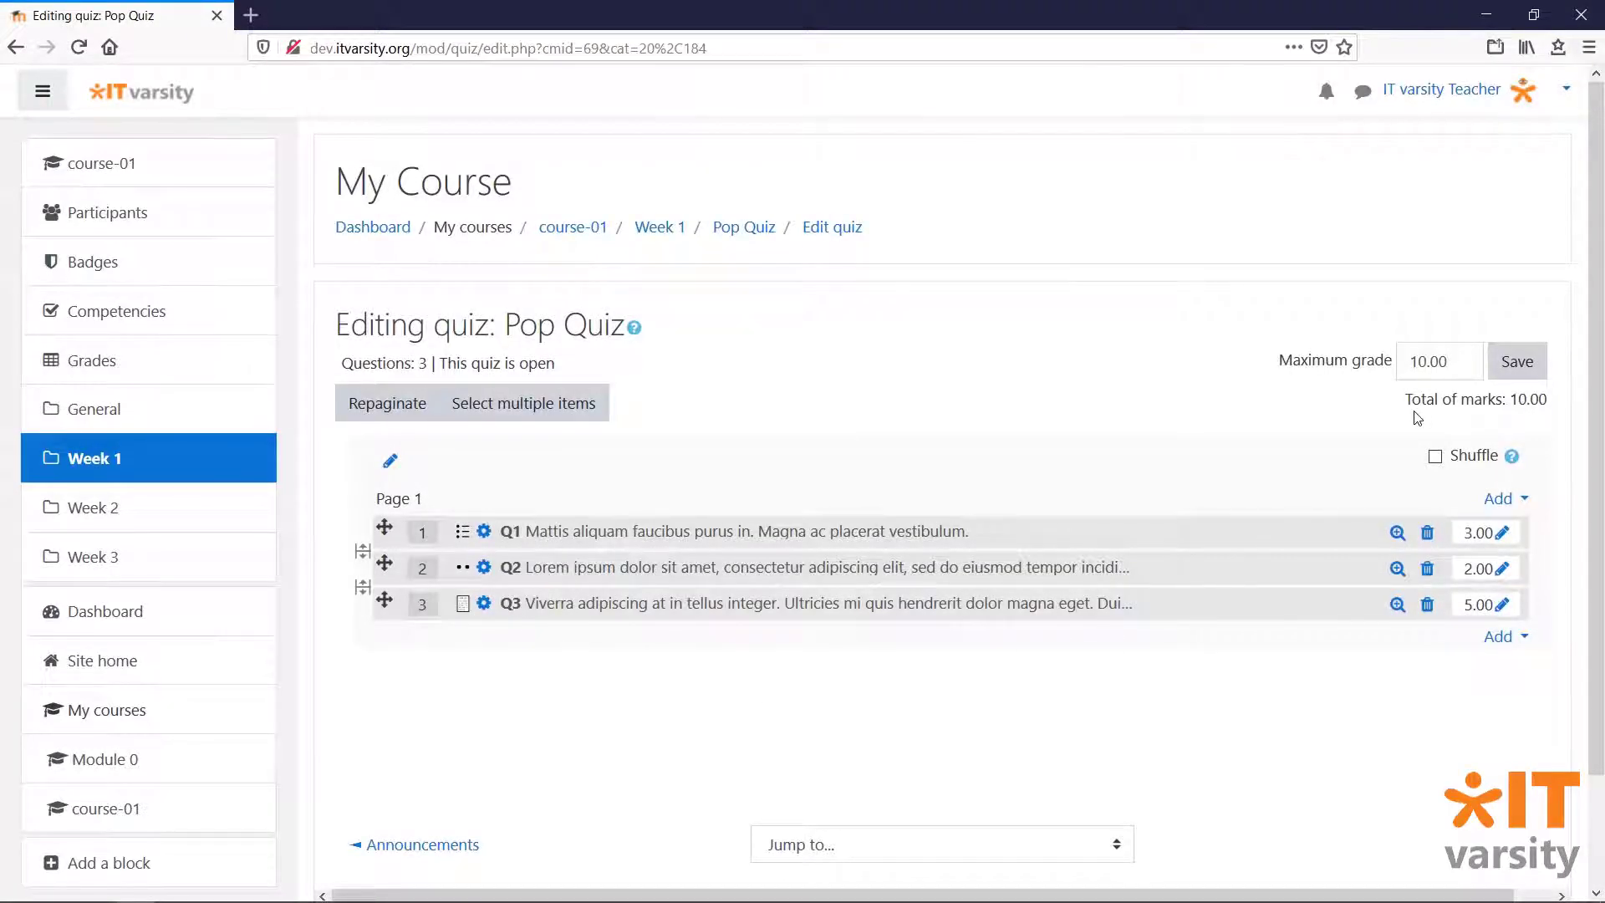
pyautogui.moveTo(1307, 712)
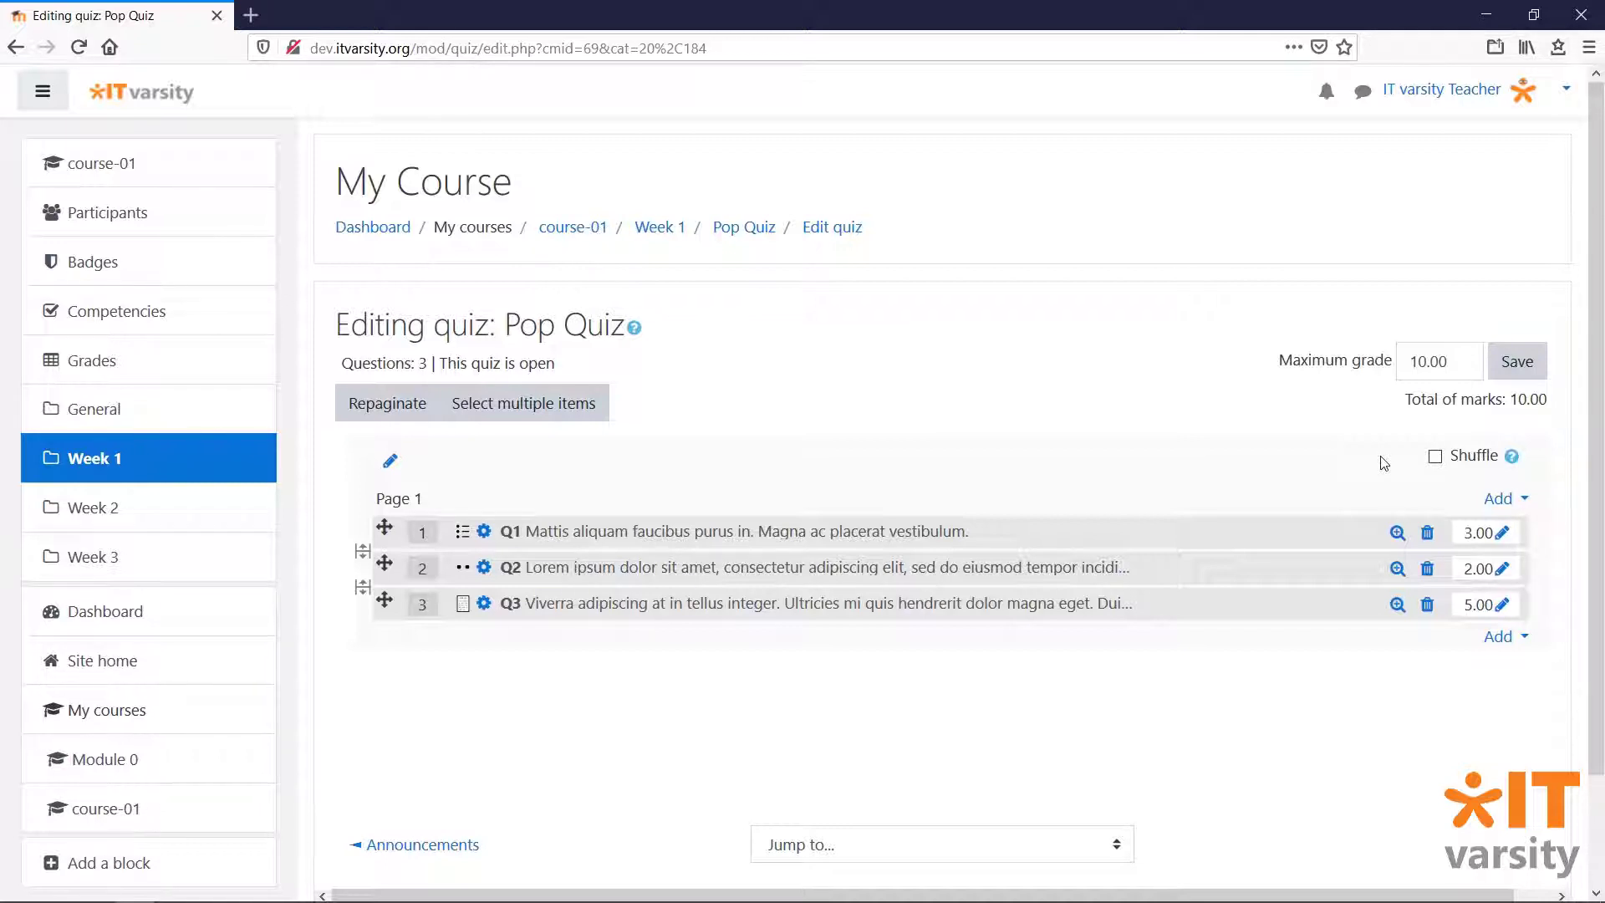
pyautogui.moveTo(1116, 520)
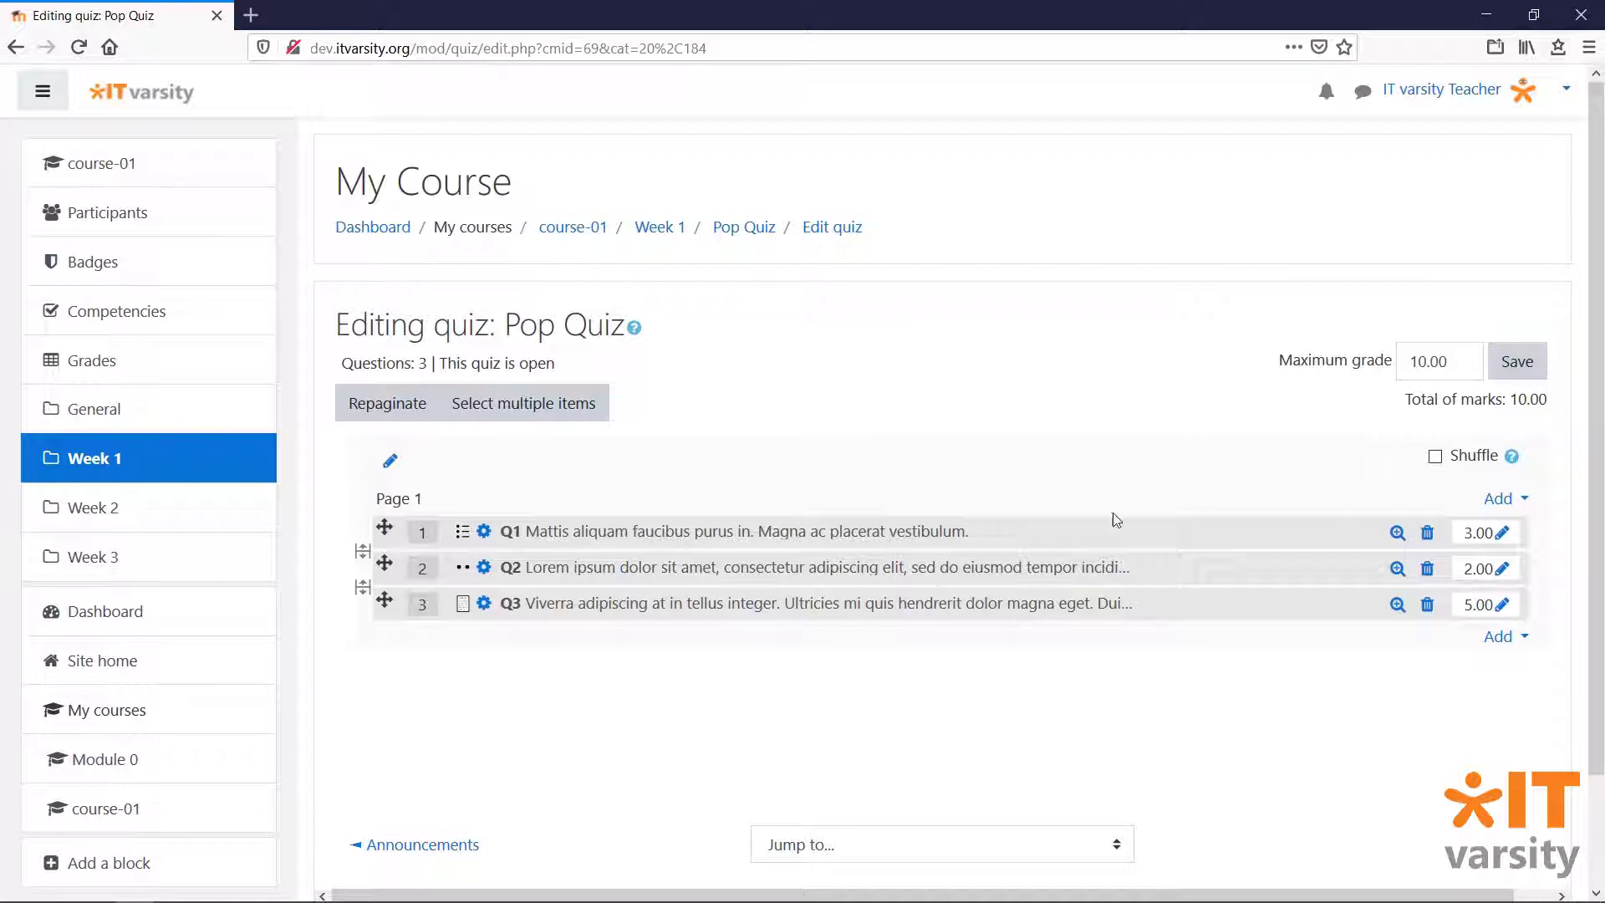
pyautogui.moveTo(366, 617)
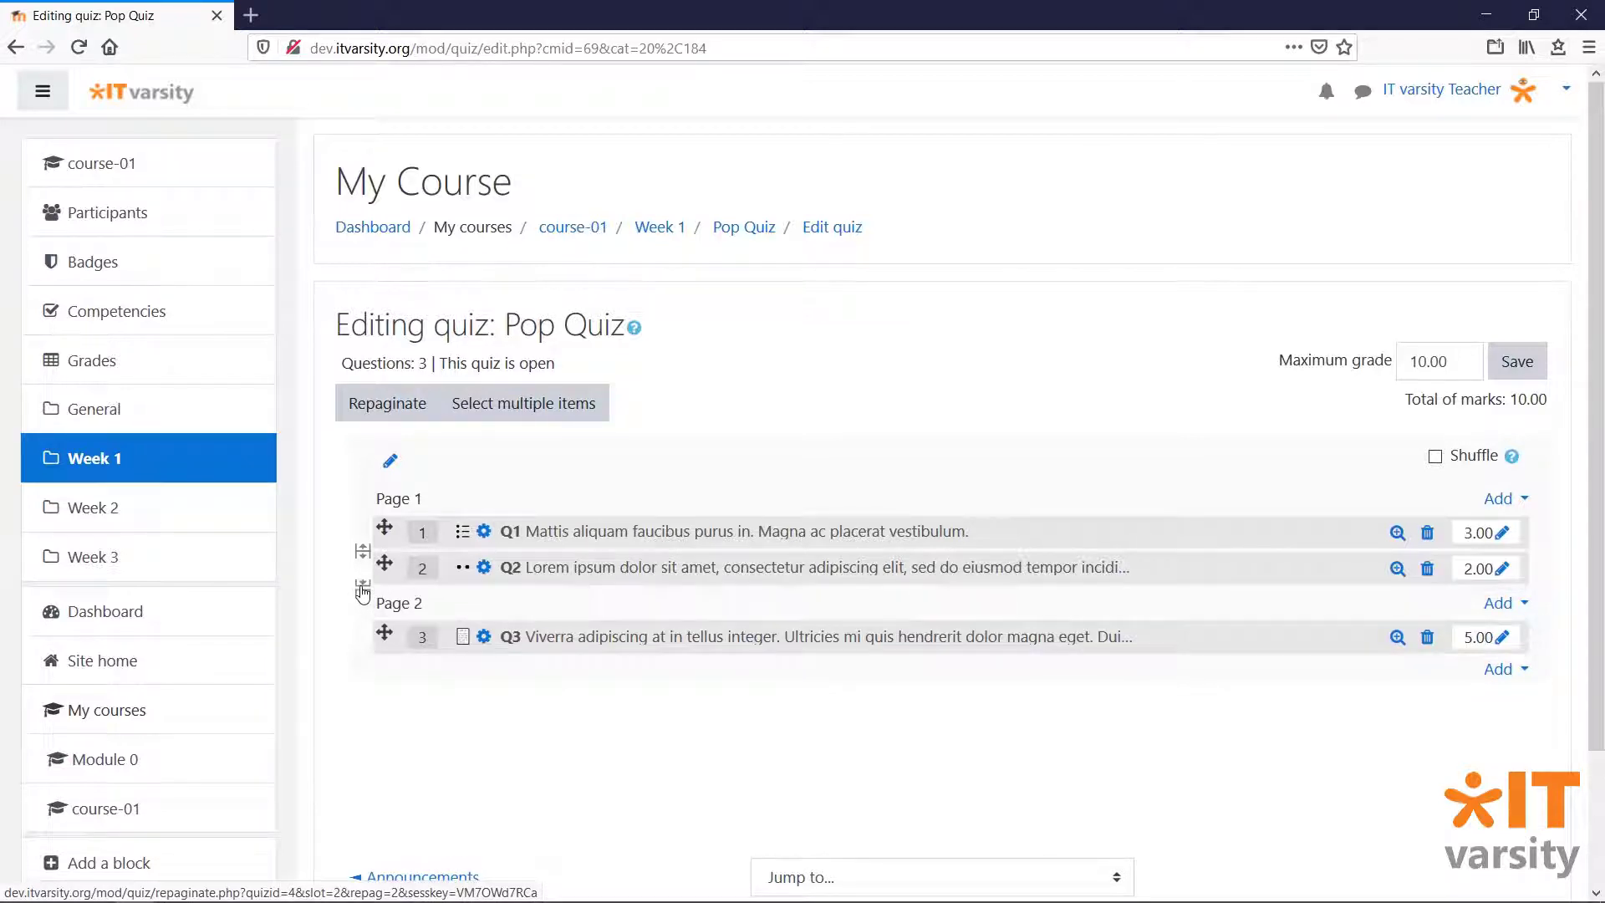
pyautogui.moveTo(323, 564)
pyautogui.write('Quiz')
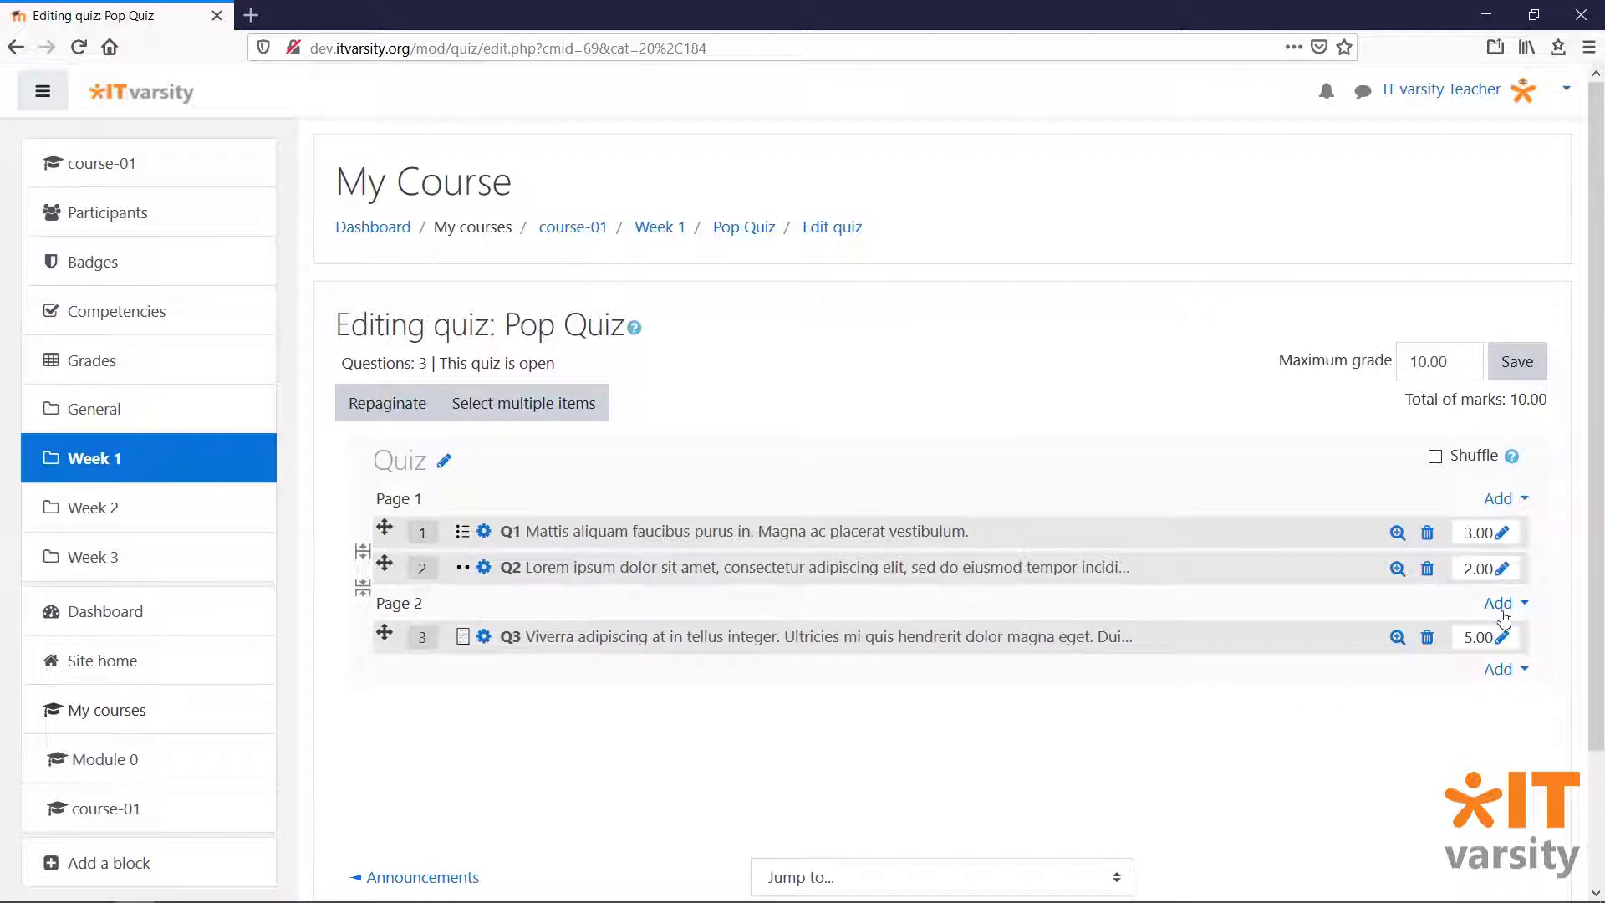
# - Add a page break before Q3 so it starts a new section on page 2
pyautogui.click(1500, 602)
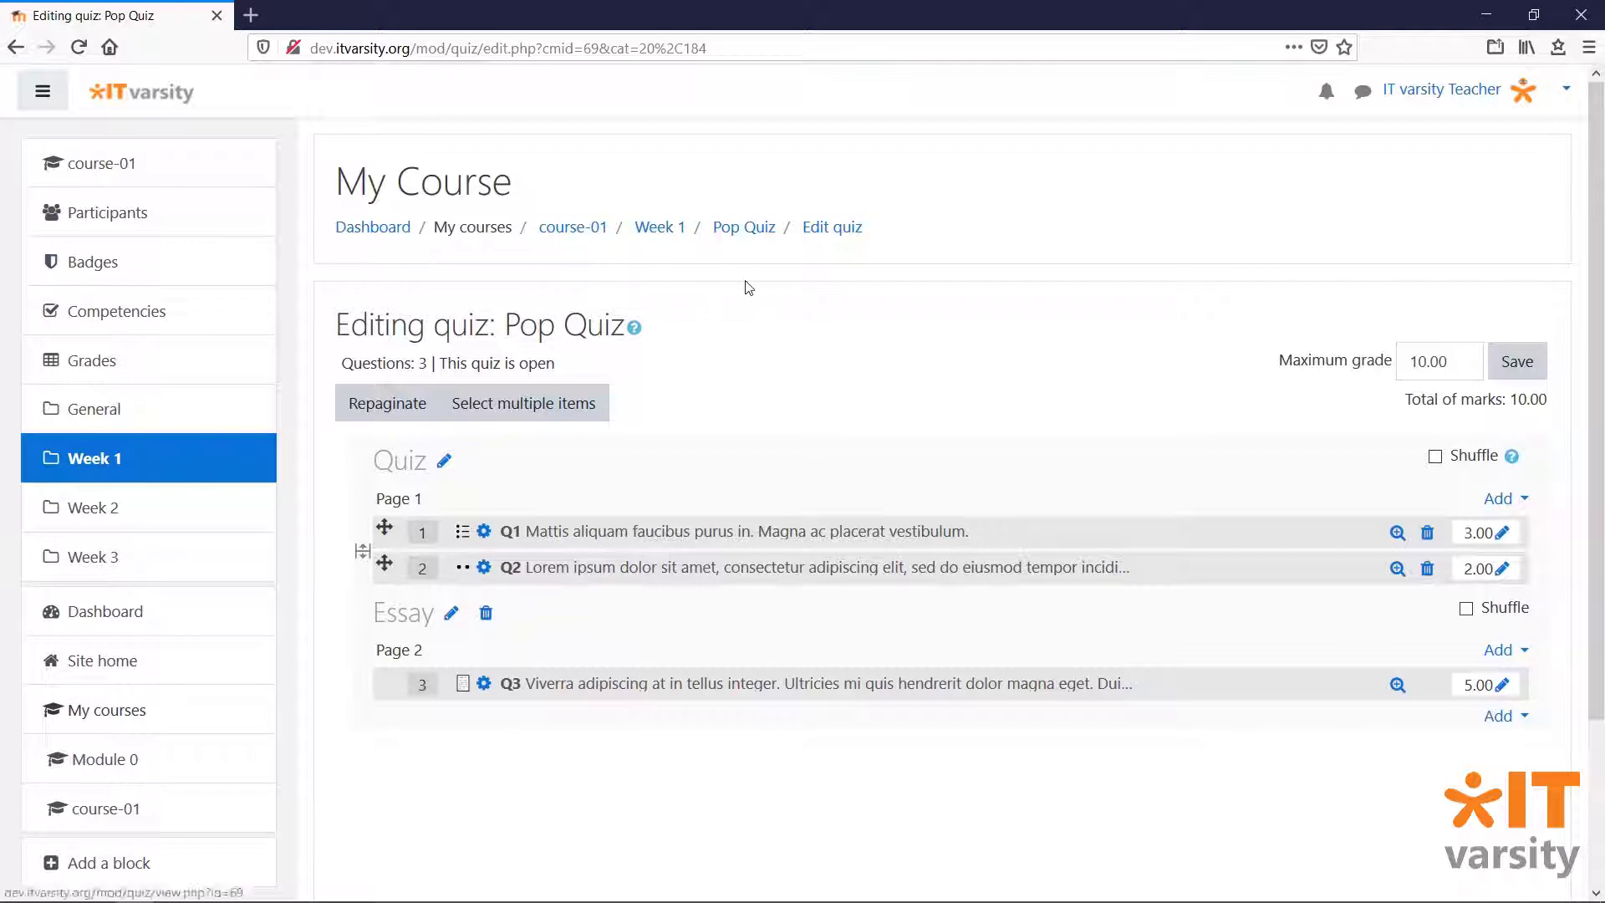
pyautogui.moveTo(744, 226)
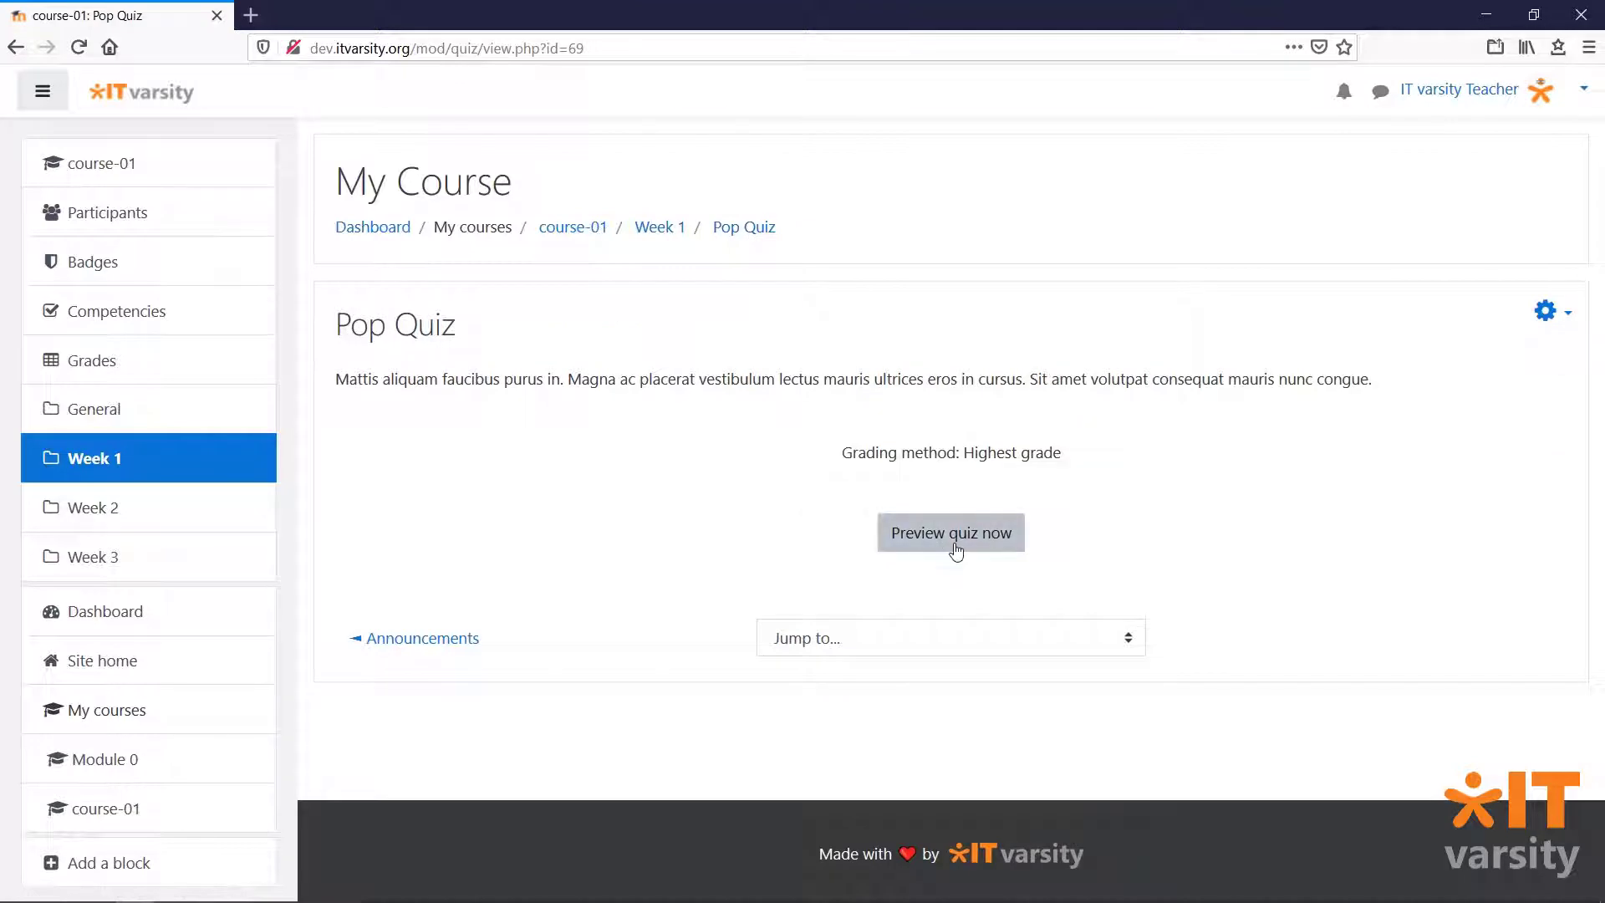
# - Start a Pop Quiz preview attempt and answer Q1 with the first choice and Q2 with False
pyautogui.click(950, 532)
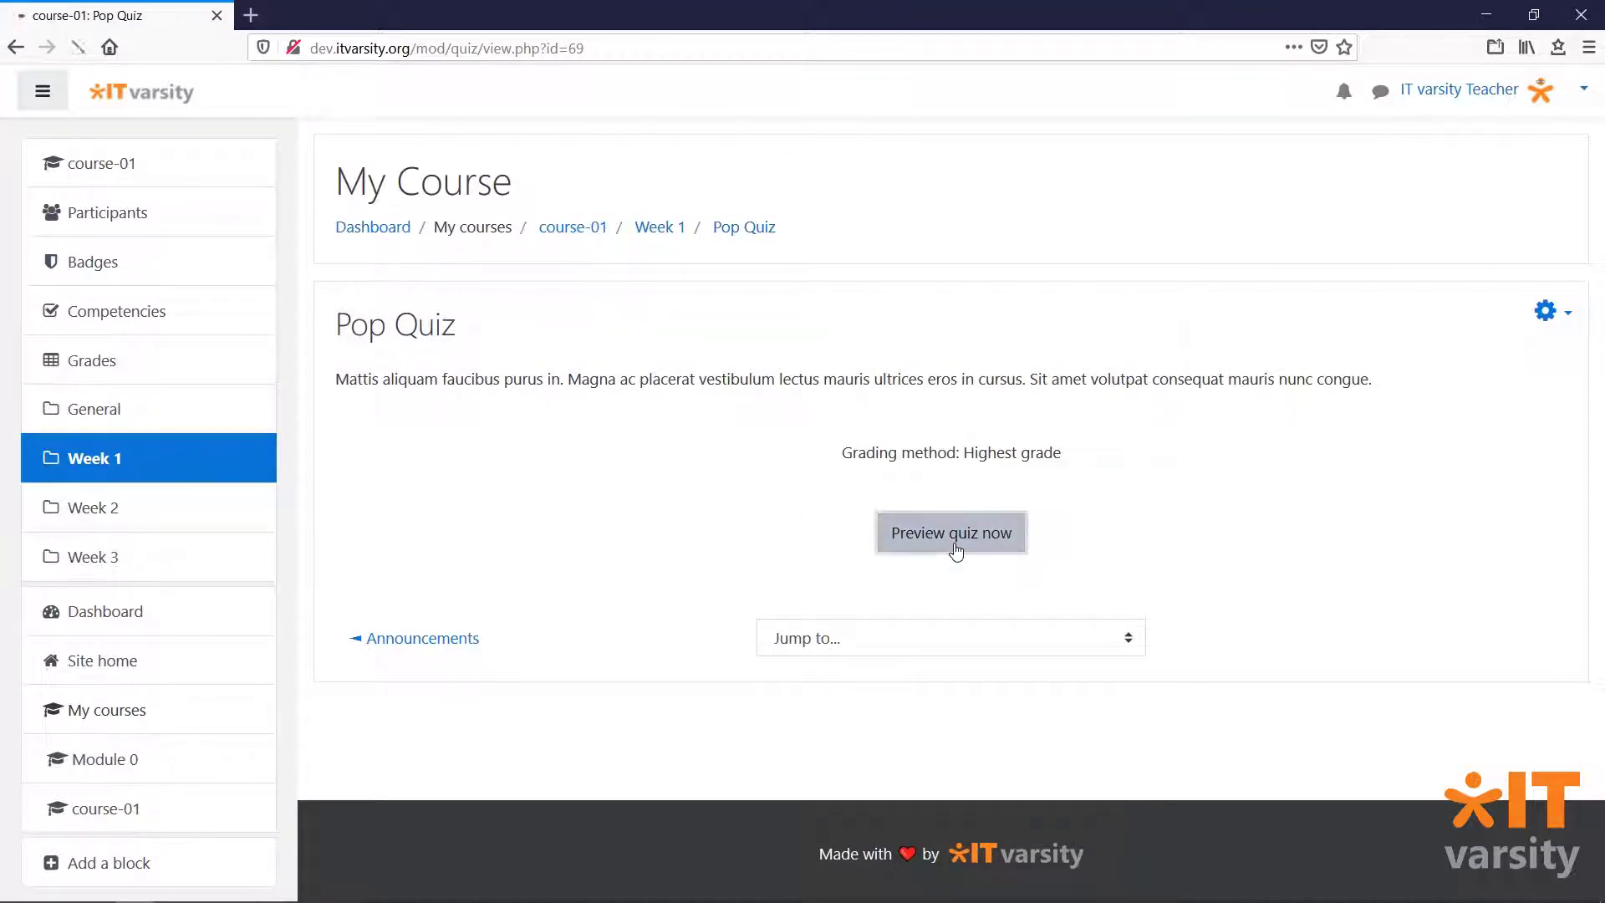
pyautogui.click(950, 531)
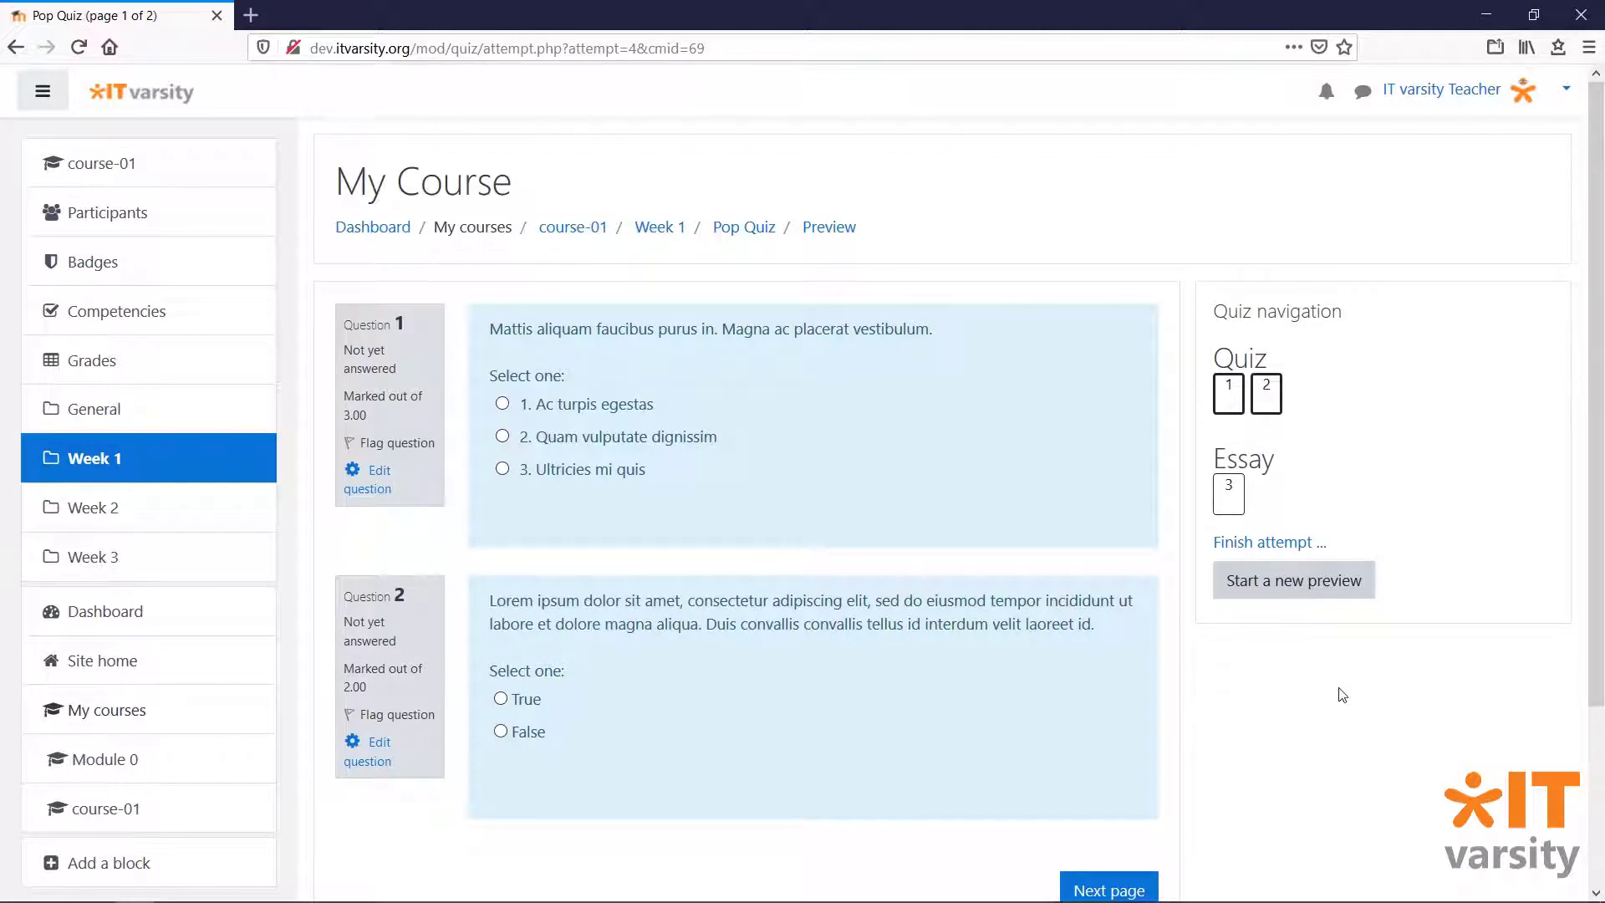
pyautogui.moveTo(1398, 381)
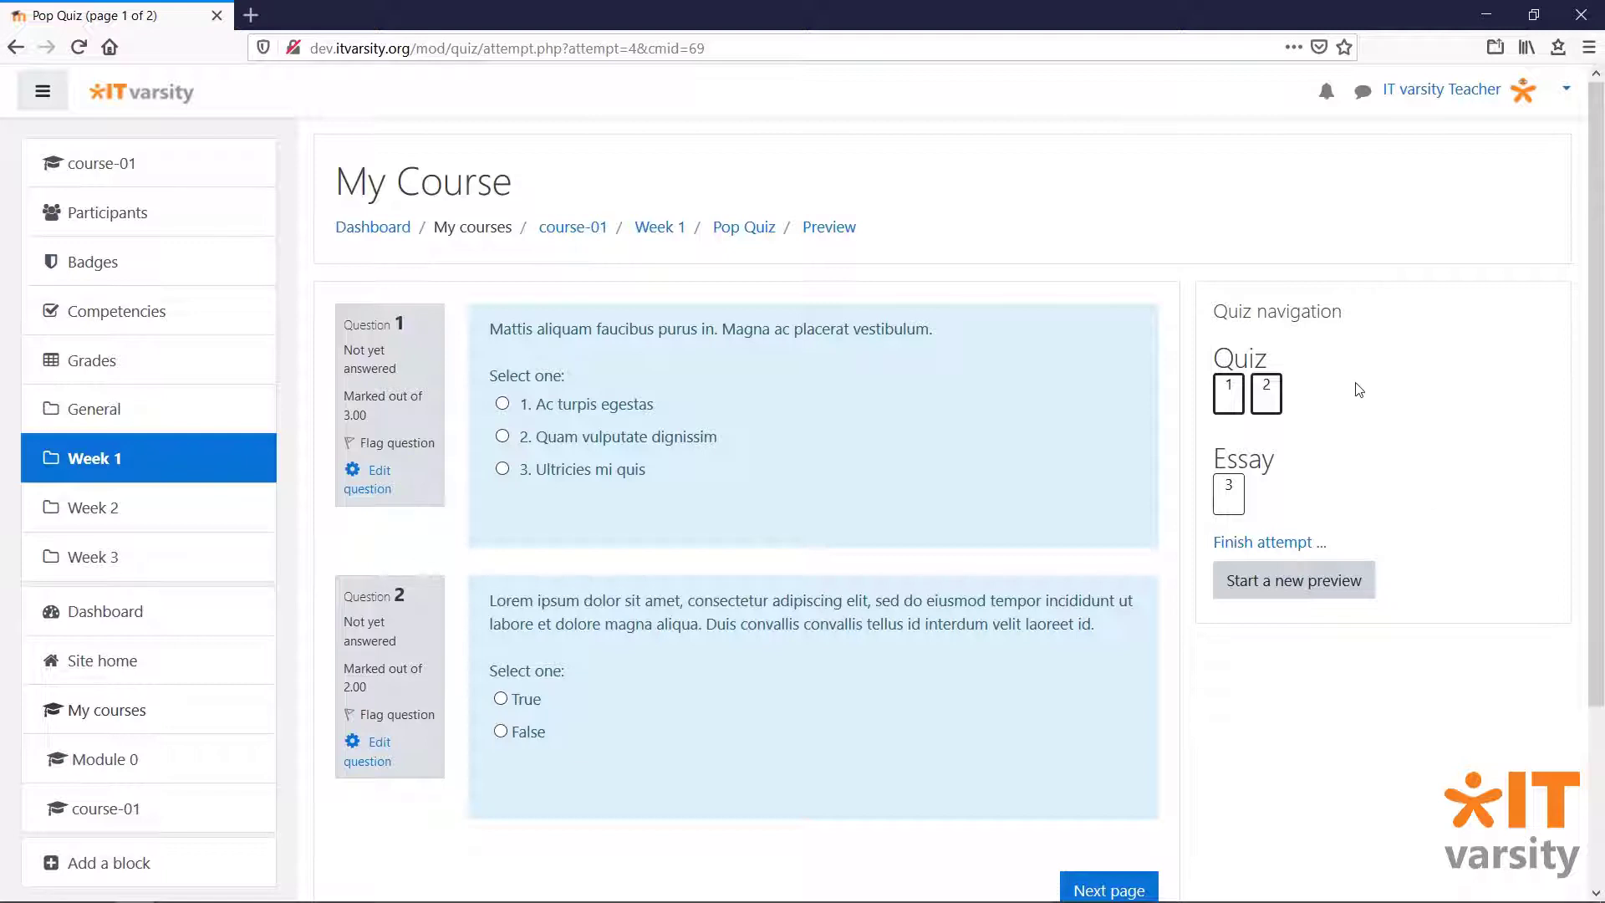
pyautogui.moveTo(618, 410)
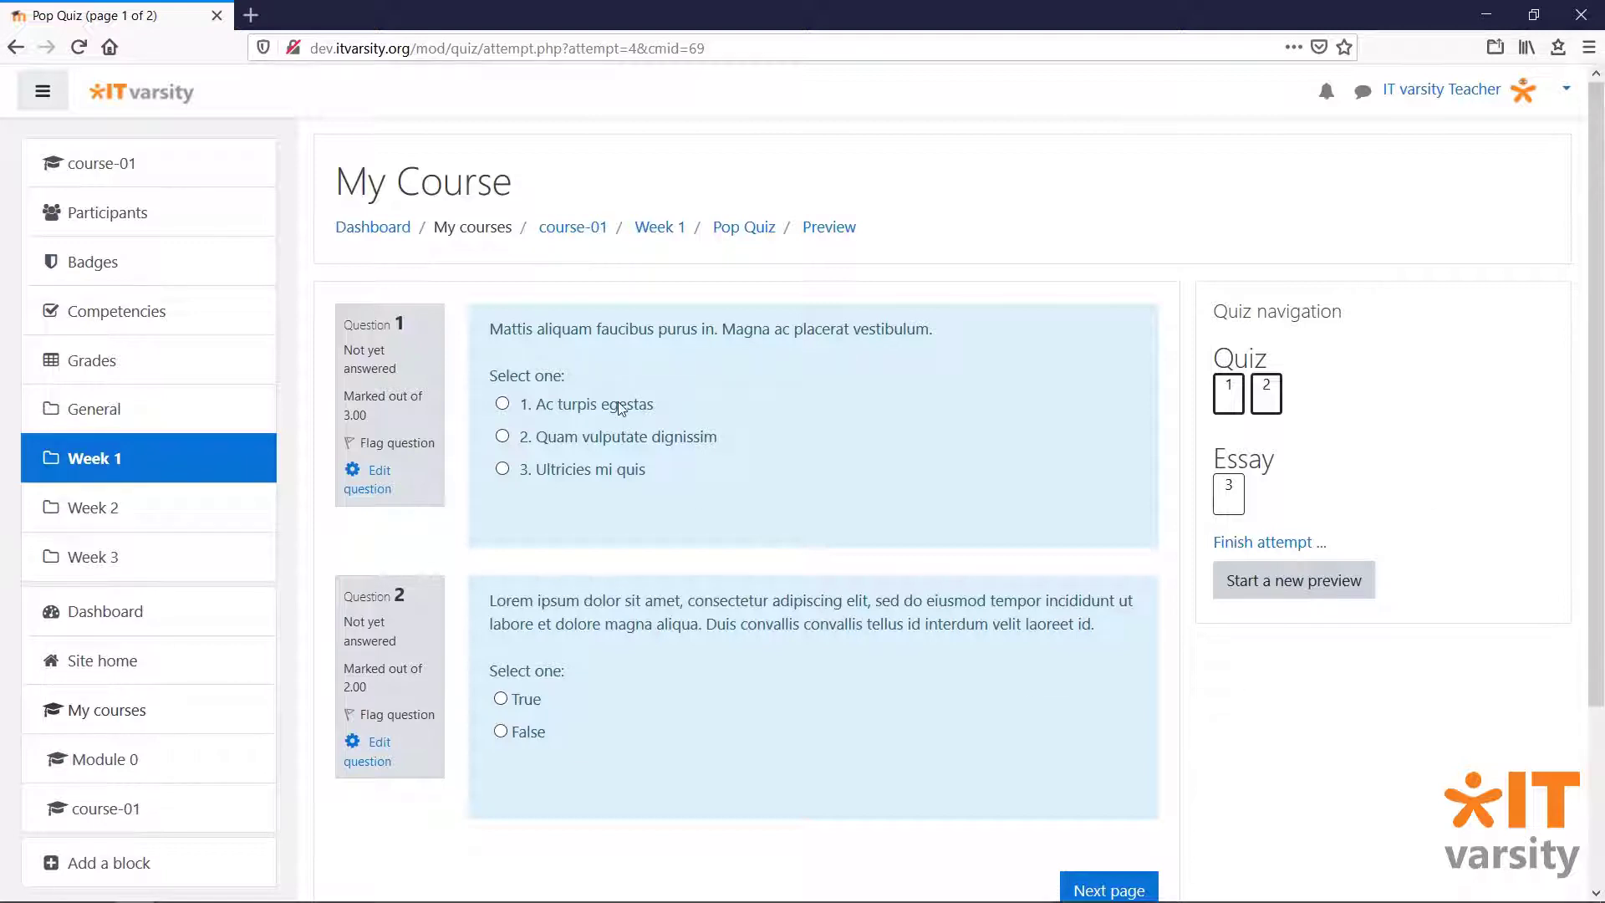
pyautogui.click(501, 403)
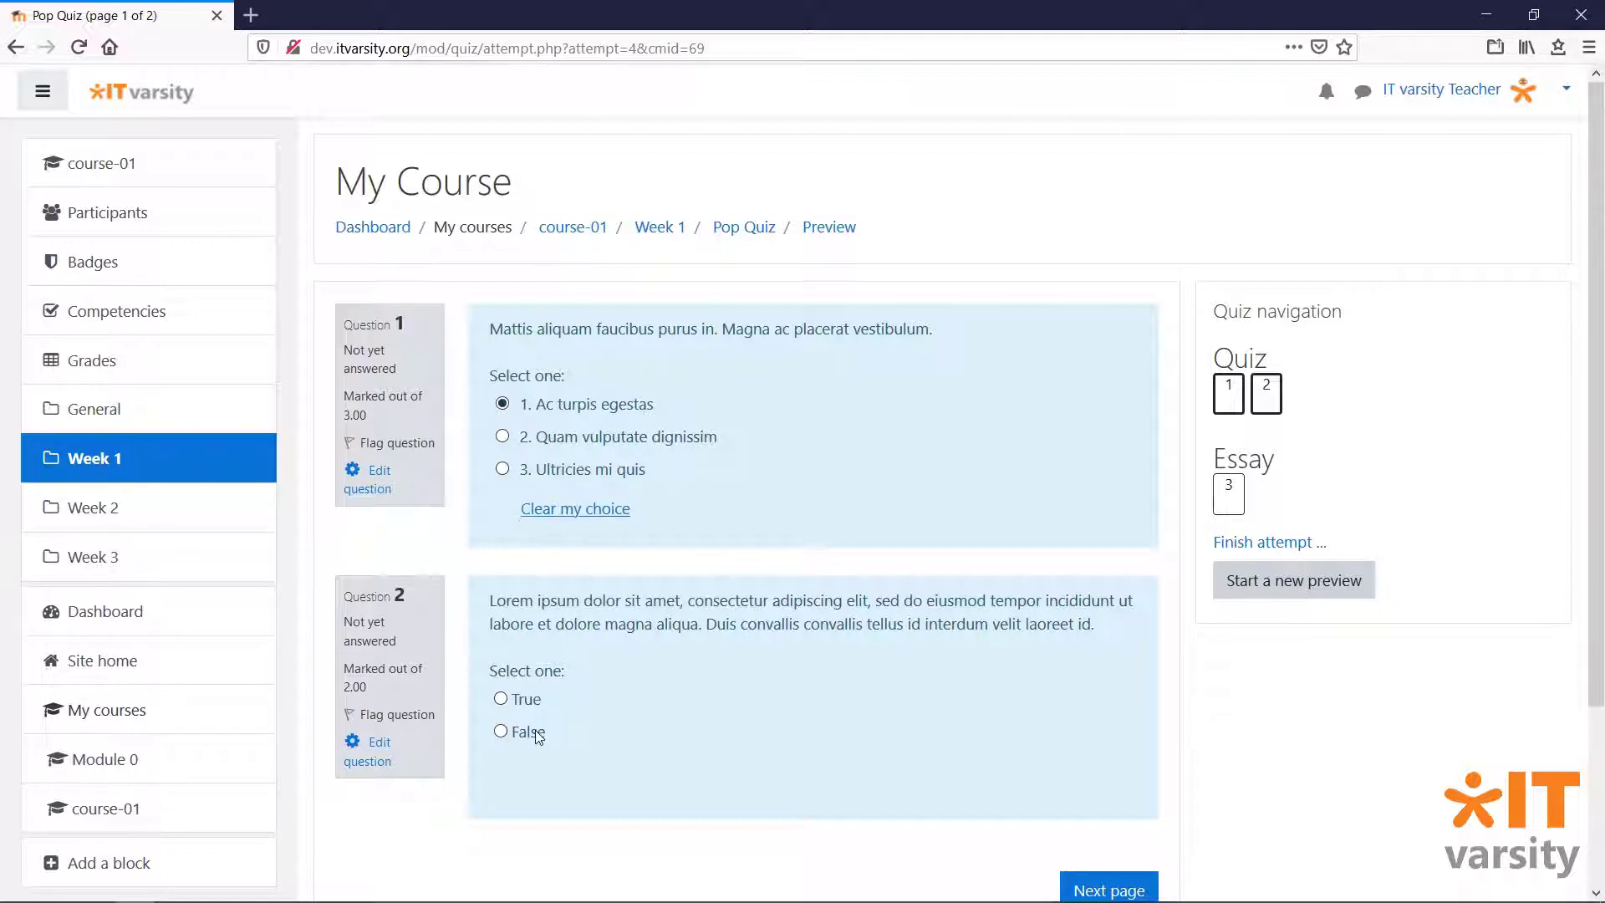
pyautogui.click(500, 731)
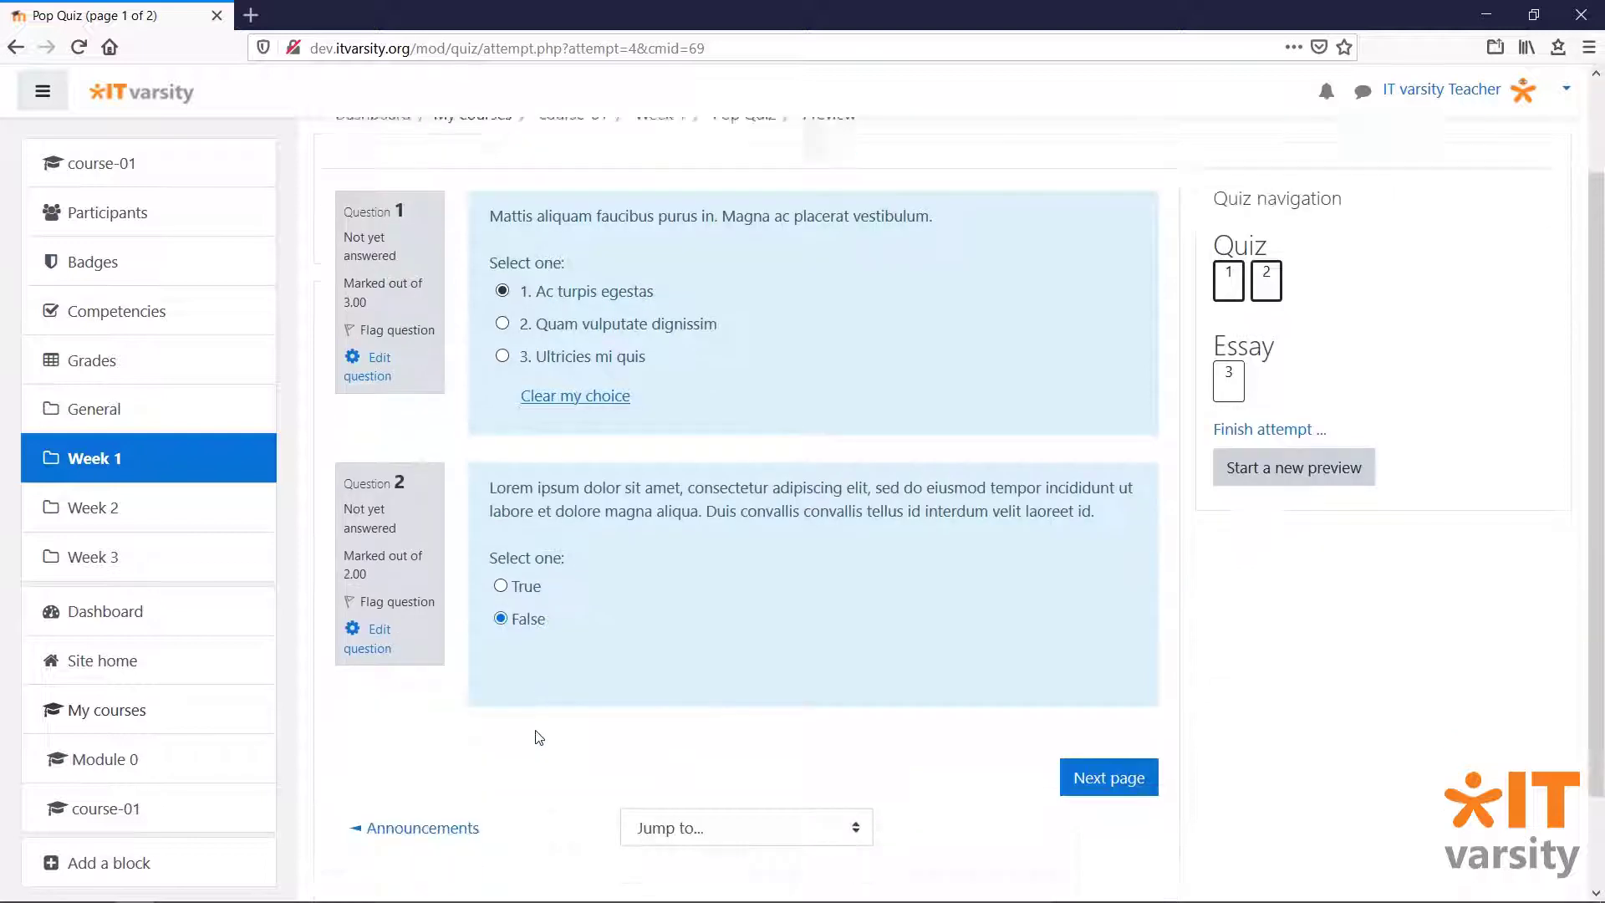
# - Move to page 2, enter the essay answer for Q3 and finish the attempt
pyautogui.scroll(-3)
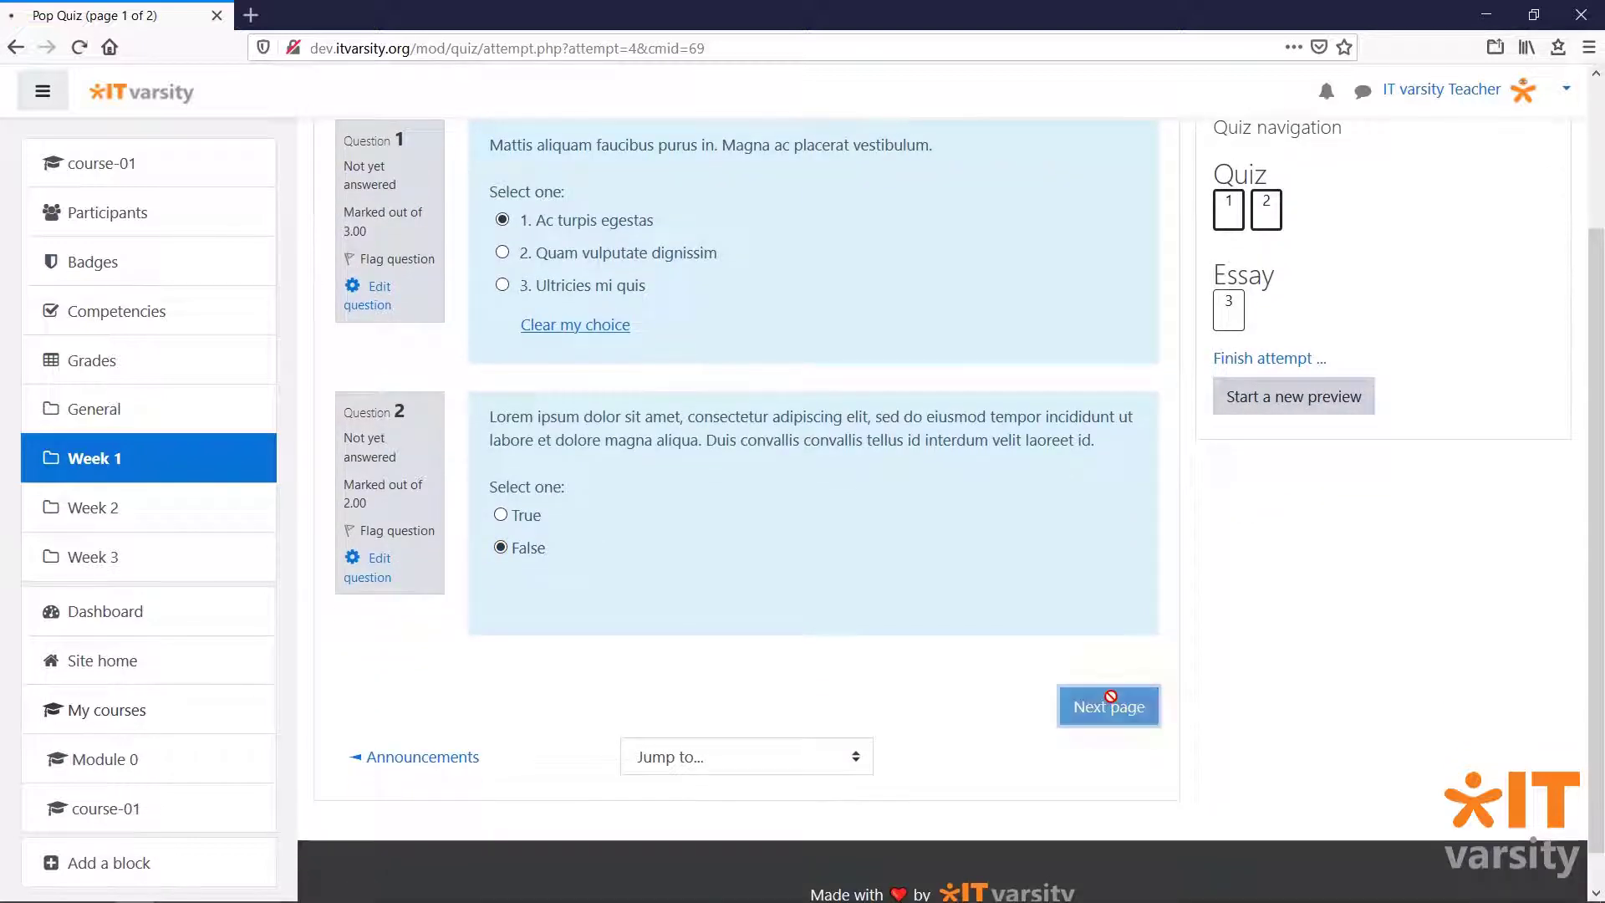
pyautogui.click(1107, 705)
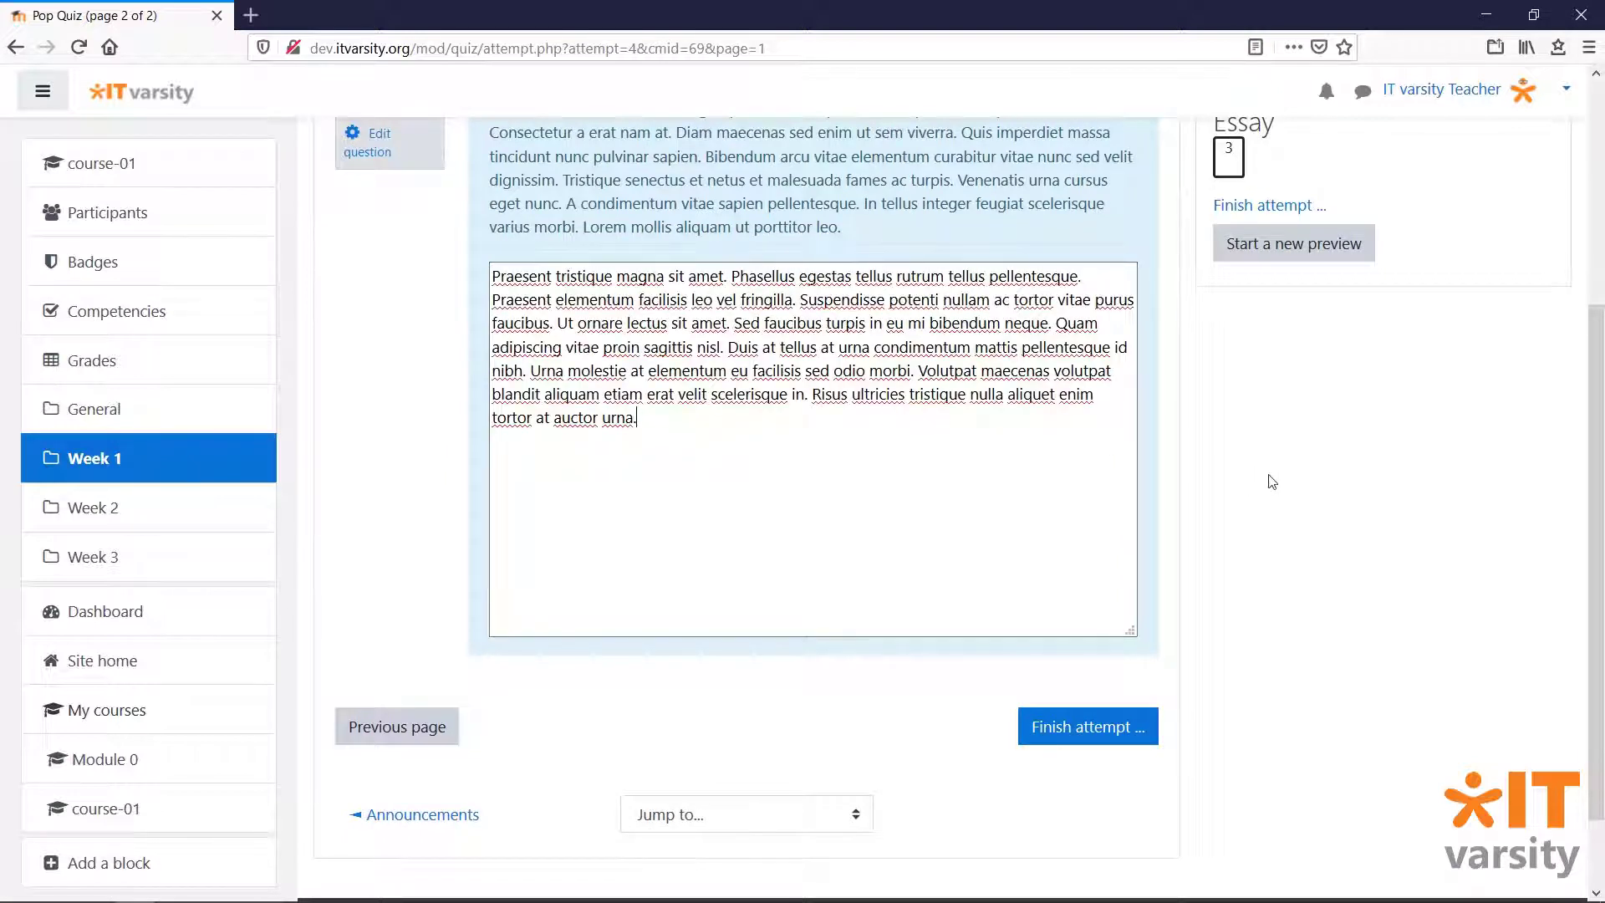
pyautogui.click(1087, 728)
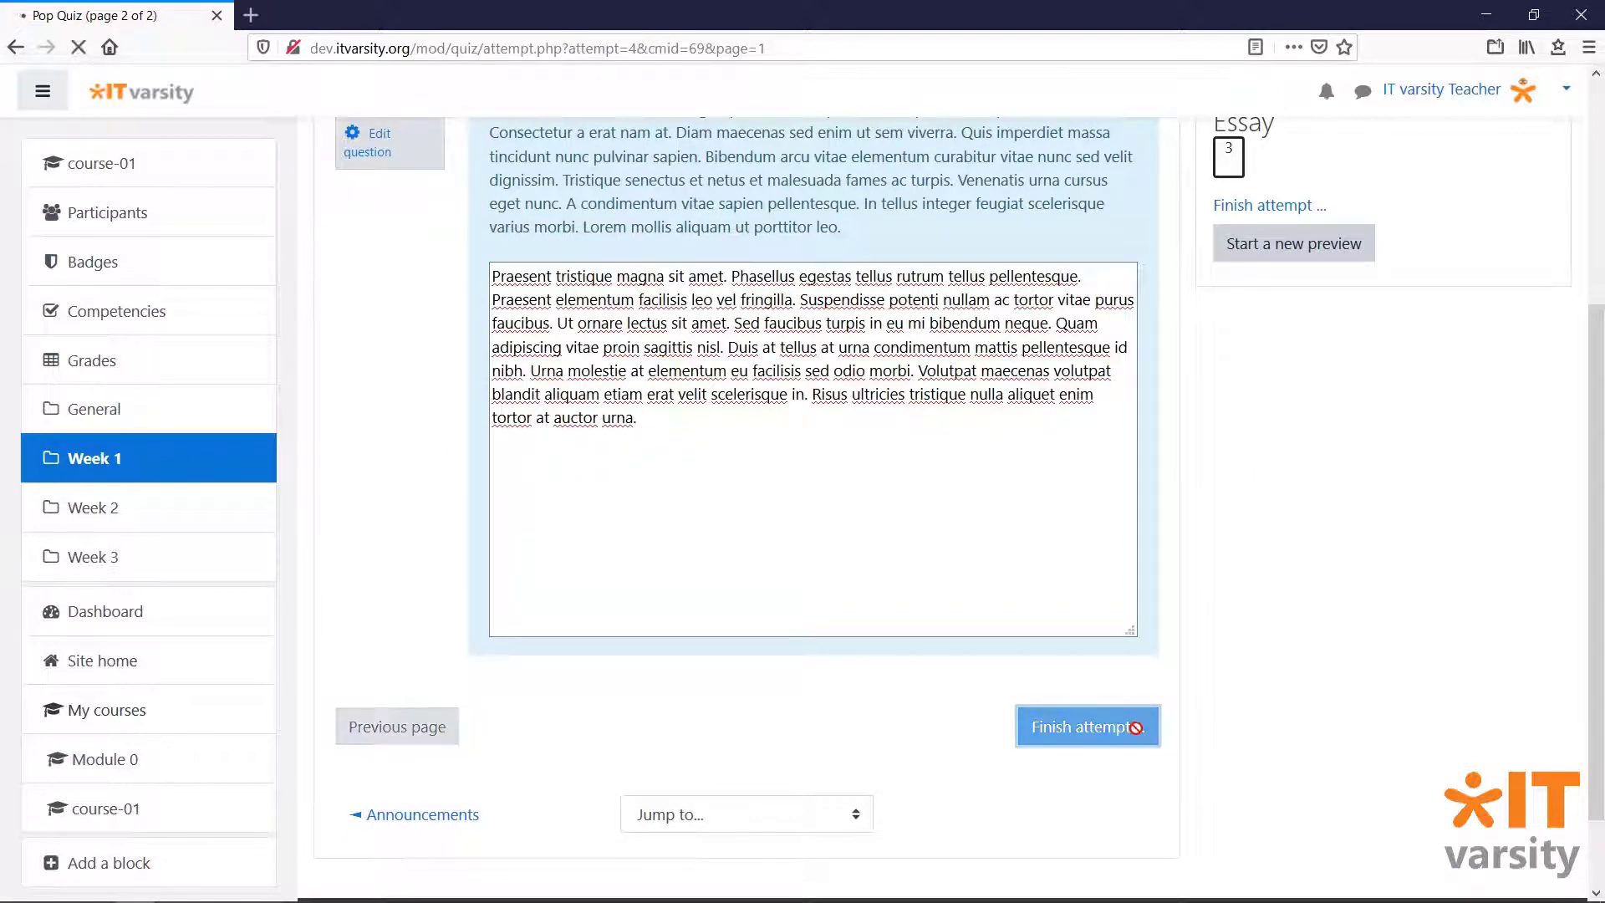
pyautogui.click(1087, 726)
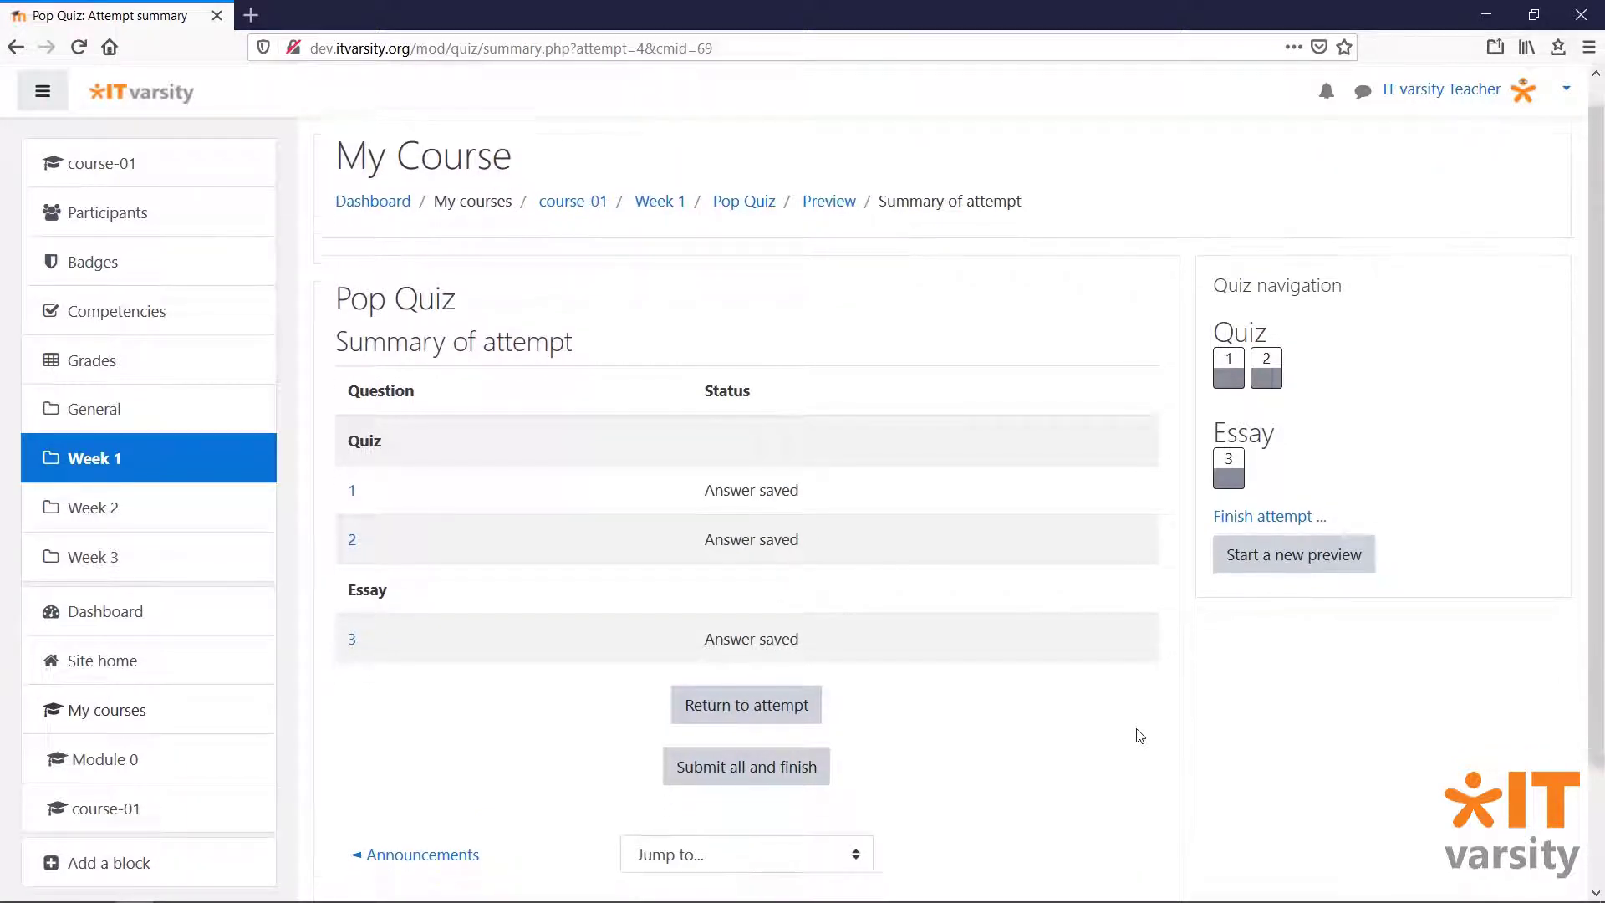
# - Submit all answers and finish the preview attempt, confirming in the dialog
pyautogui.scroll(-3)
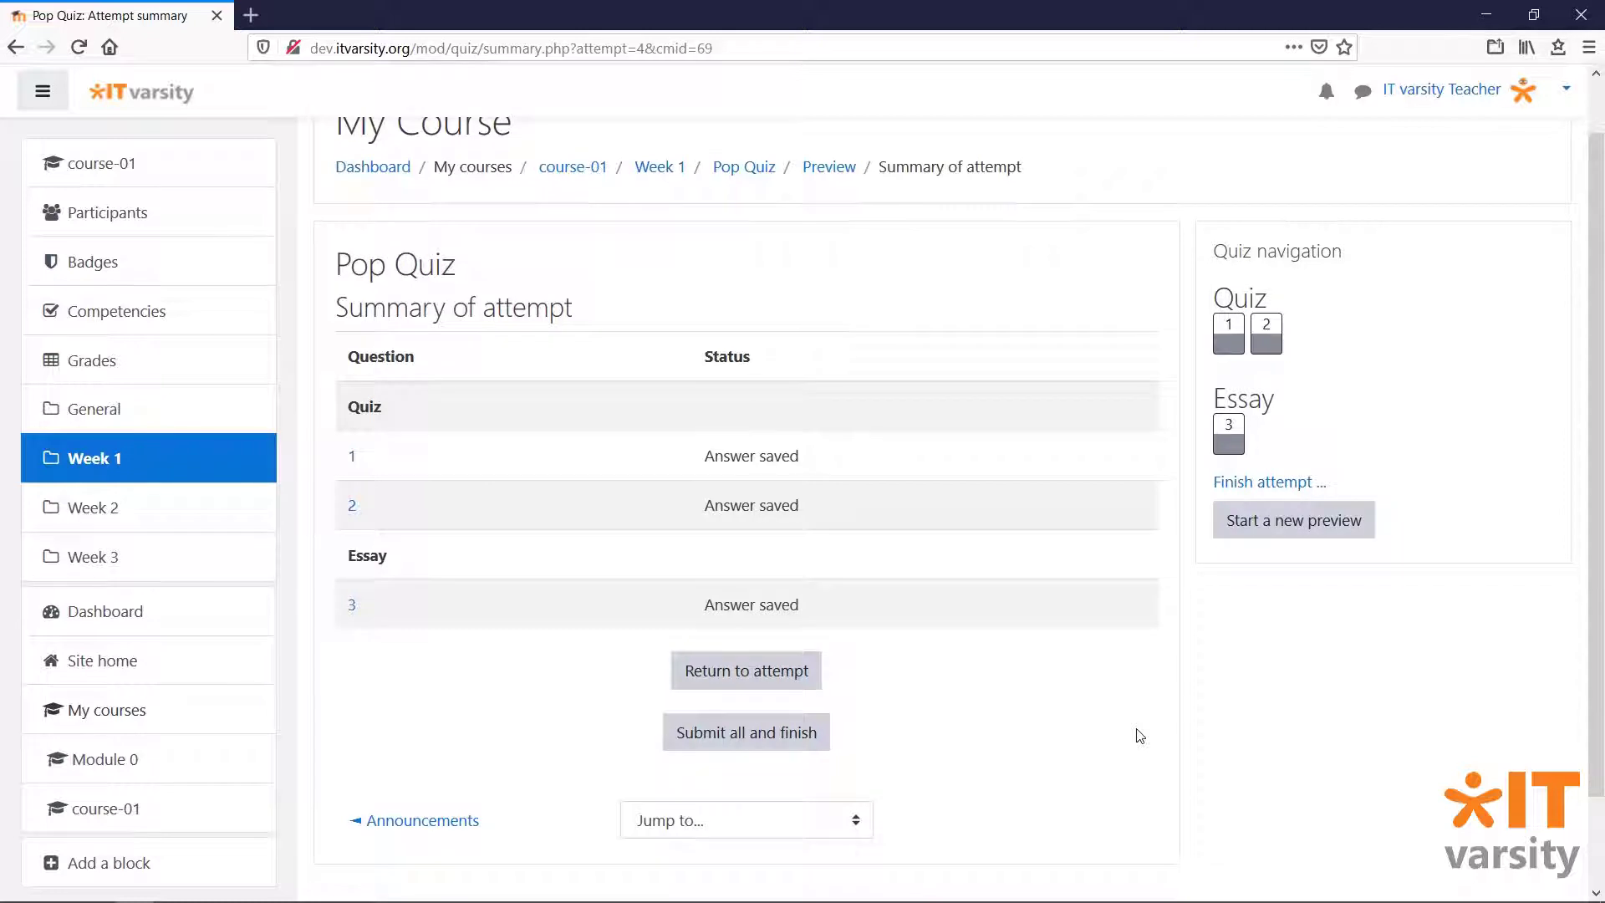
pyautogui.moveTo(741, 748)
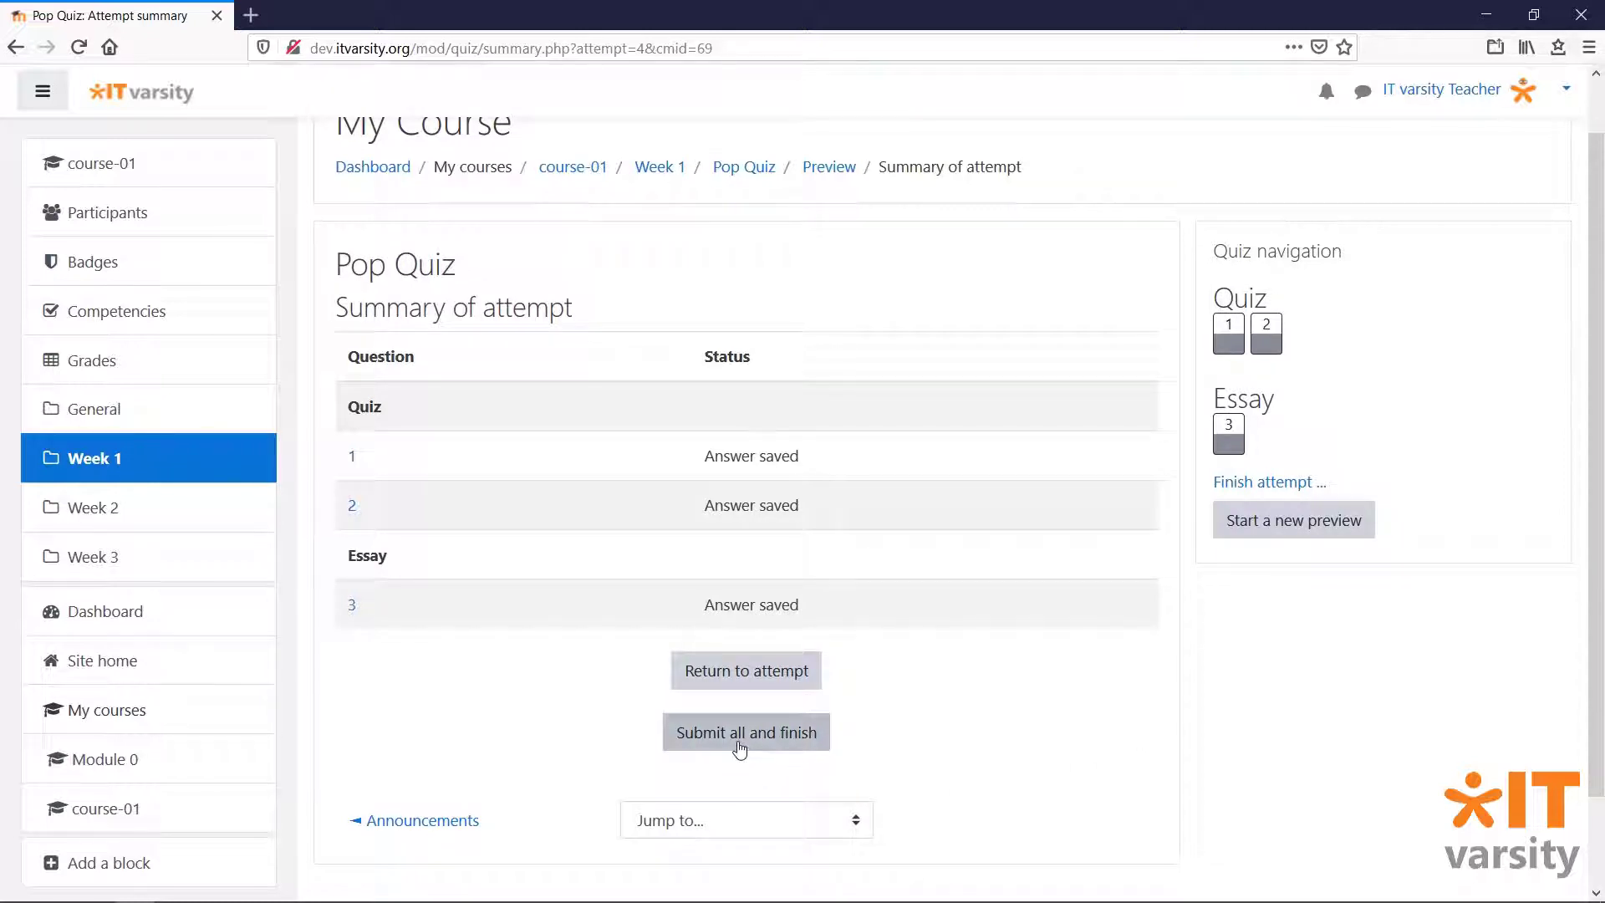
pyautogui.click(746, 731)
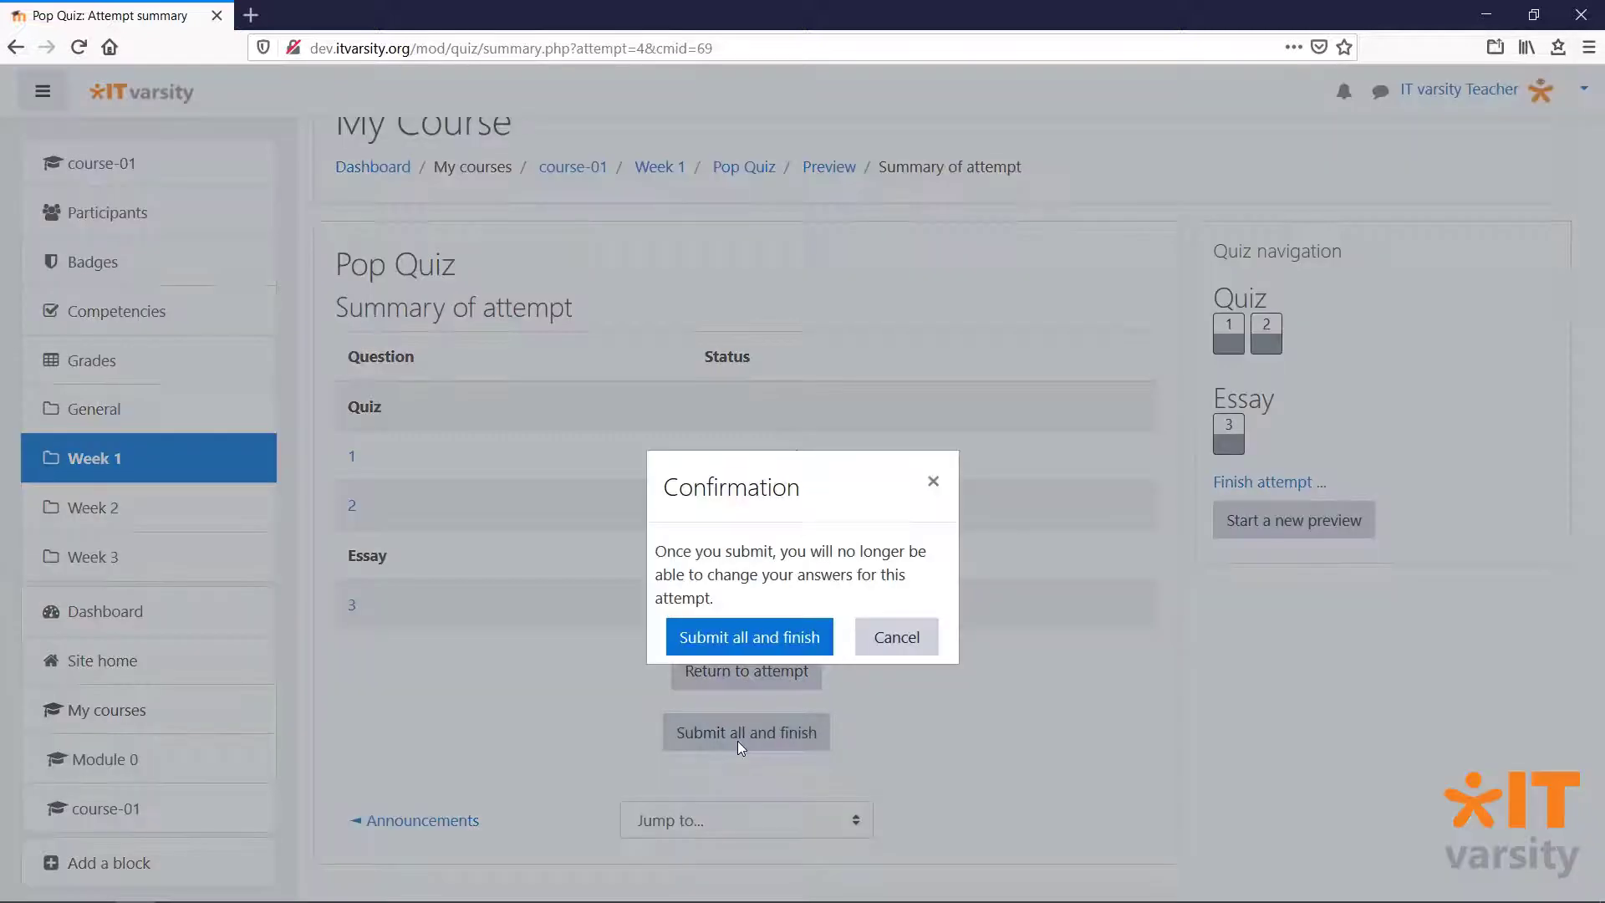
pyautogui.click(749, 635)
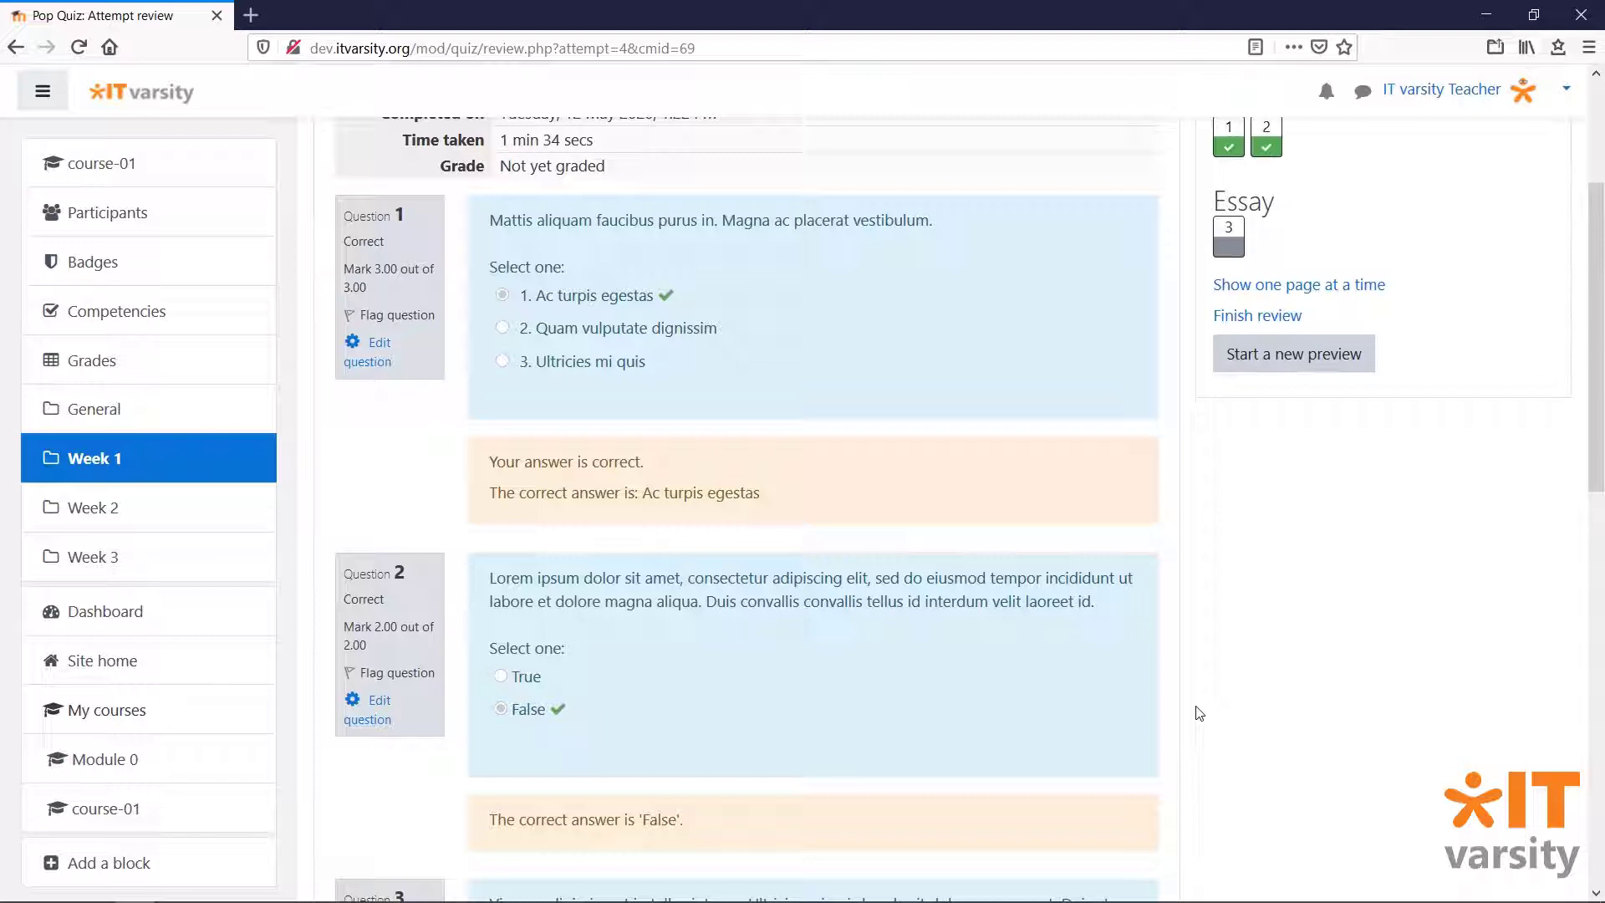
pyautogui.scroll(-3)
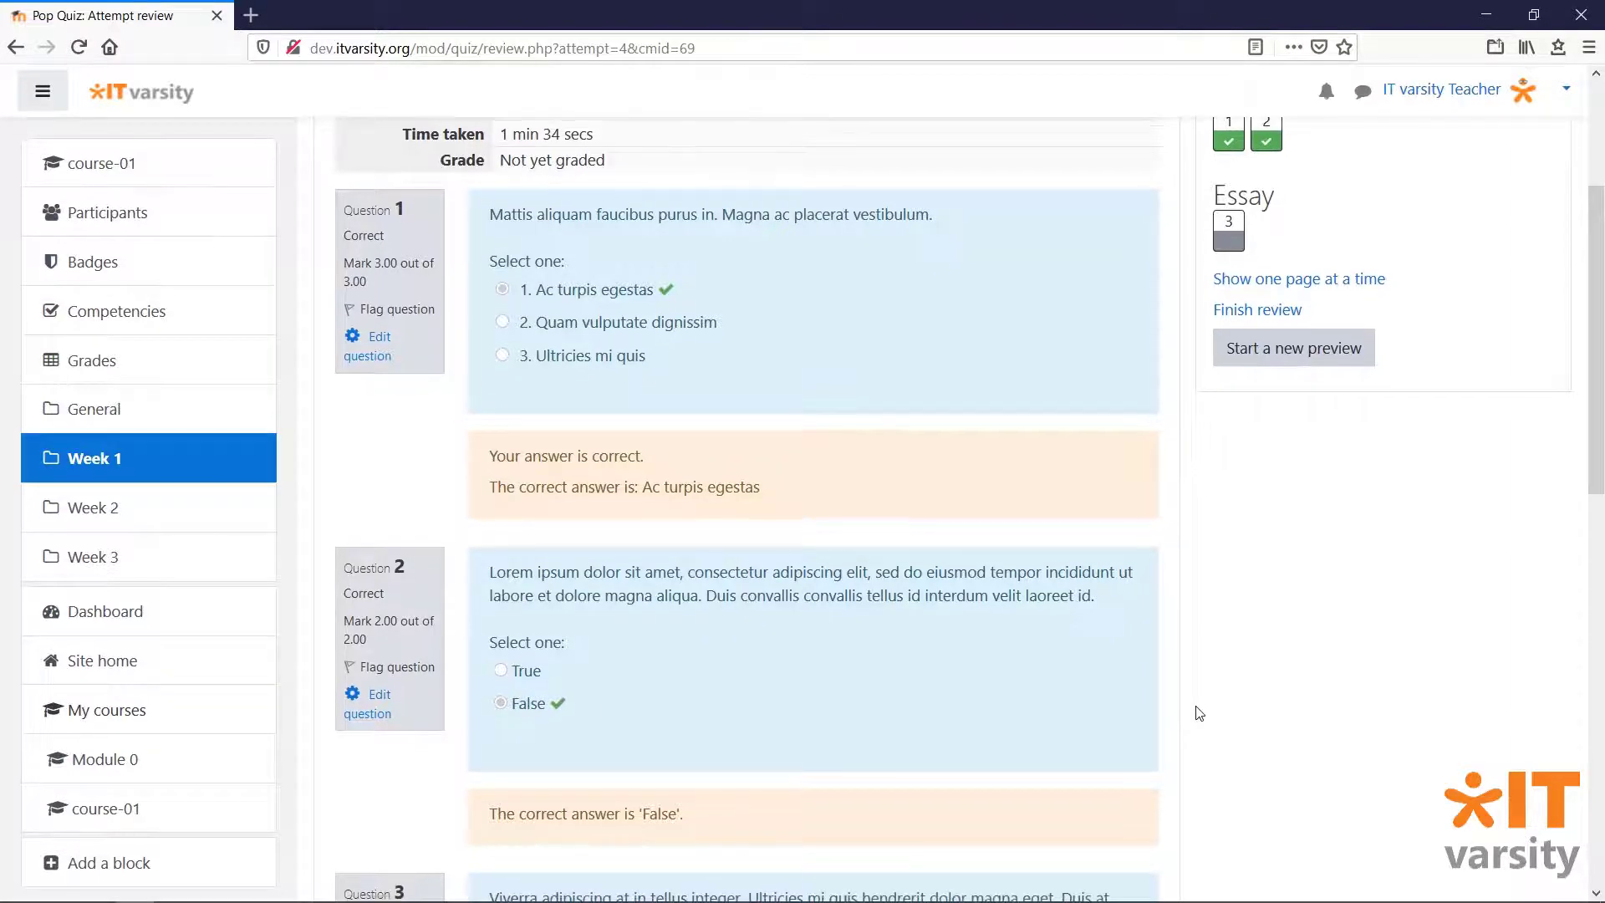
pyautogui.scroll(-3)
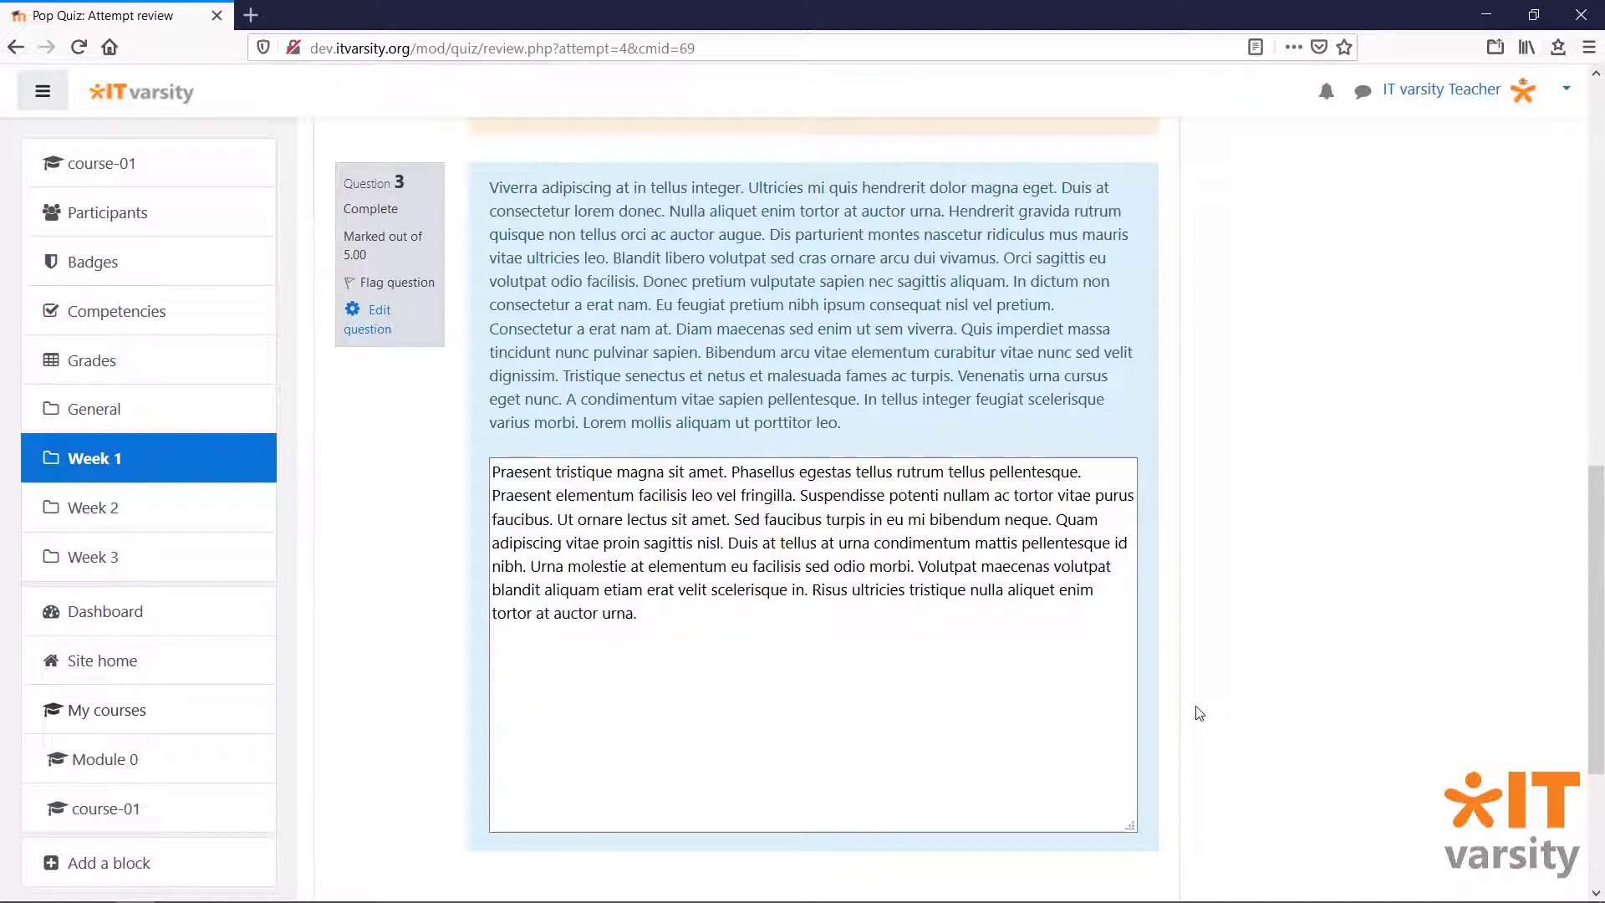
pyautogui.scroll(-3)
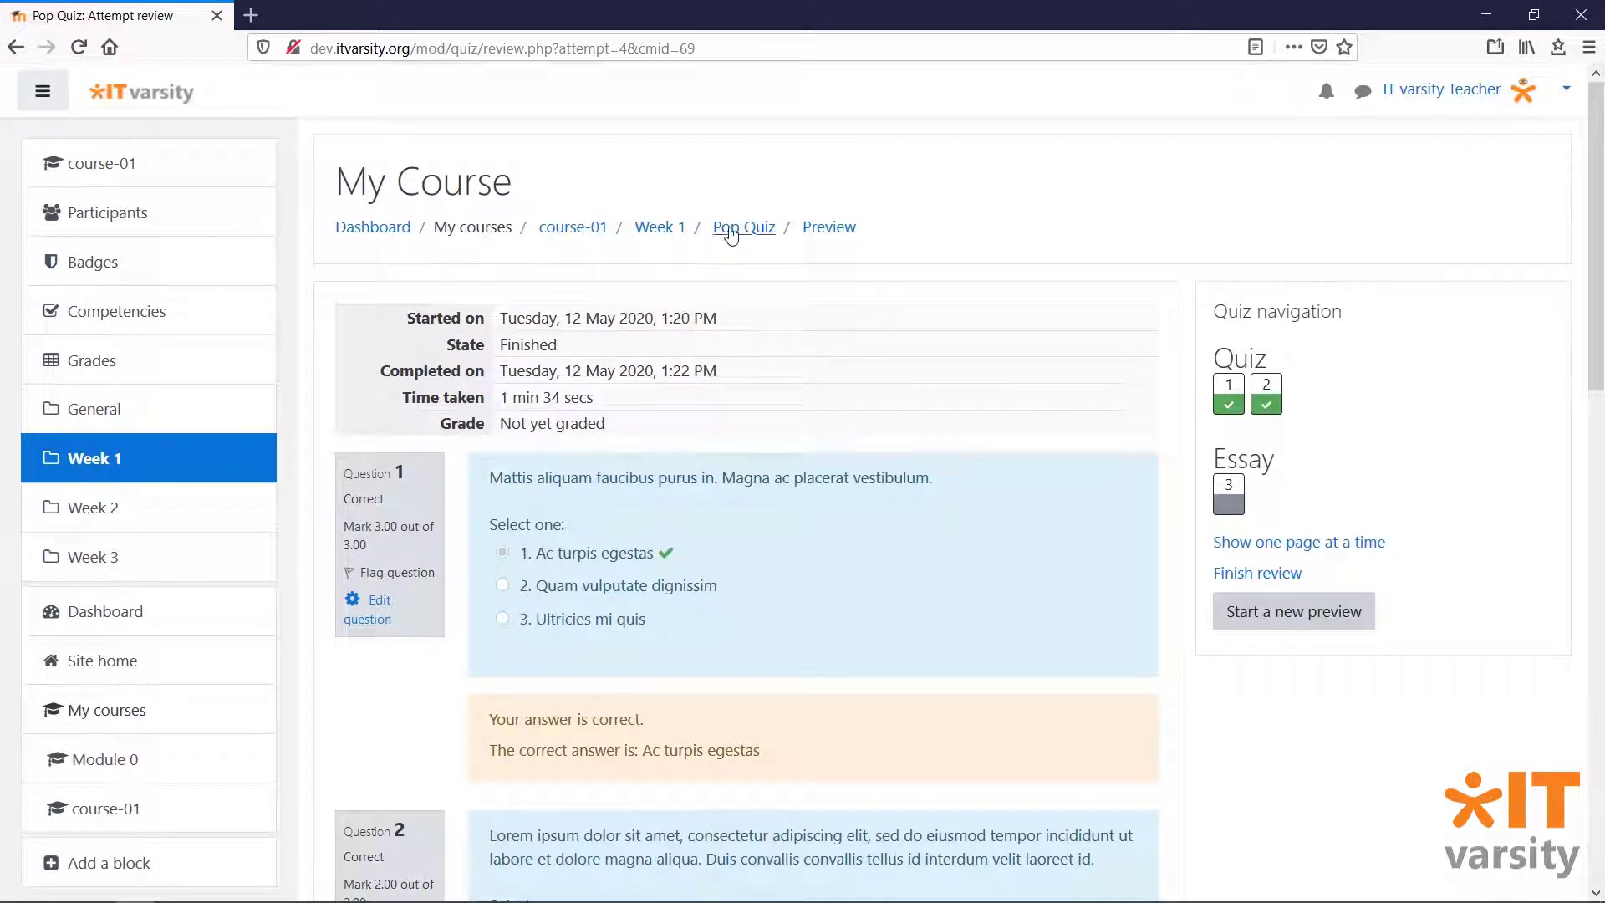
# - Return to the Pop Quiz main page via the breadcrumb link
pyautogui.click(745, 226)
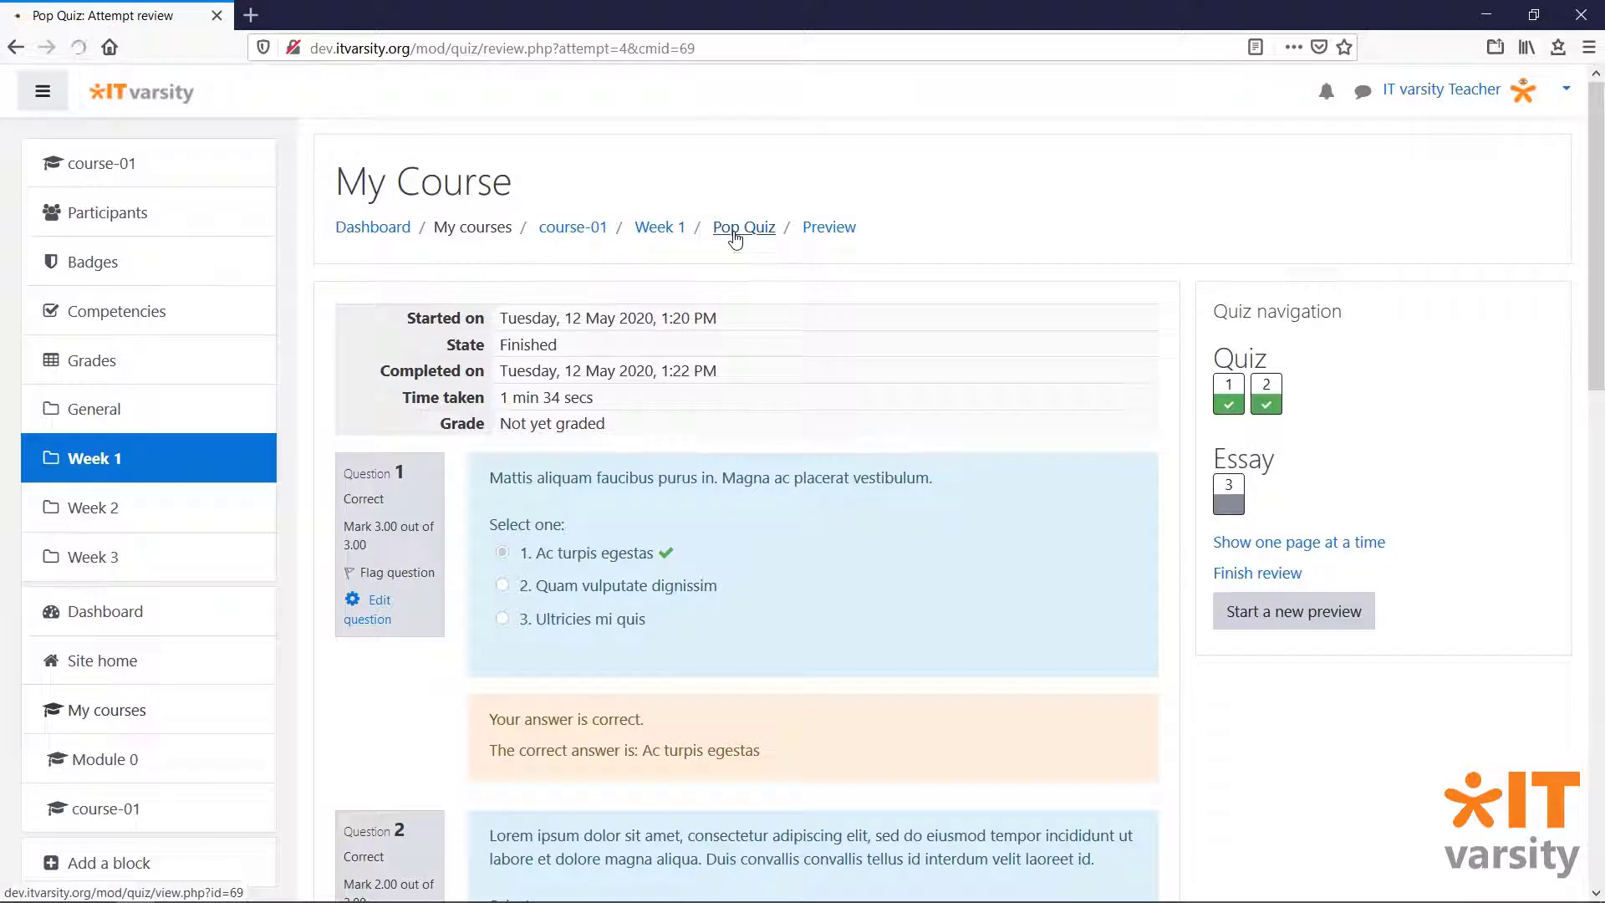
pyautogui.click(743, 225)
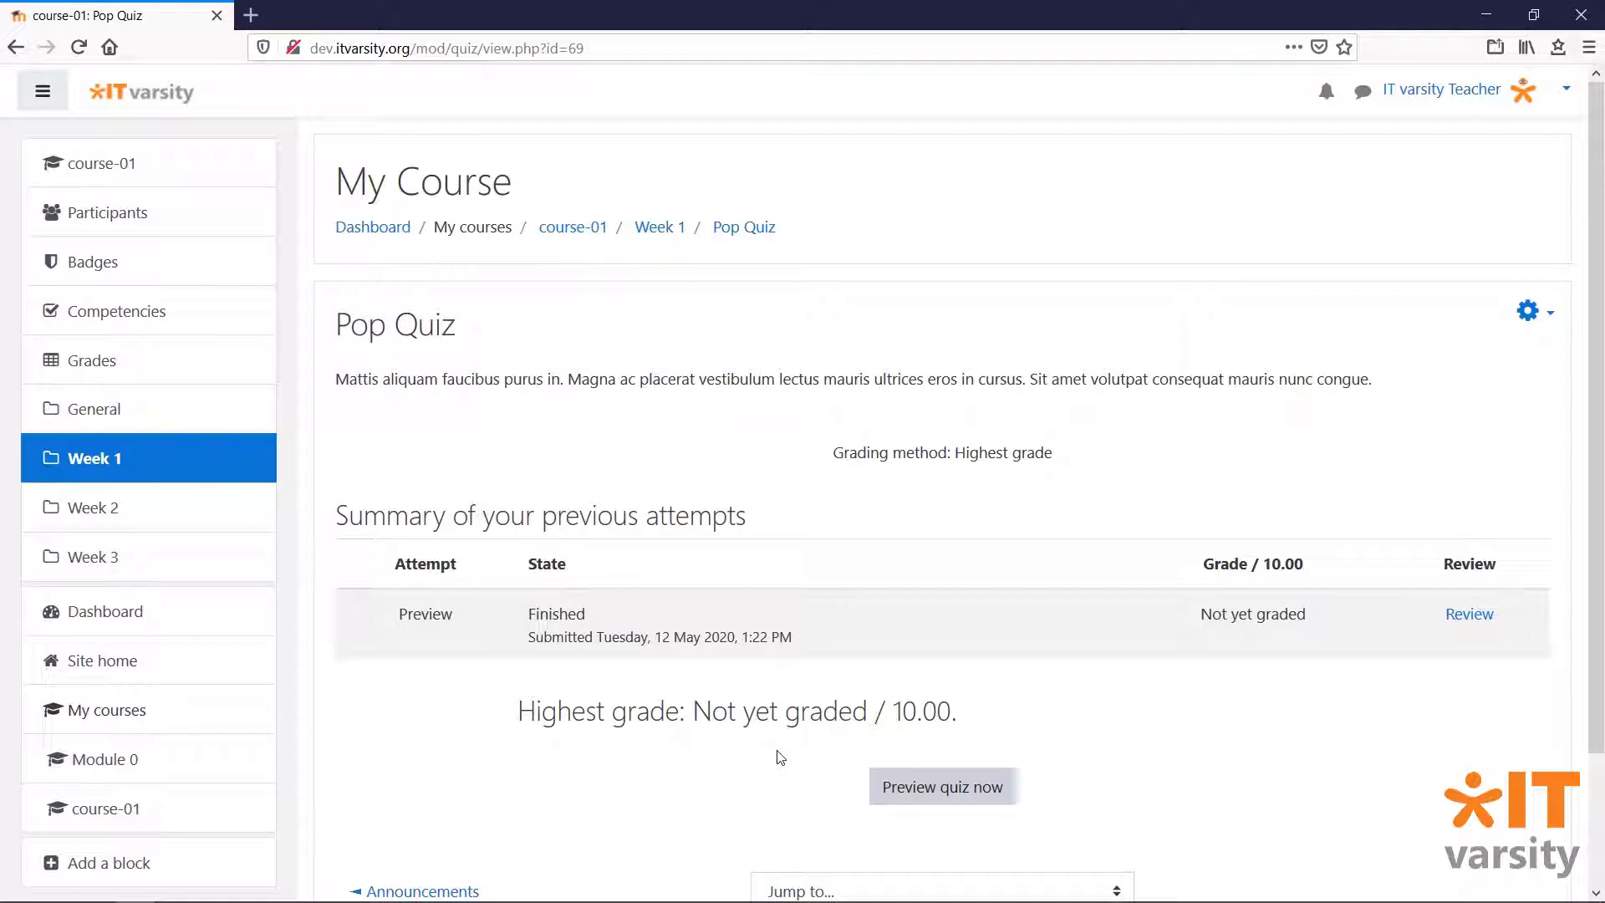
pyautogui.moveTo(1244, 728)
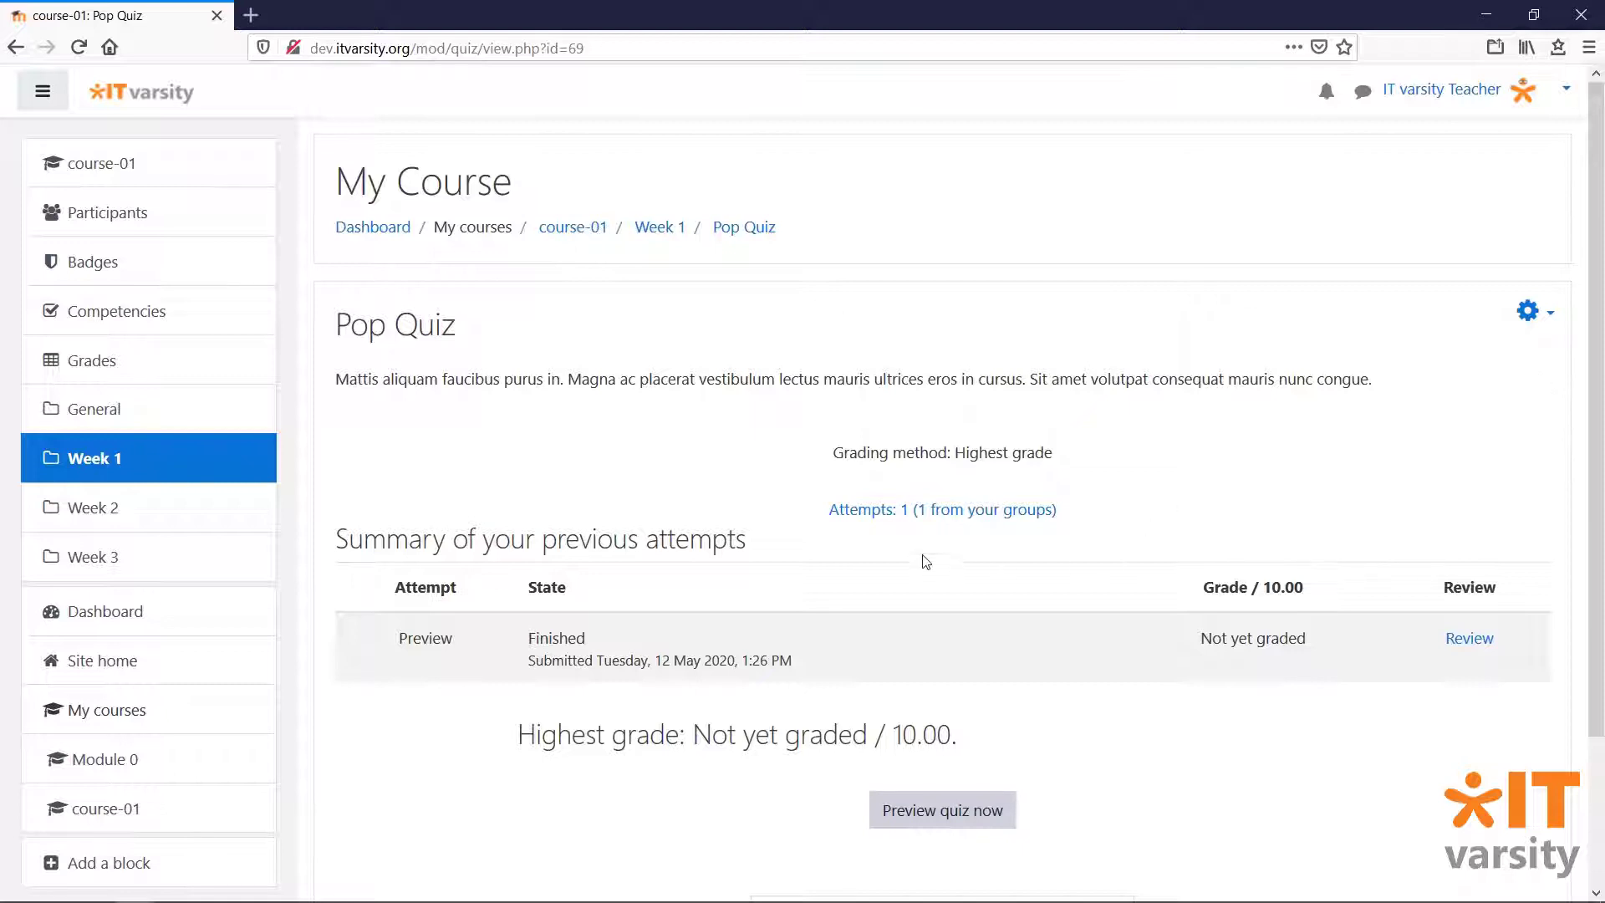
pyautogui.moveTo(907, 530)
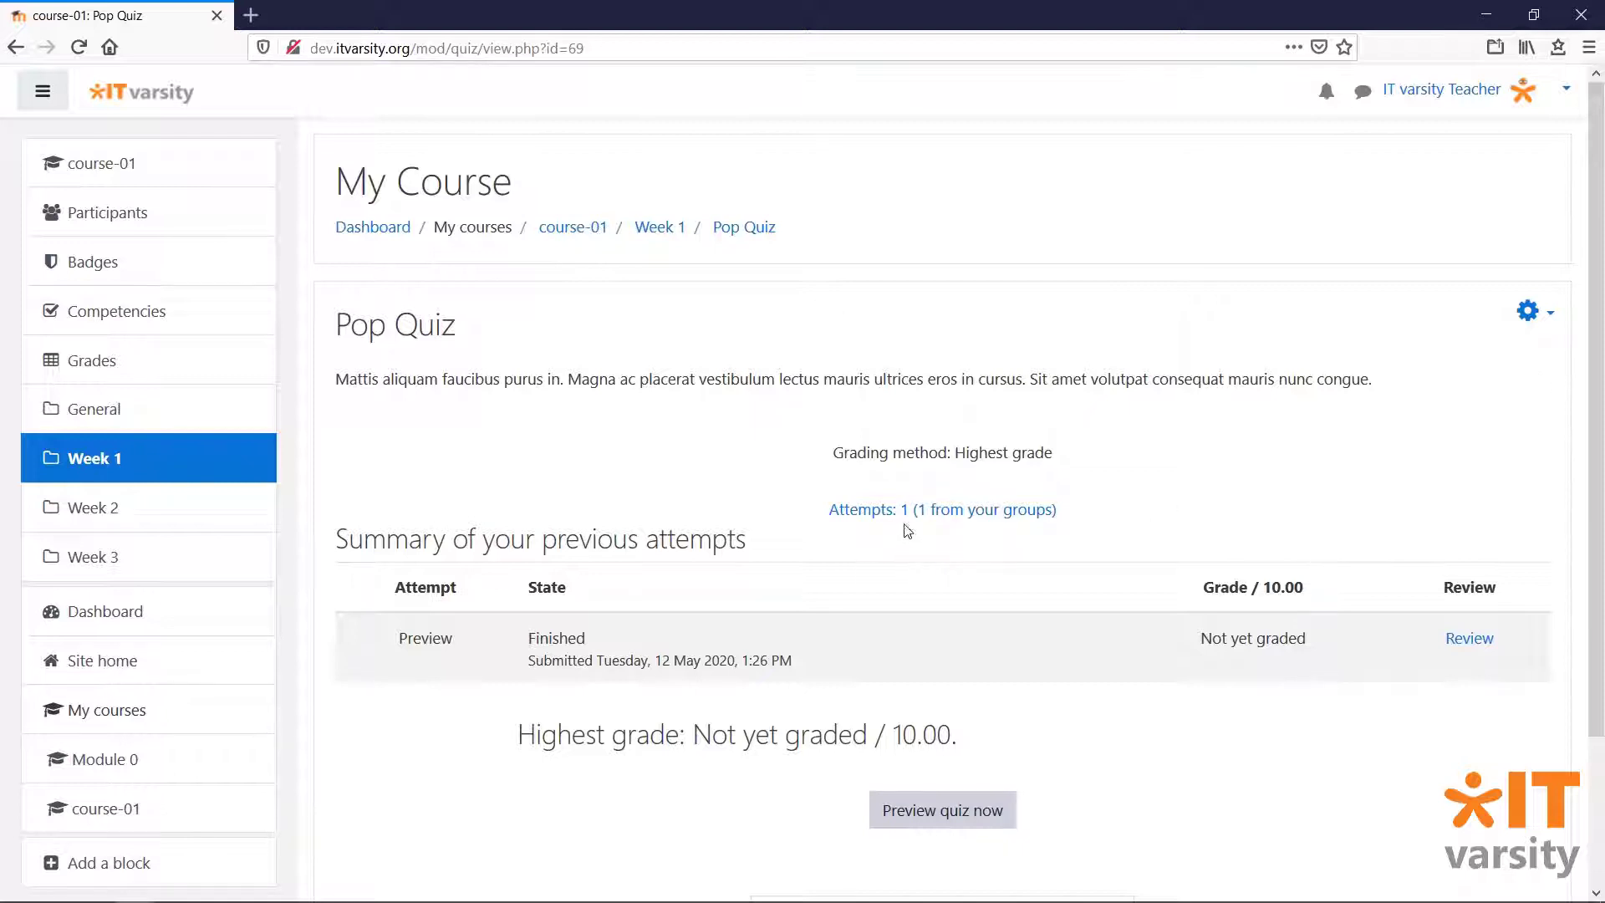
pyautogui.moveTo(942, 537)
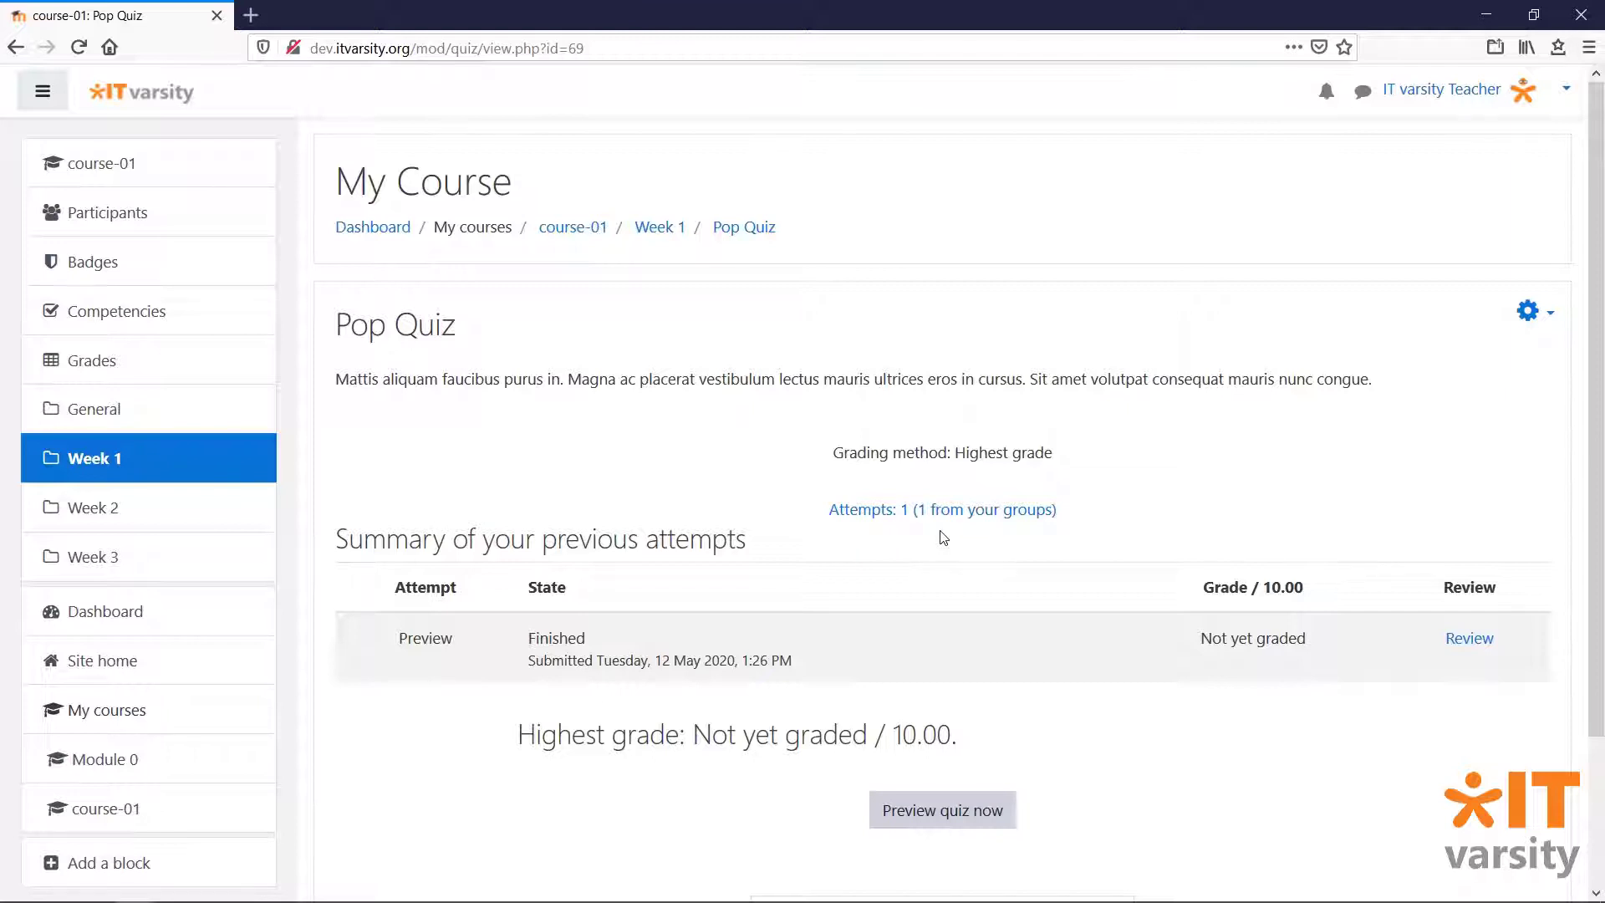
pyautogui.click(941, 509)
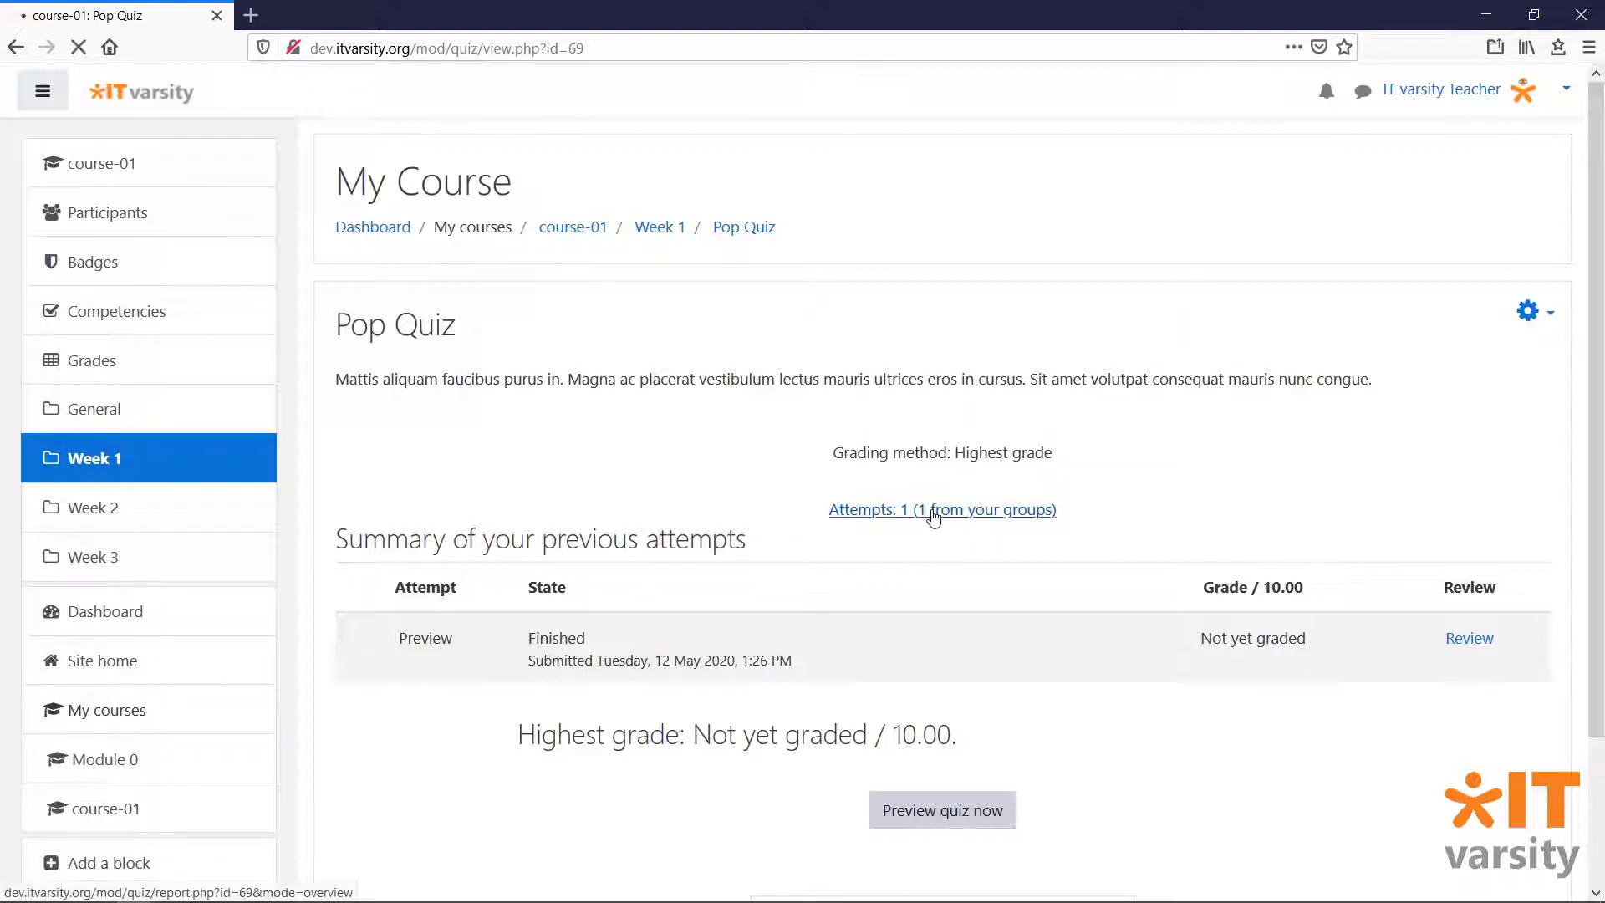
pyautogui.click(941, 508)
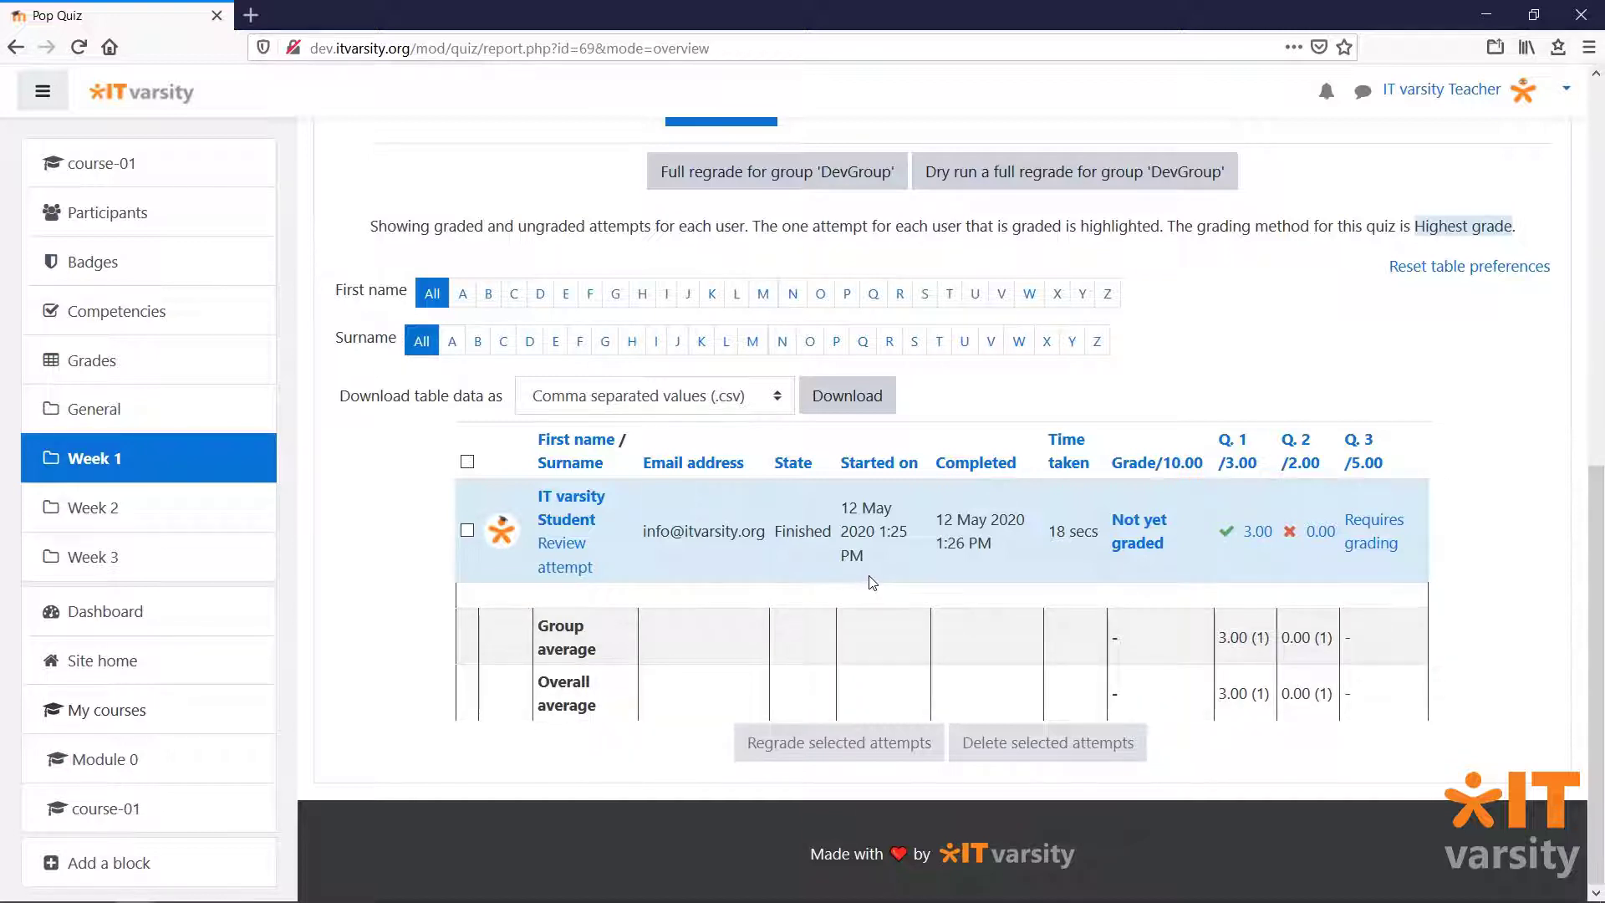
pyautogui.moveTo(1075, 587)
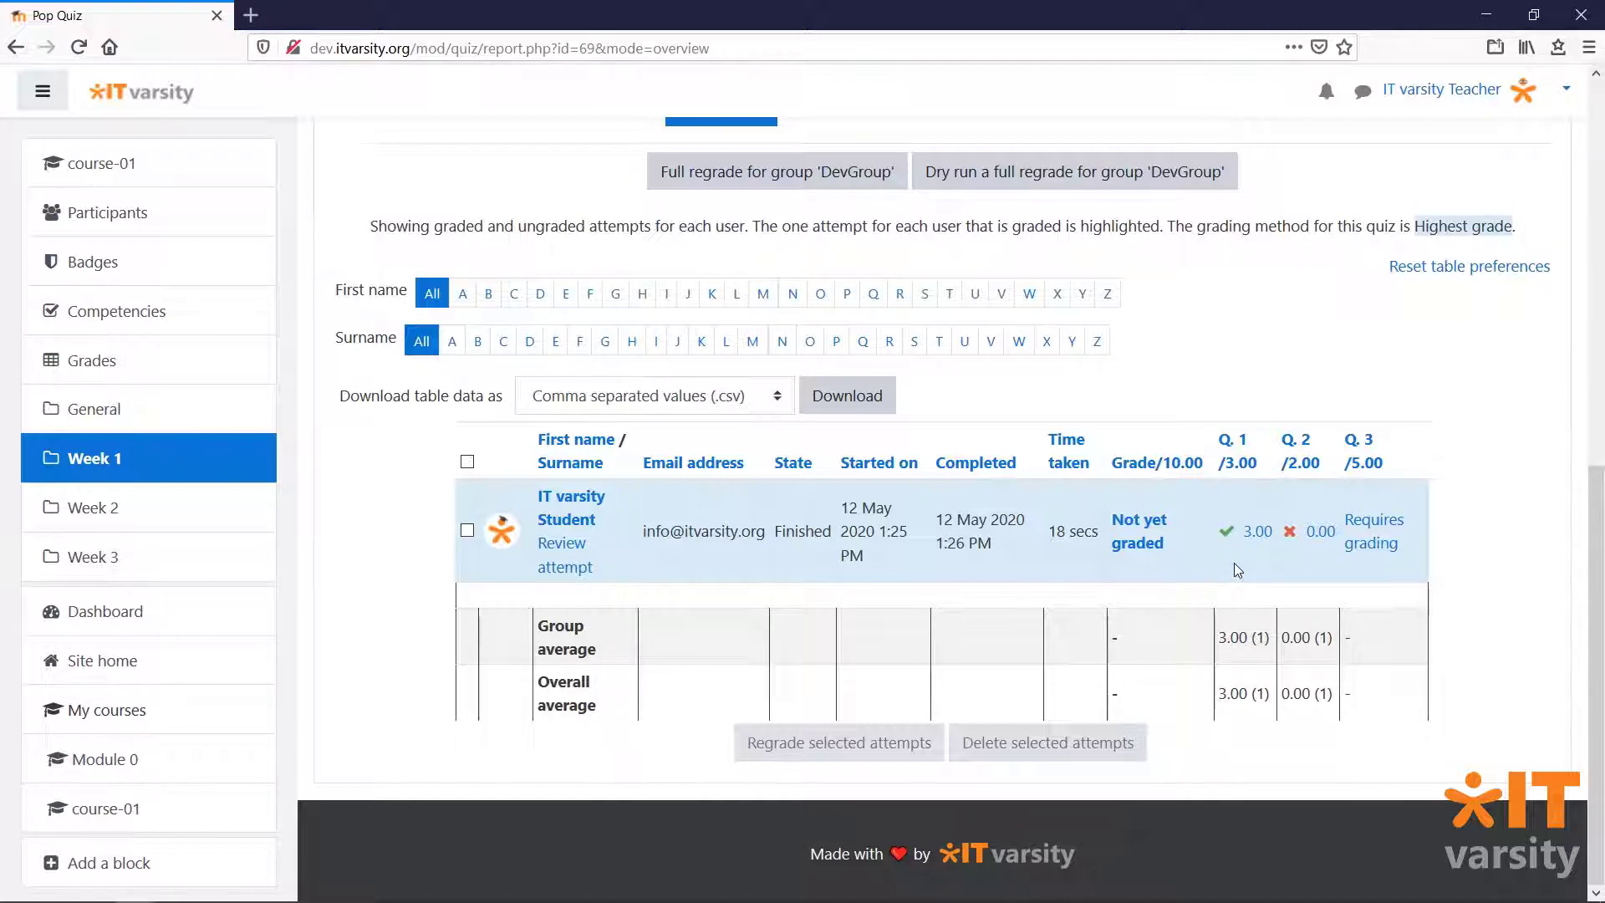
pyautogui.moveTo(1247, 570)
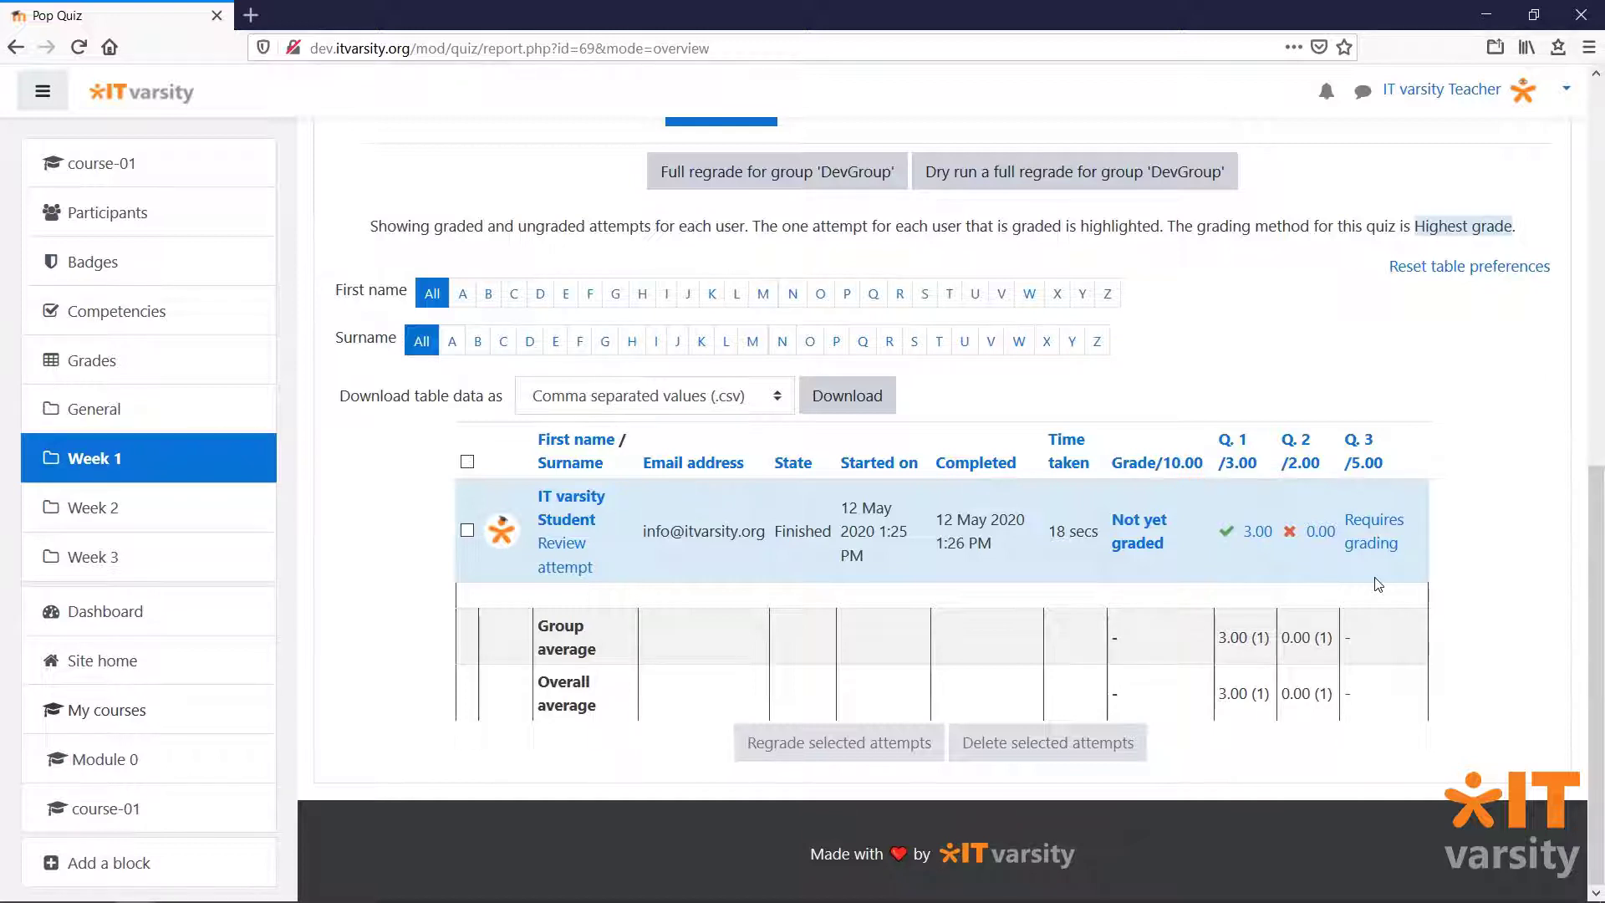
pyautogui.moveTo(1375, 532)
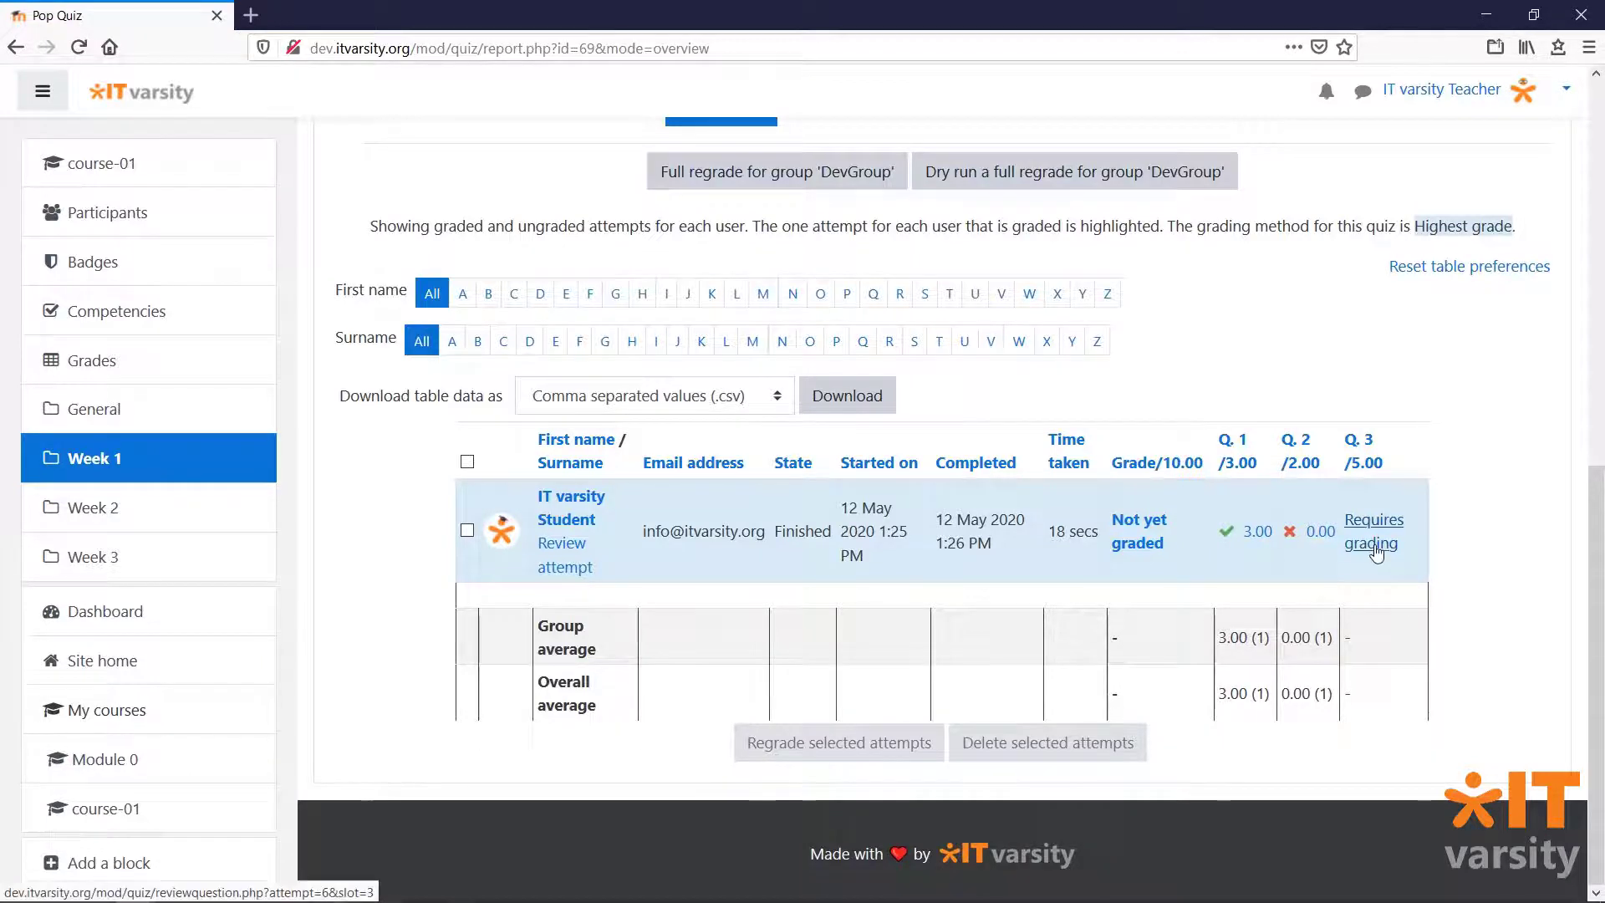
# - Open the ungraded Q3 essay via 'Requires grading' and read through the response
pyautogui.click(1372, 532)
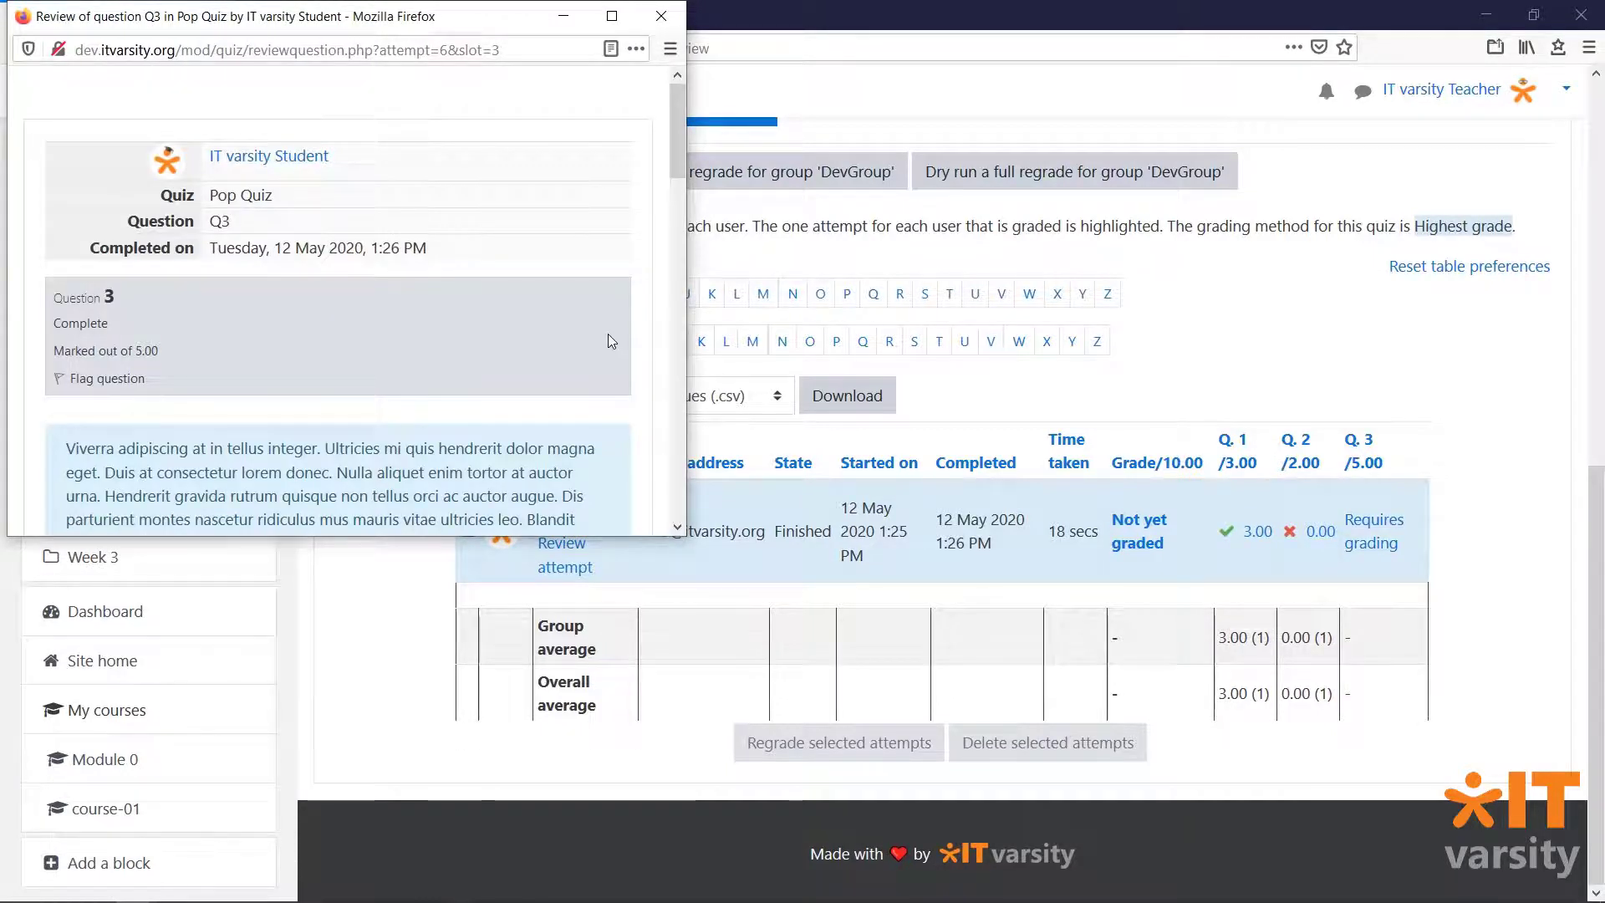
pyautogui.scroll(-3)
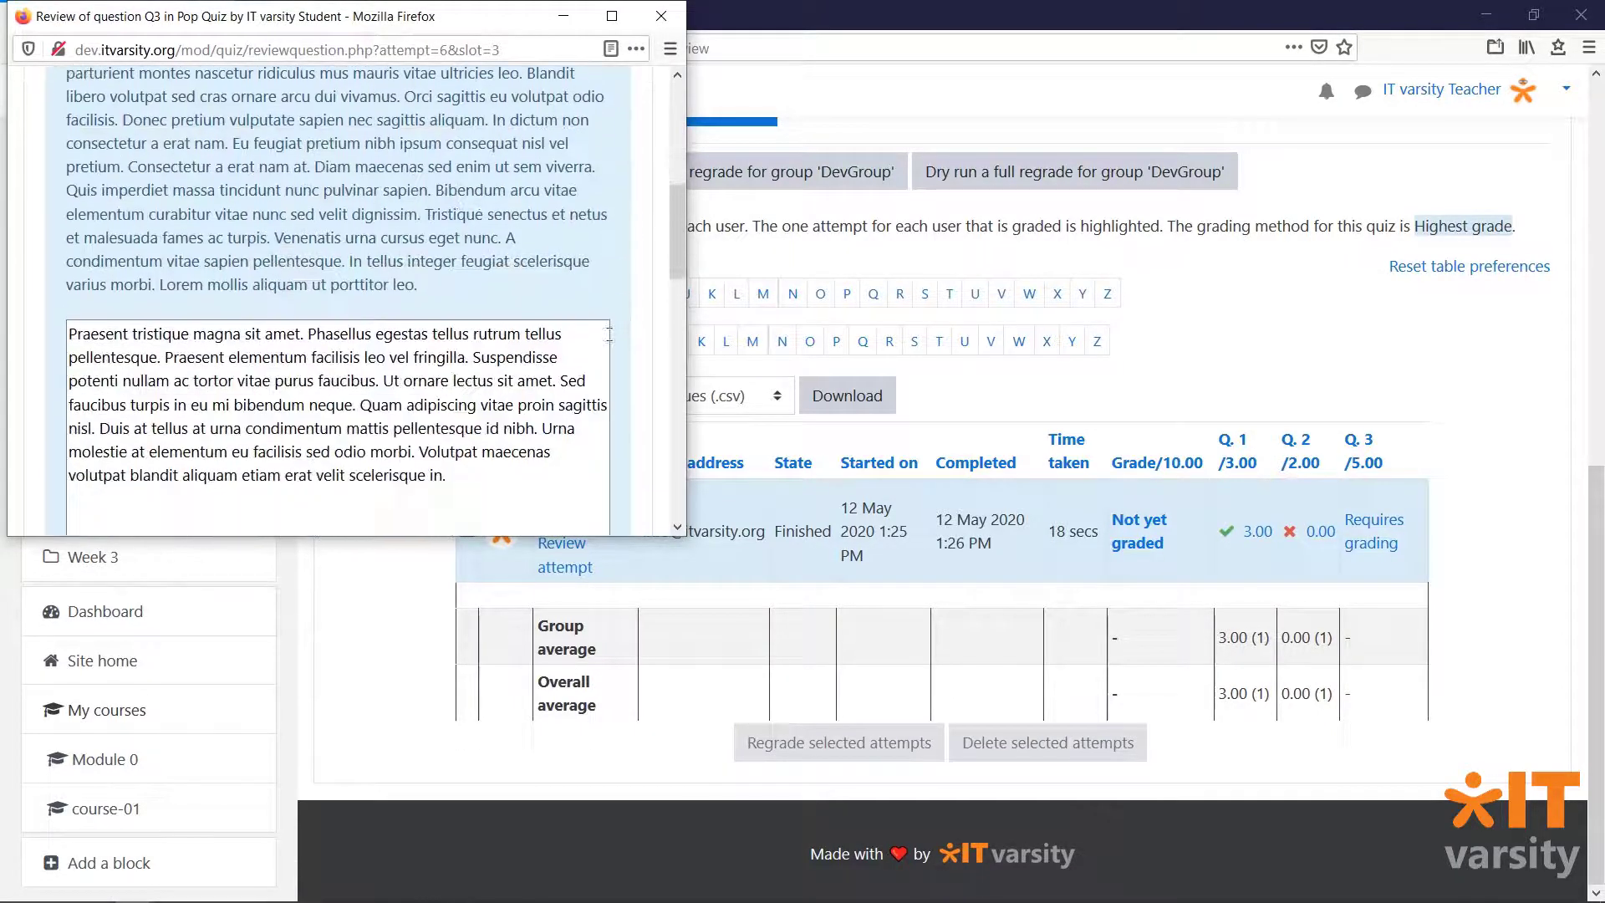
pyautogui.scroll(-3)
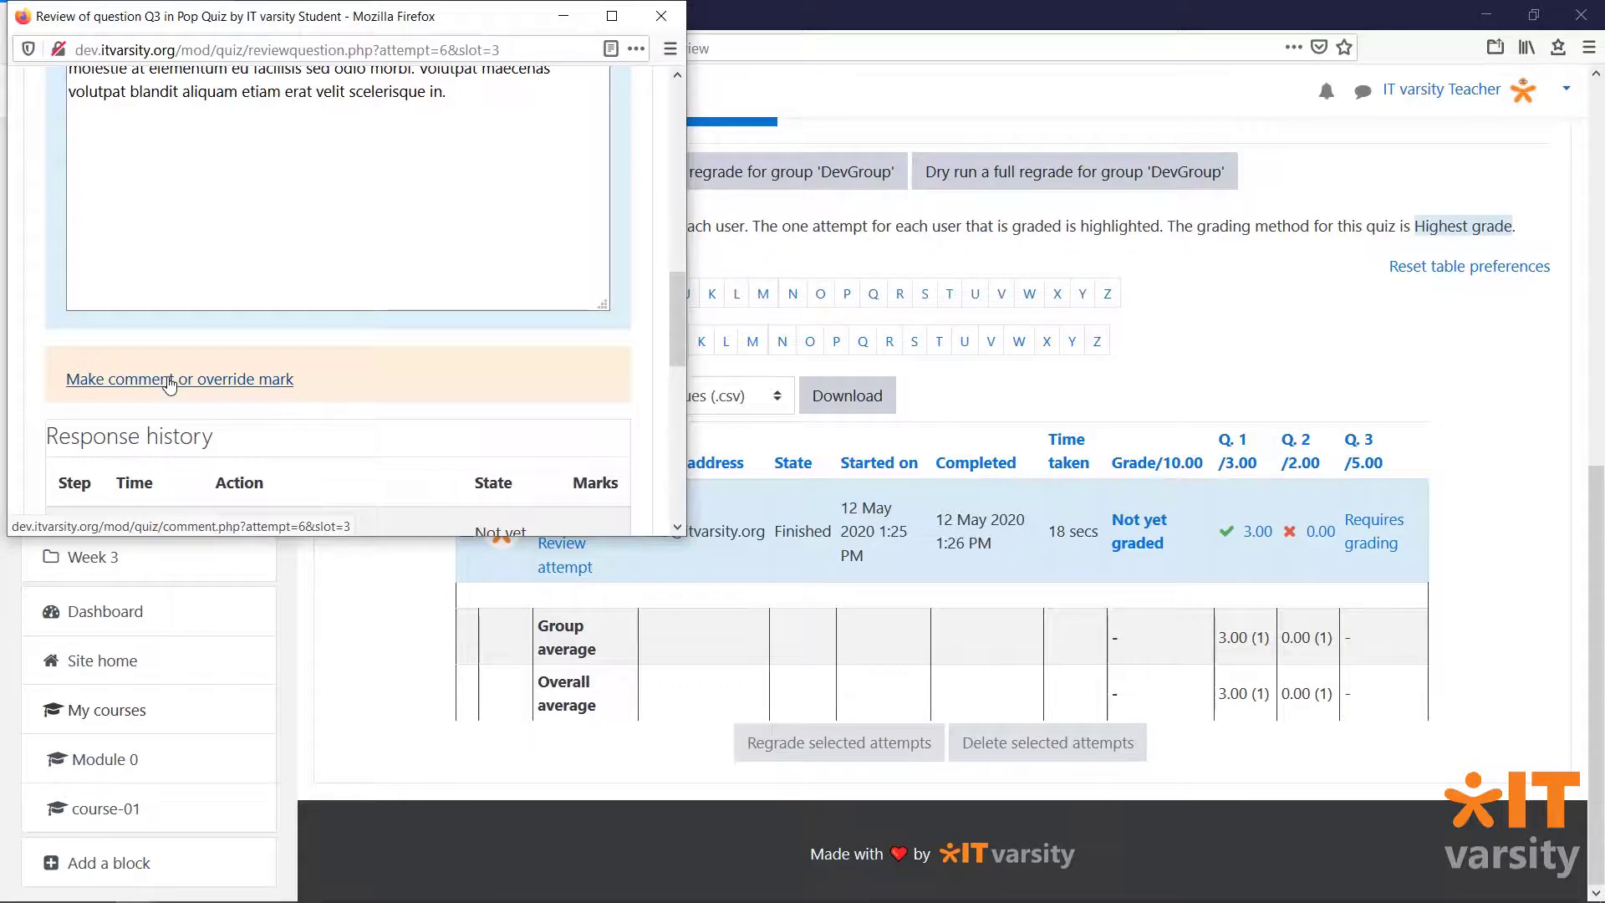
# - Grade the Q3 essay with comment 'Very Nice!' and mark 5, and save it
pyautogui.click(179, 380)
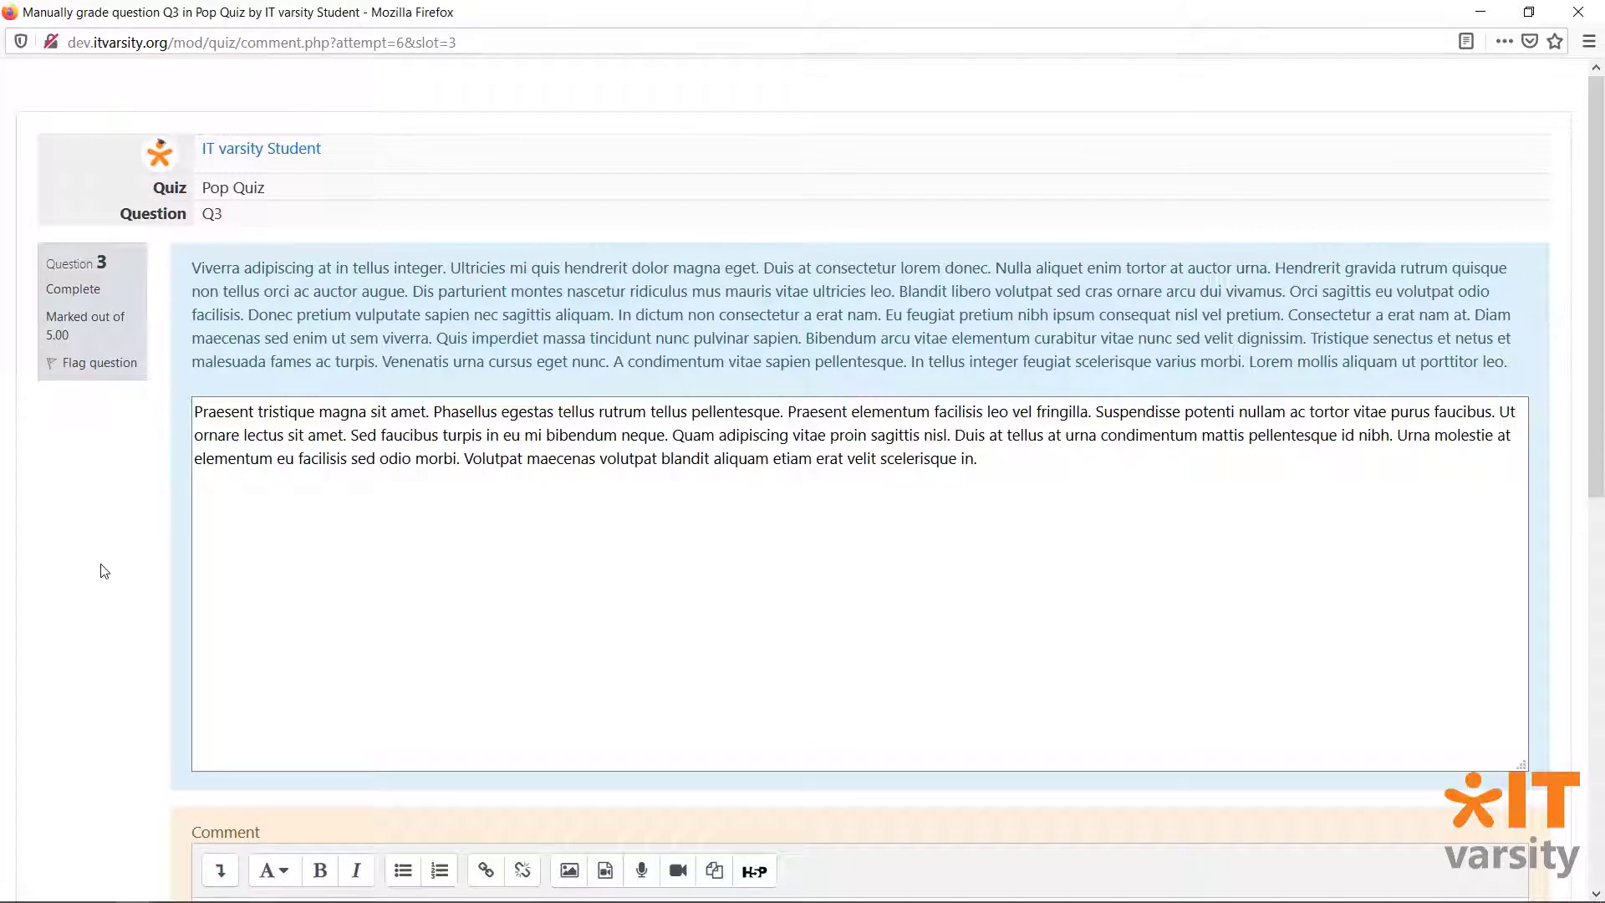
pyautogui.scroll(-3)
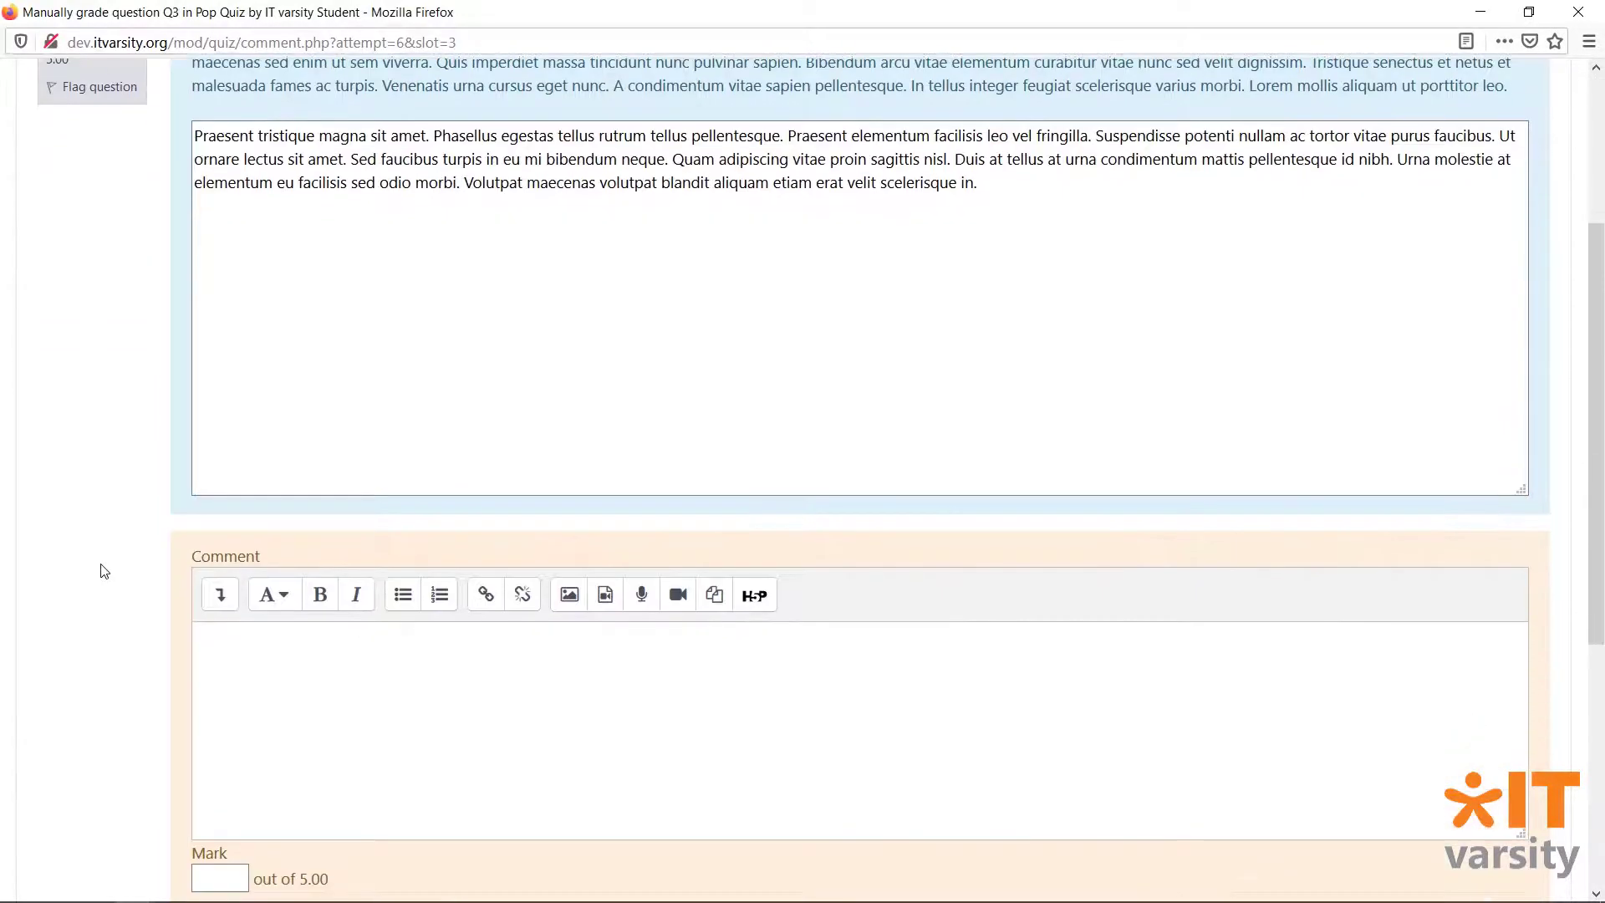
pyautogui.write('Very Nice!')
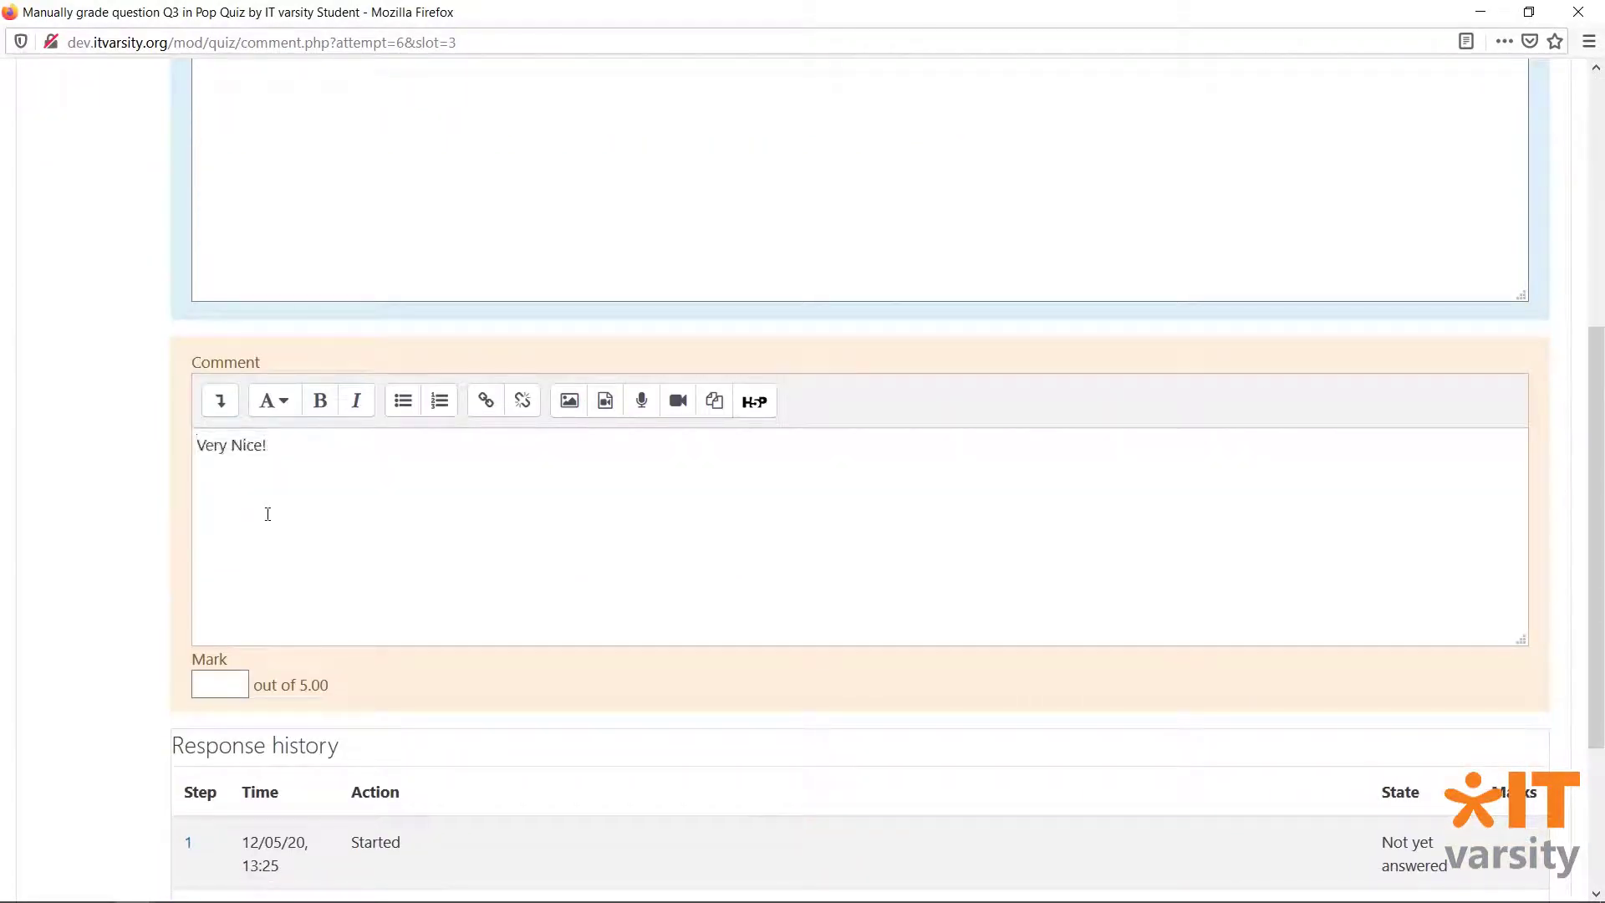
pyautogui.write('5')
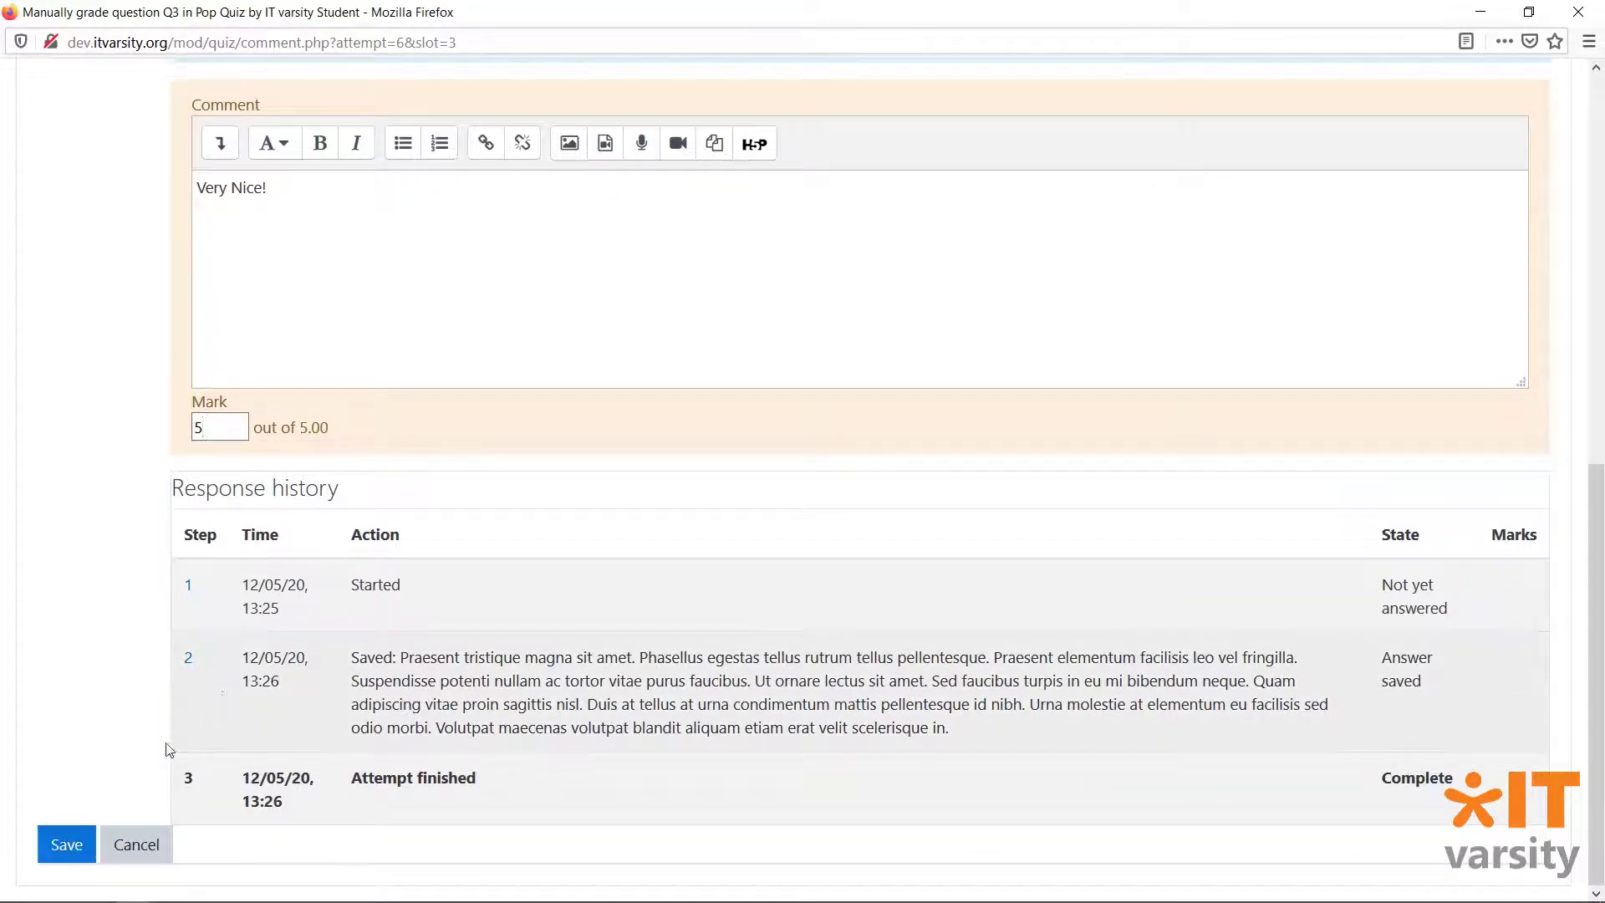
pyautogui.click(65, 845)
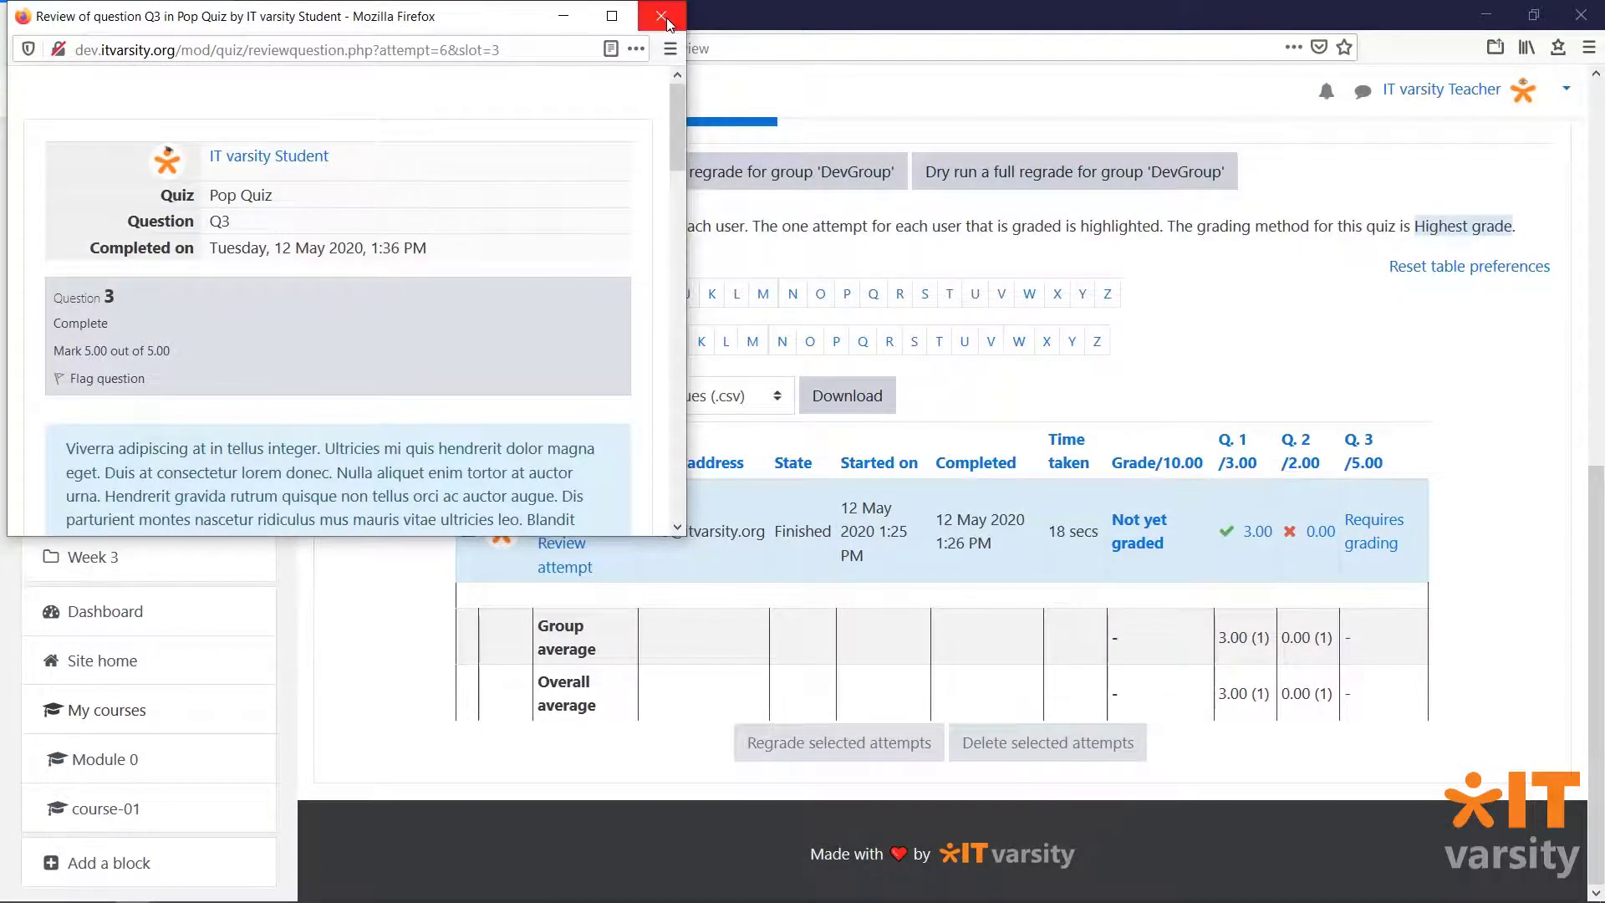
# - Close the review window and reload the results report to show the 8.00 grade
pyautogui.click(661, 17)
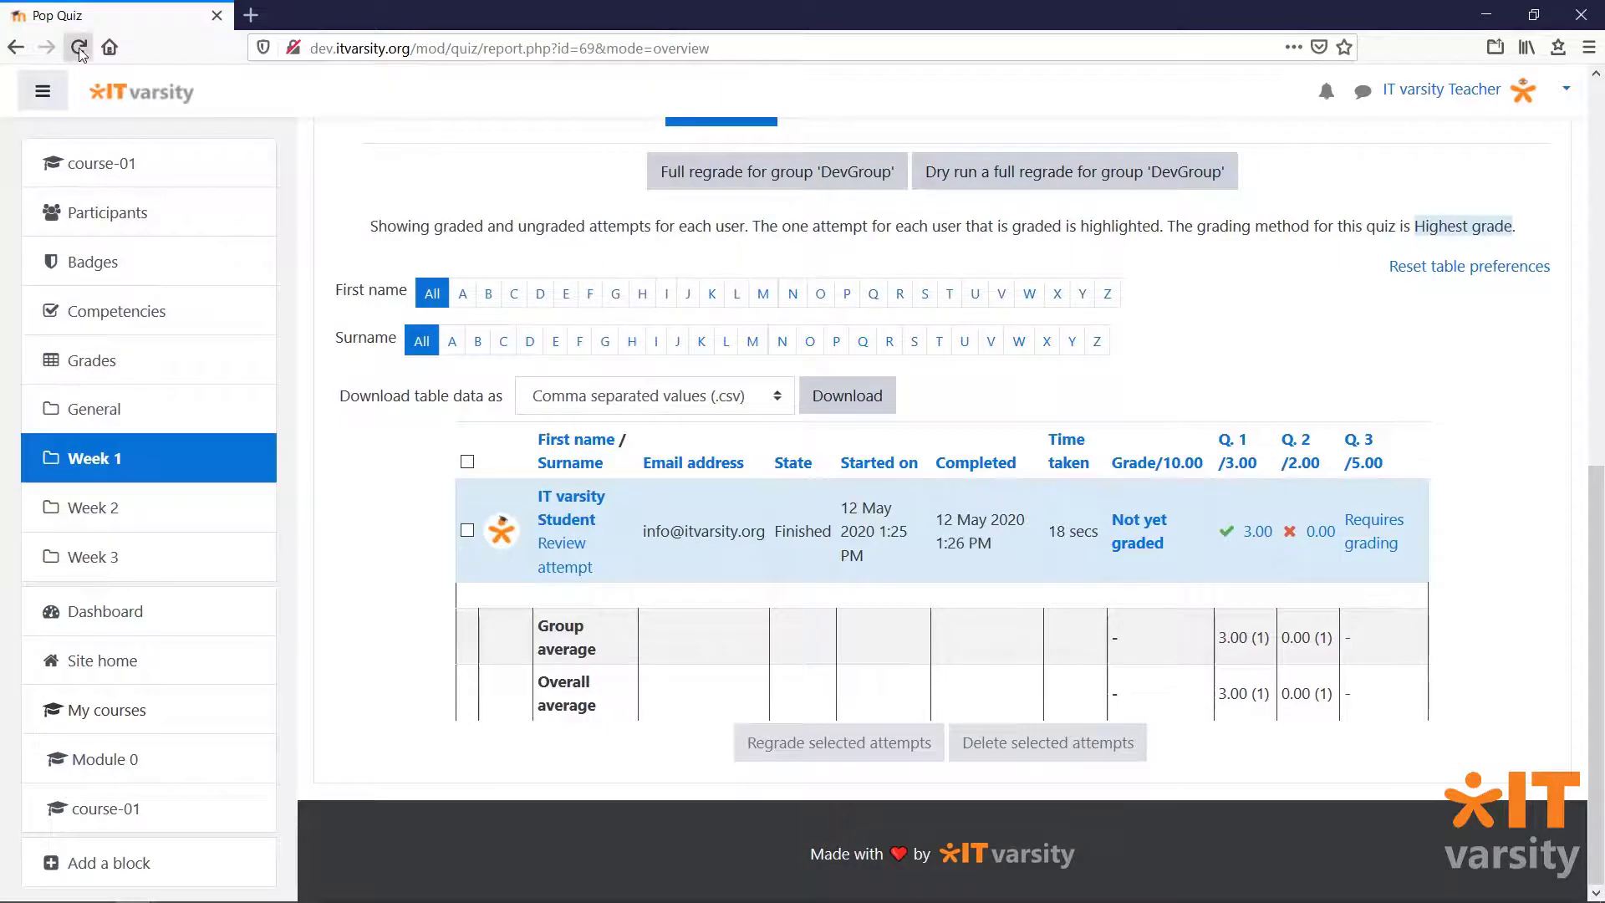
pyautogui.click(78, 47)
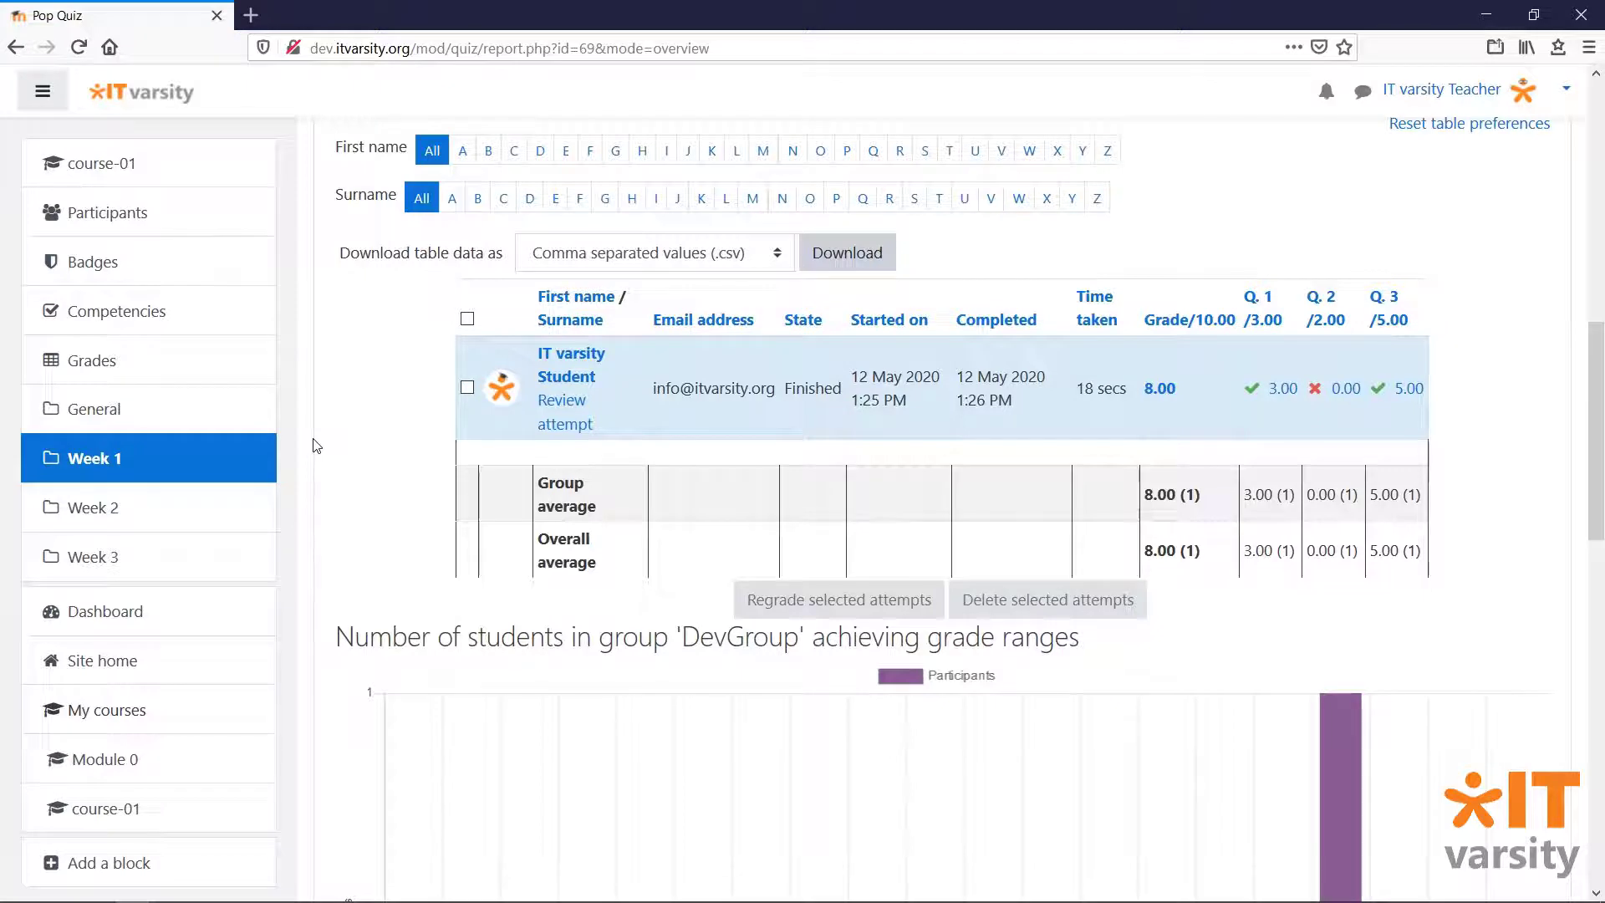
pyautogui.moveTo(1317, 488)
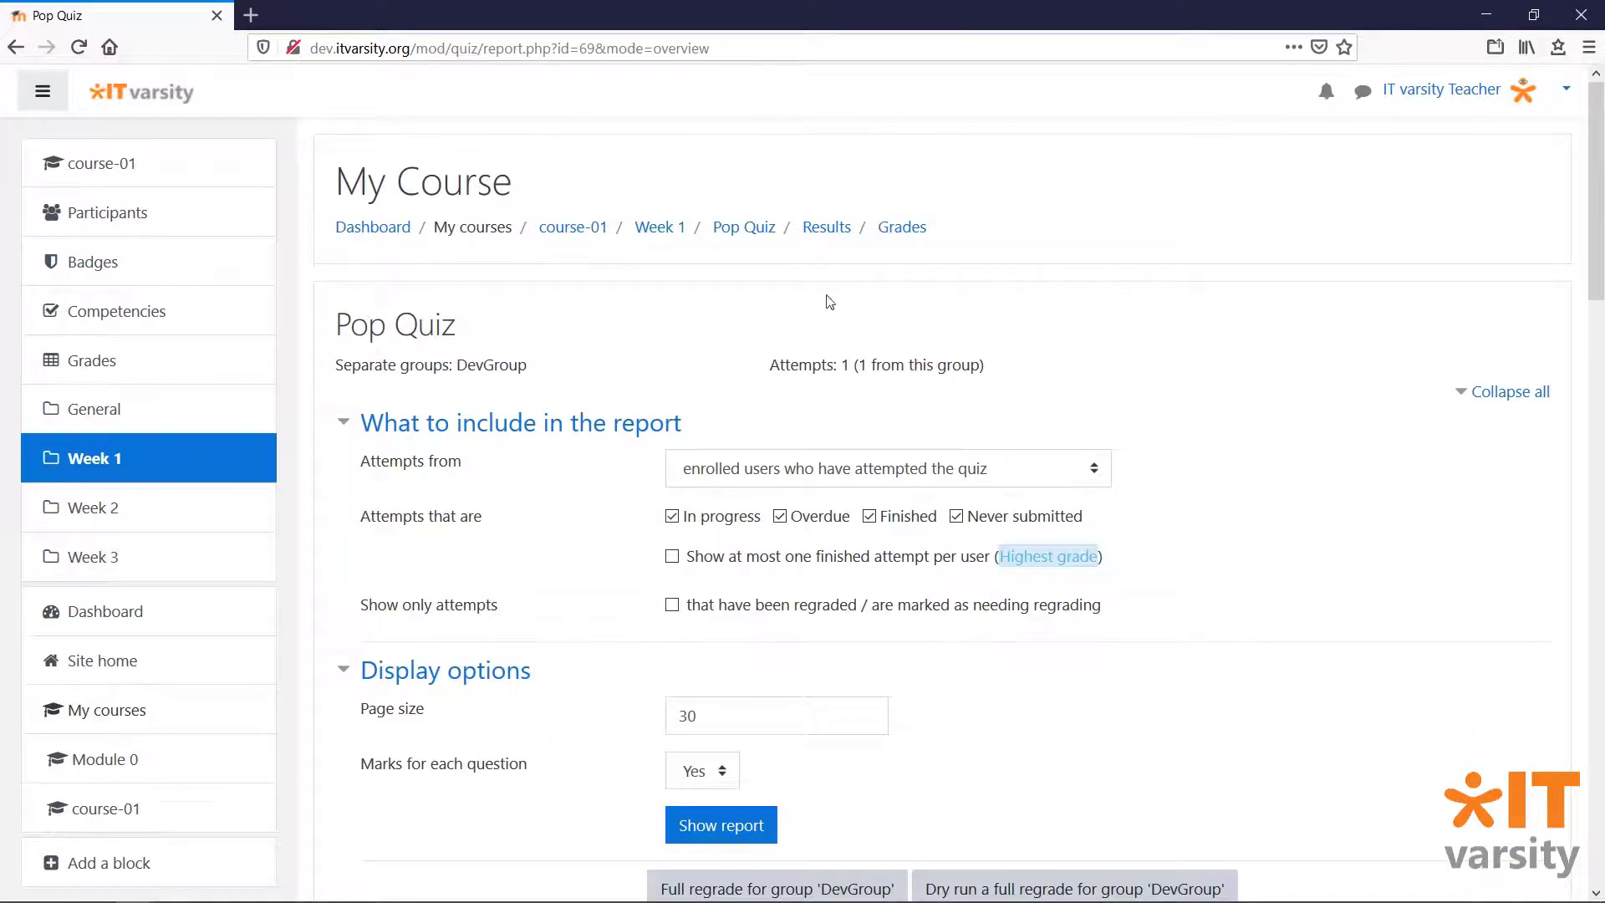
# - Return to the Pop Quiz page and open Edit settings from the gear menu
pyautogui.click(742, 226)
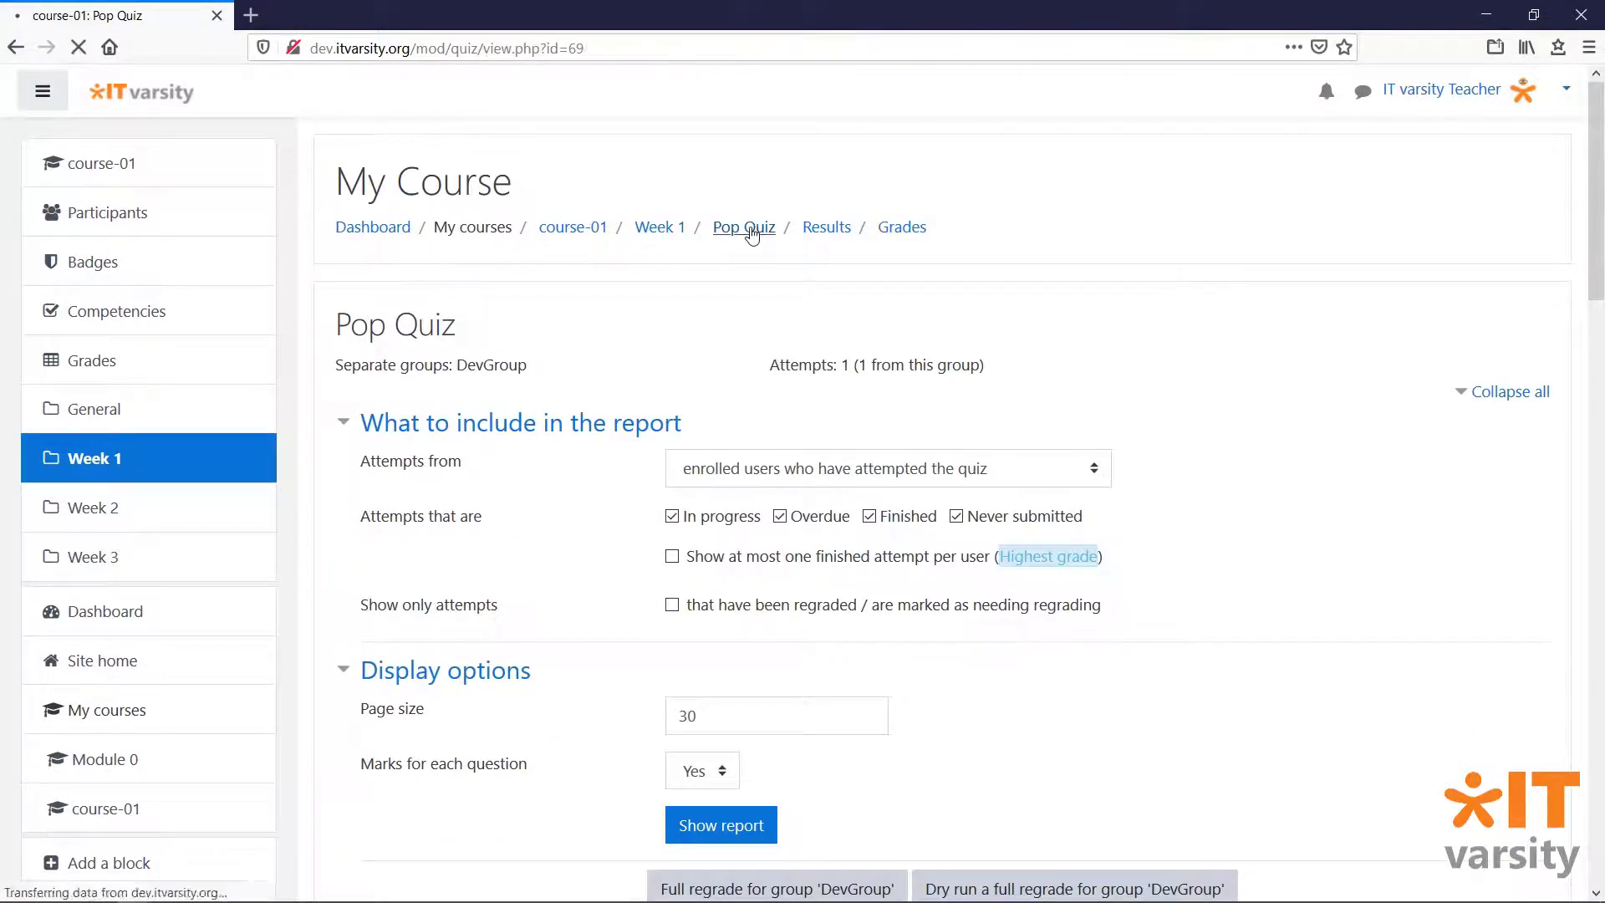
pyautogui.click(744, 225)
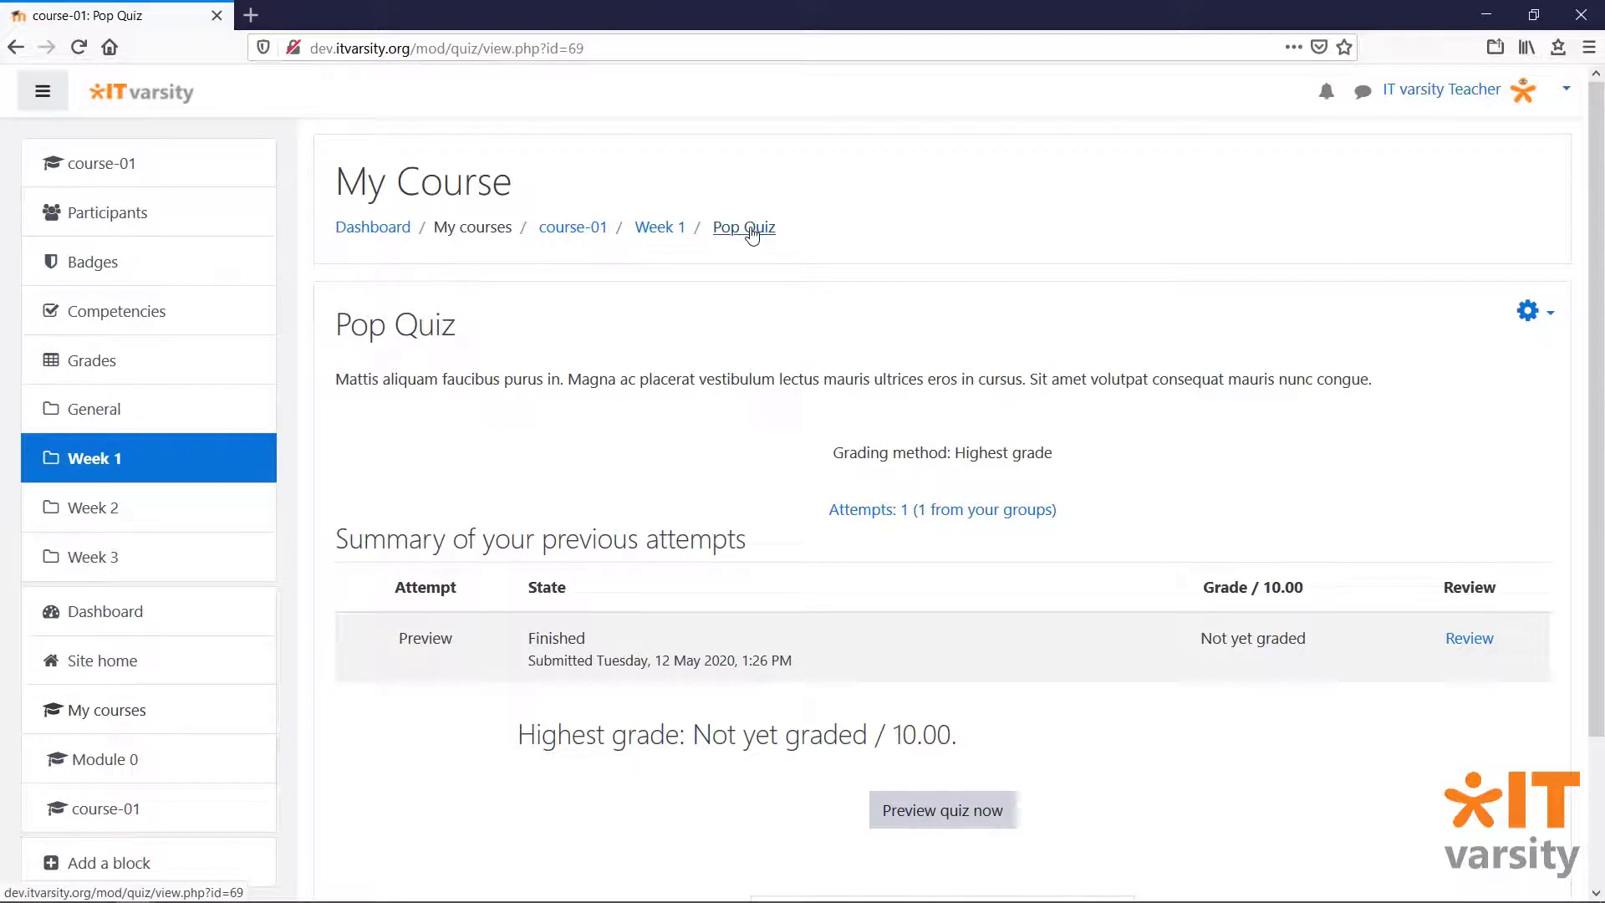
pyautogui.moveTo(650, 408)
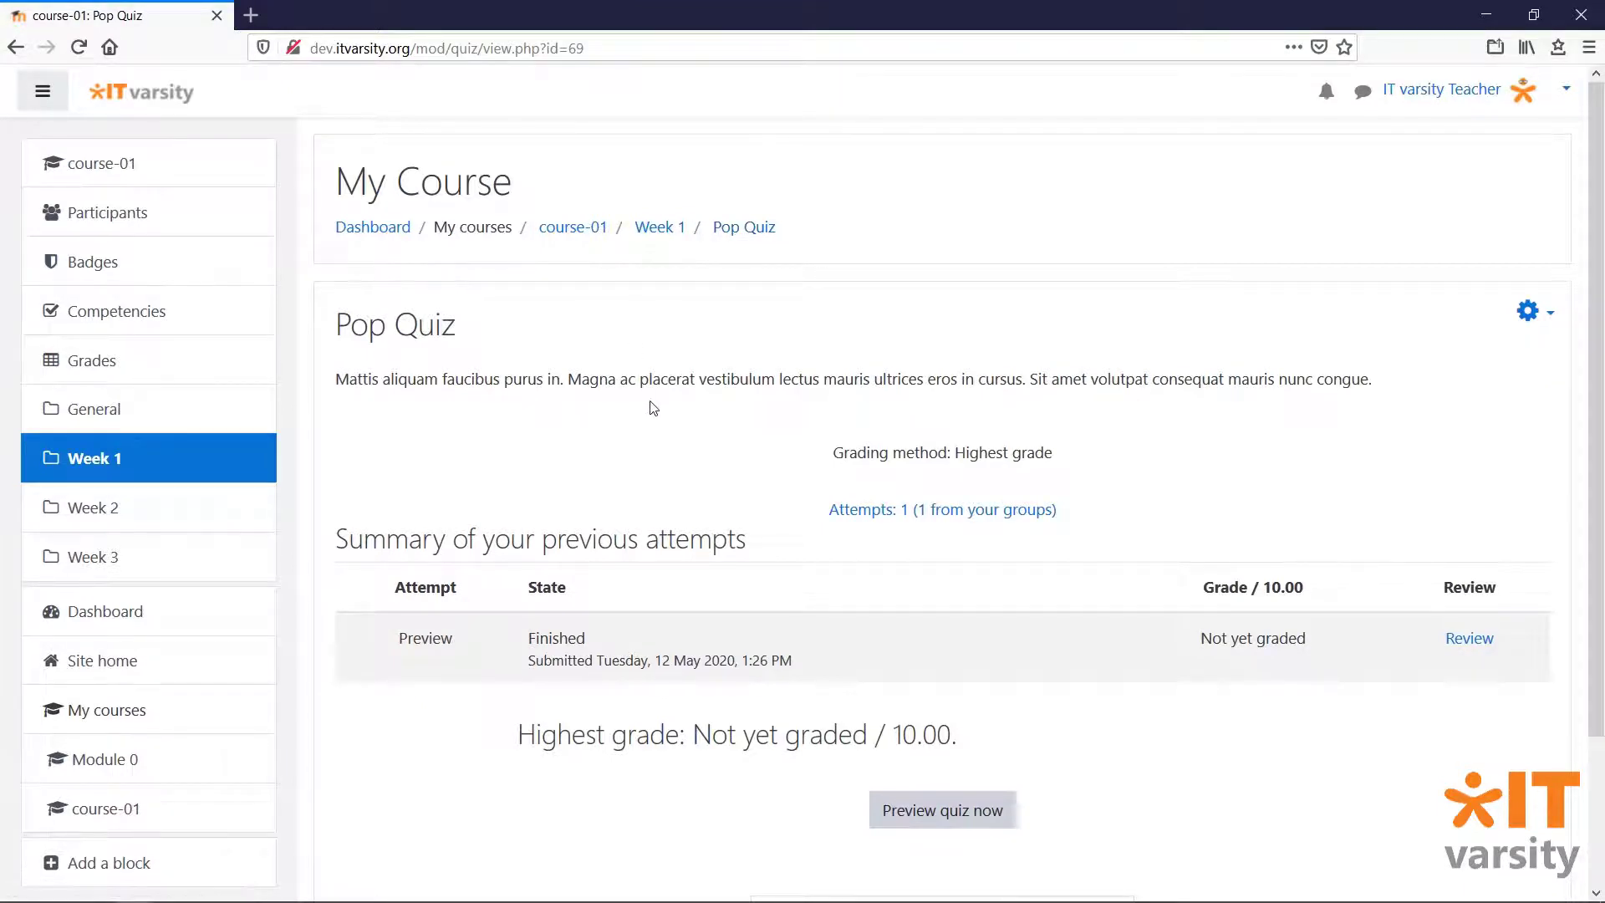
pyautogui.moveTo(1512, 332)
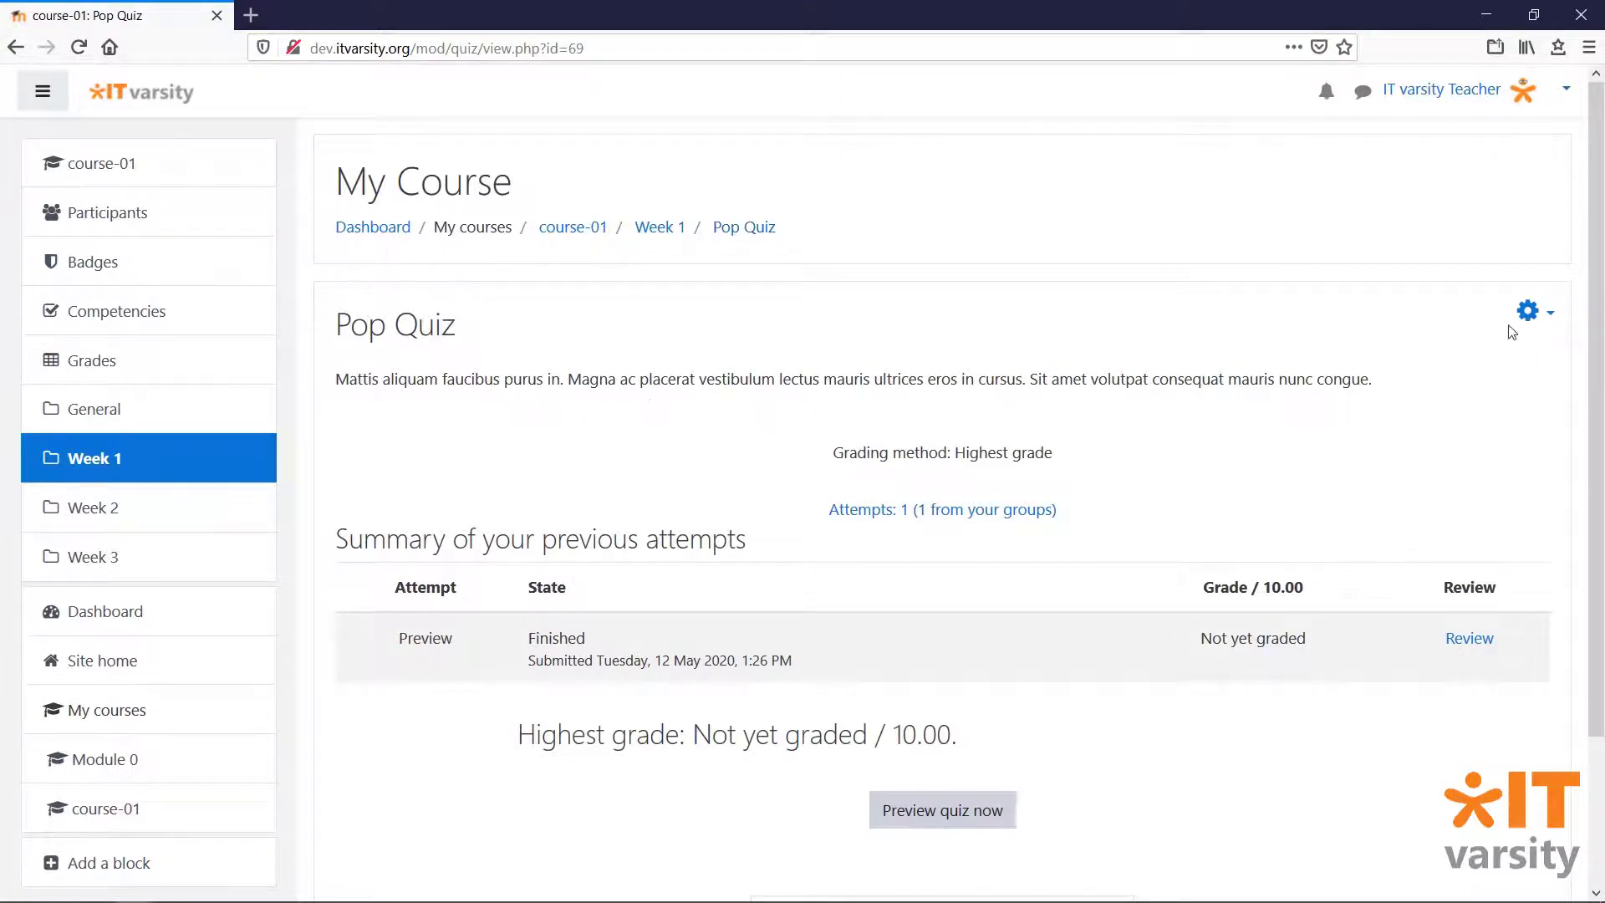
pyautogui.click(1527, 311)
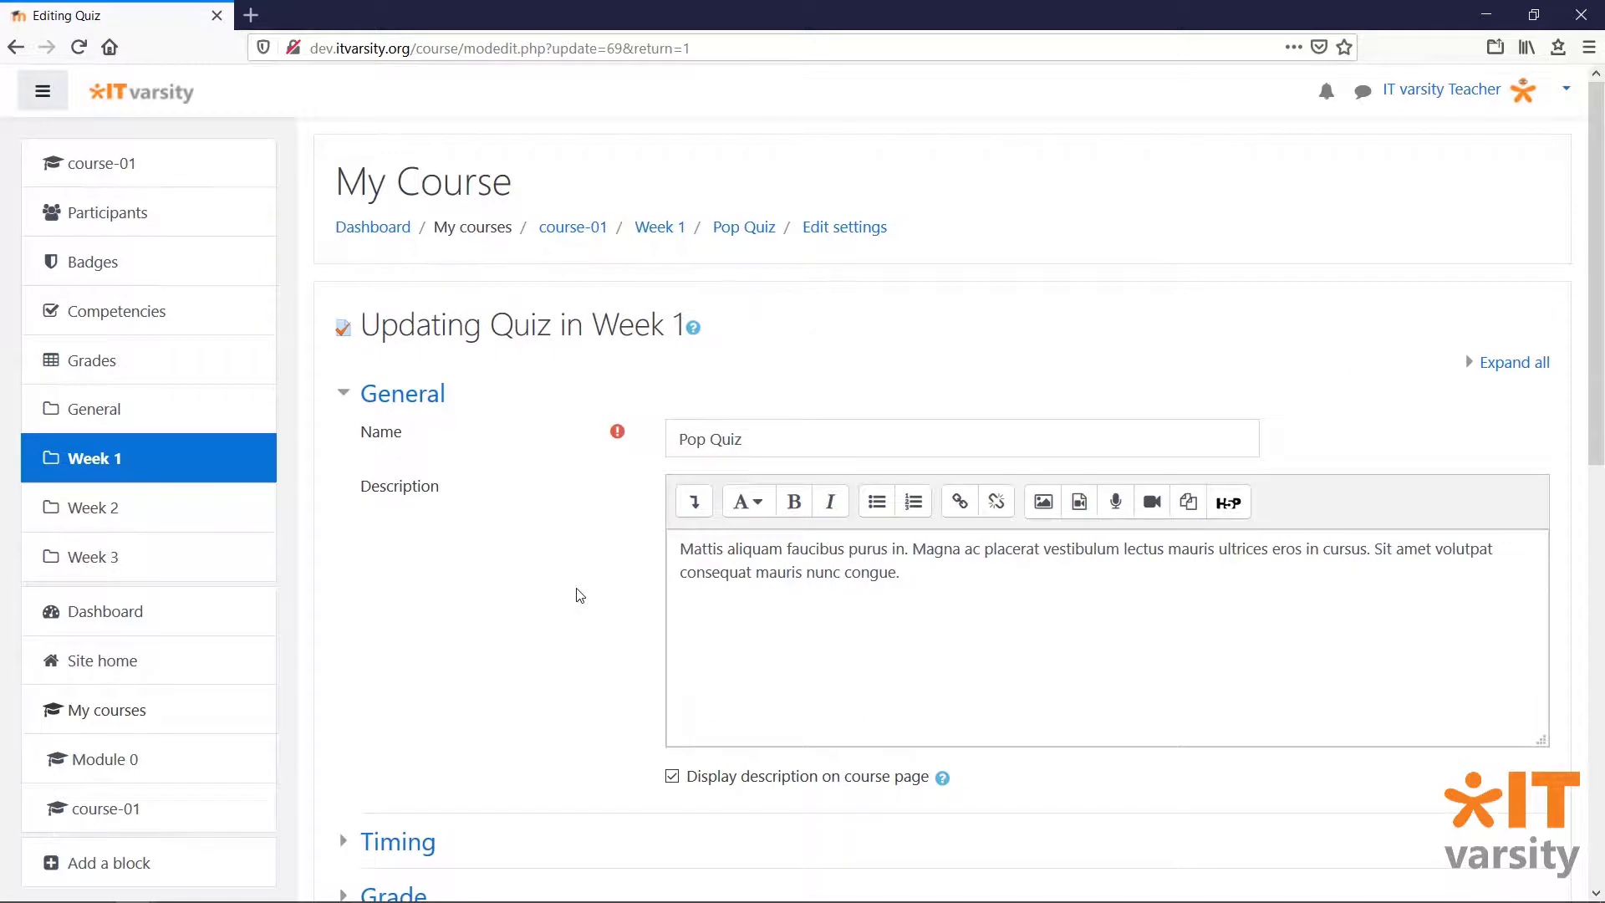
# - Expand the Grade section and set Grade to pass to 9
pyautogui.scroll(-3)
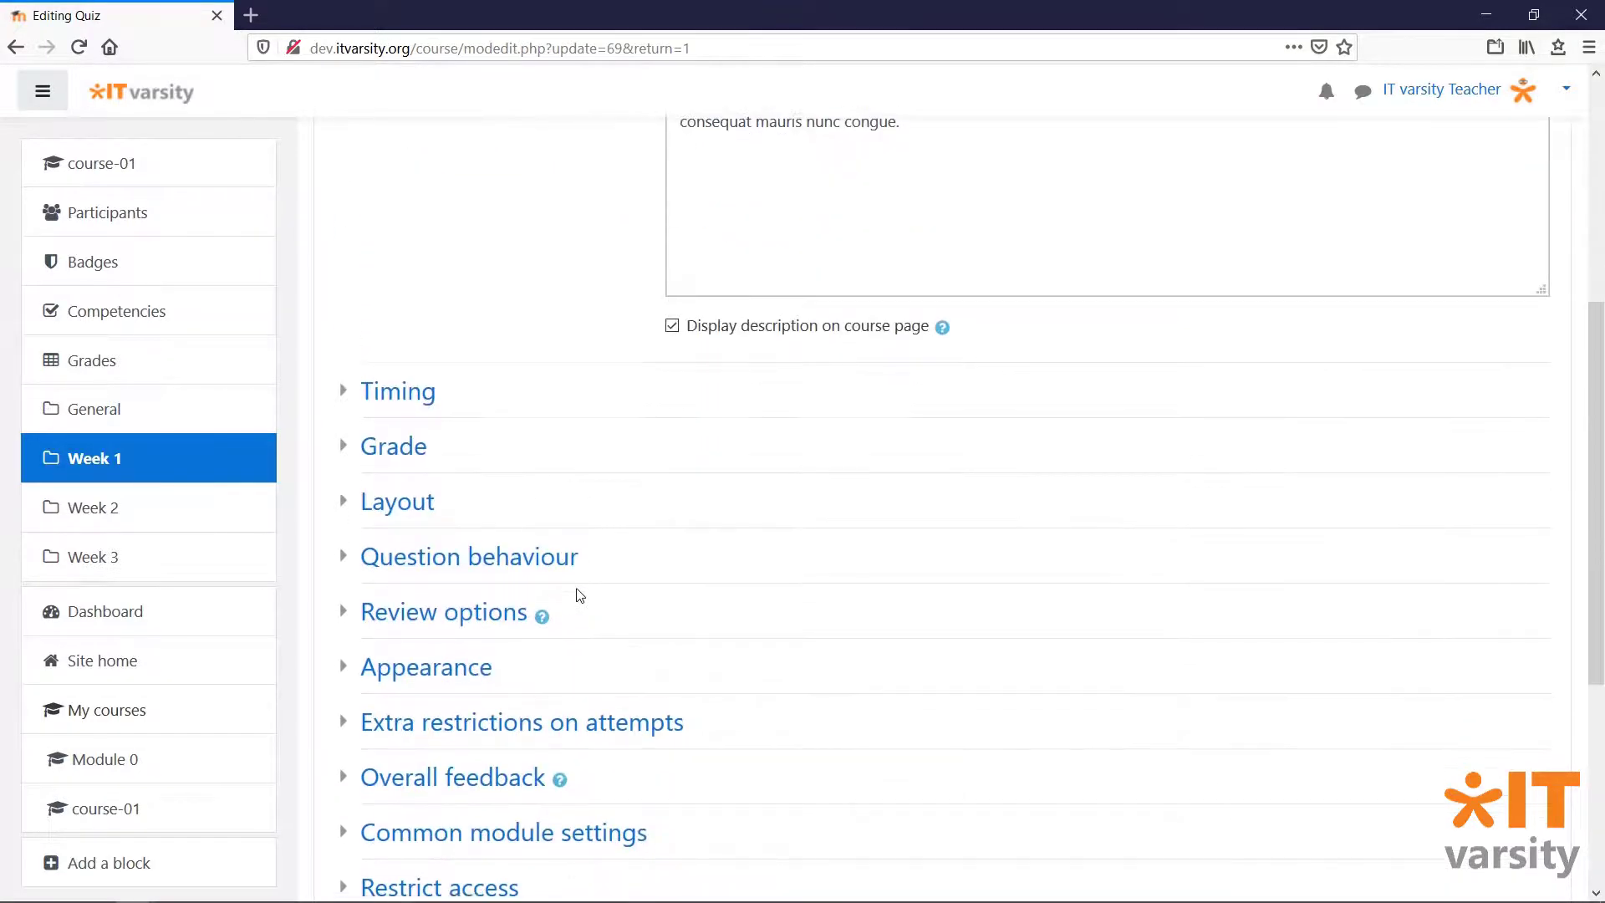
pyautogui.click(393, 445)
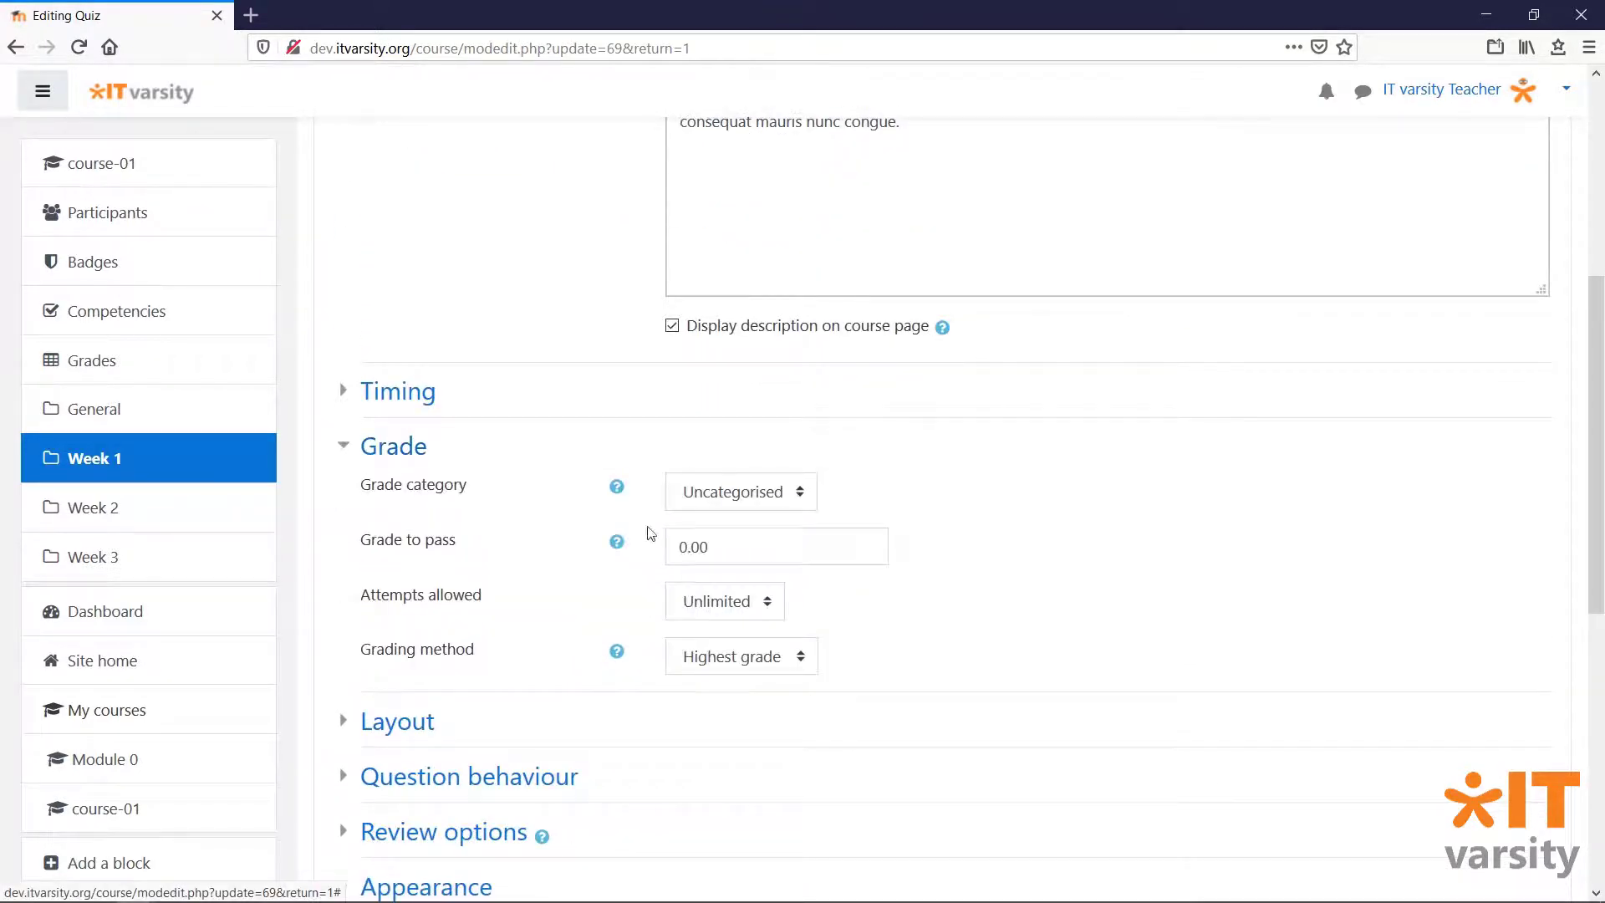
pyautogui.click(778, 545)
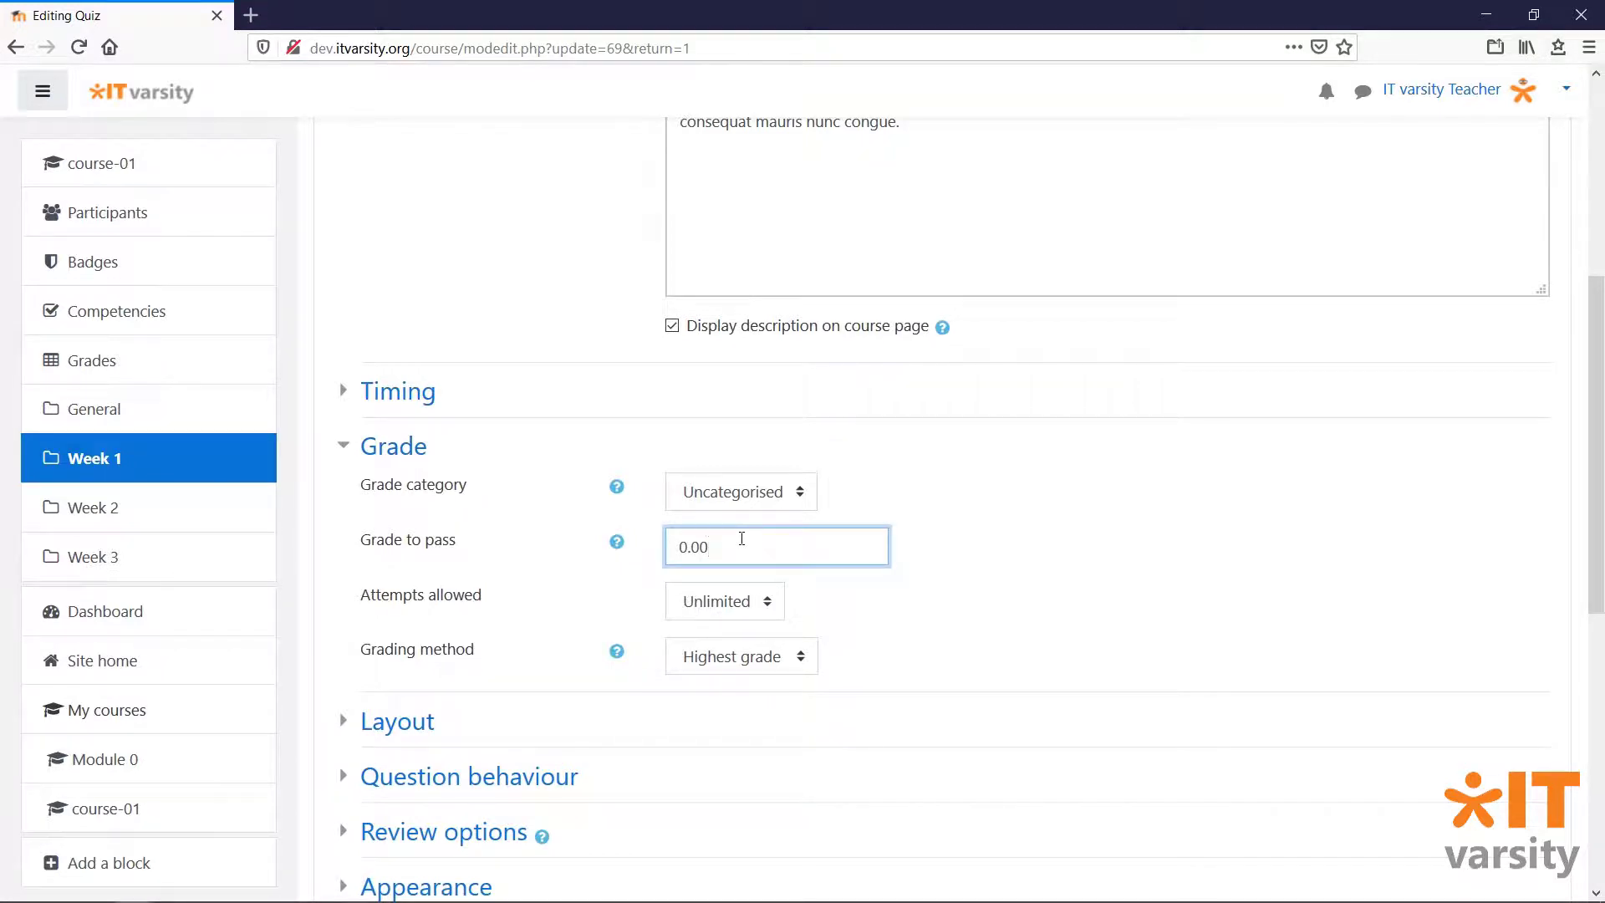
pyautogui.click(778, 546)
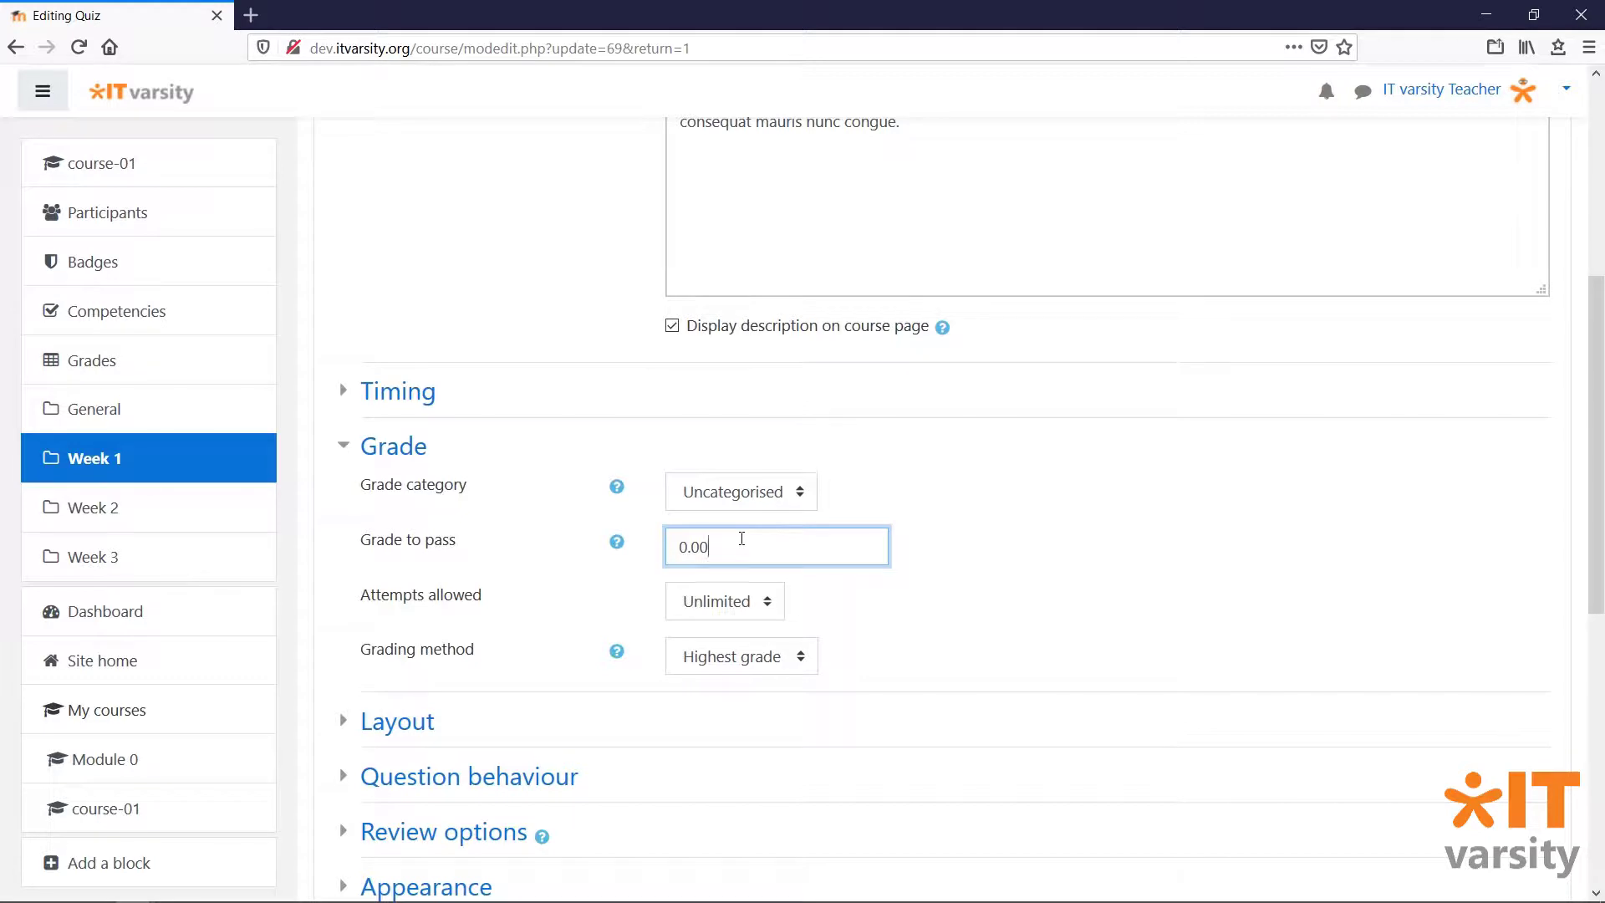
pyautogui.write('9')
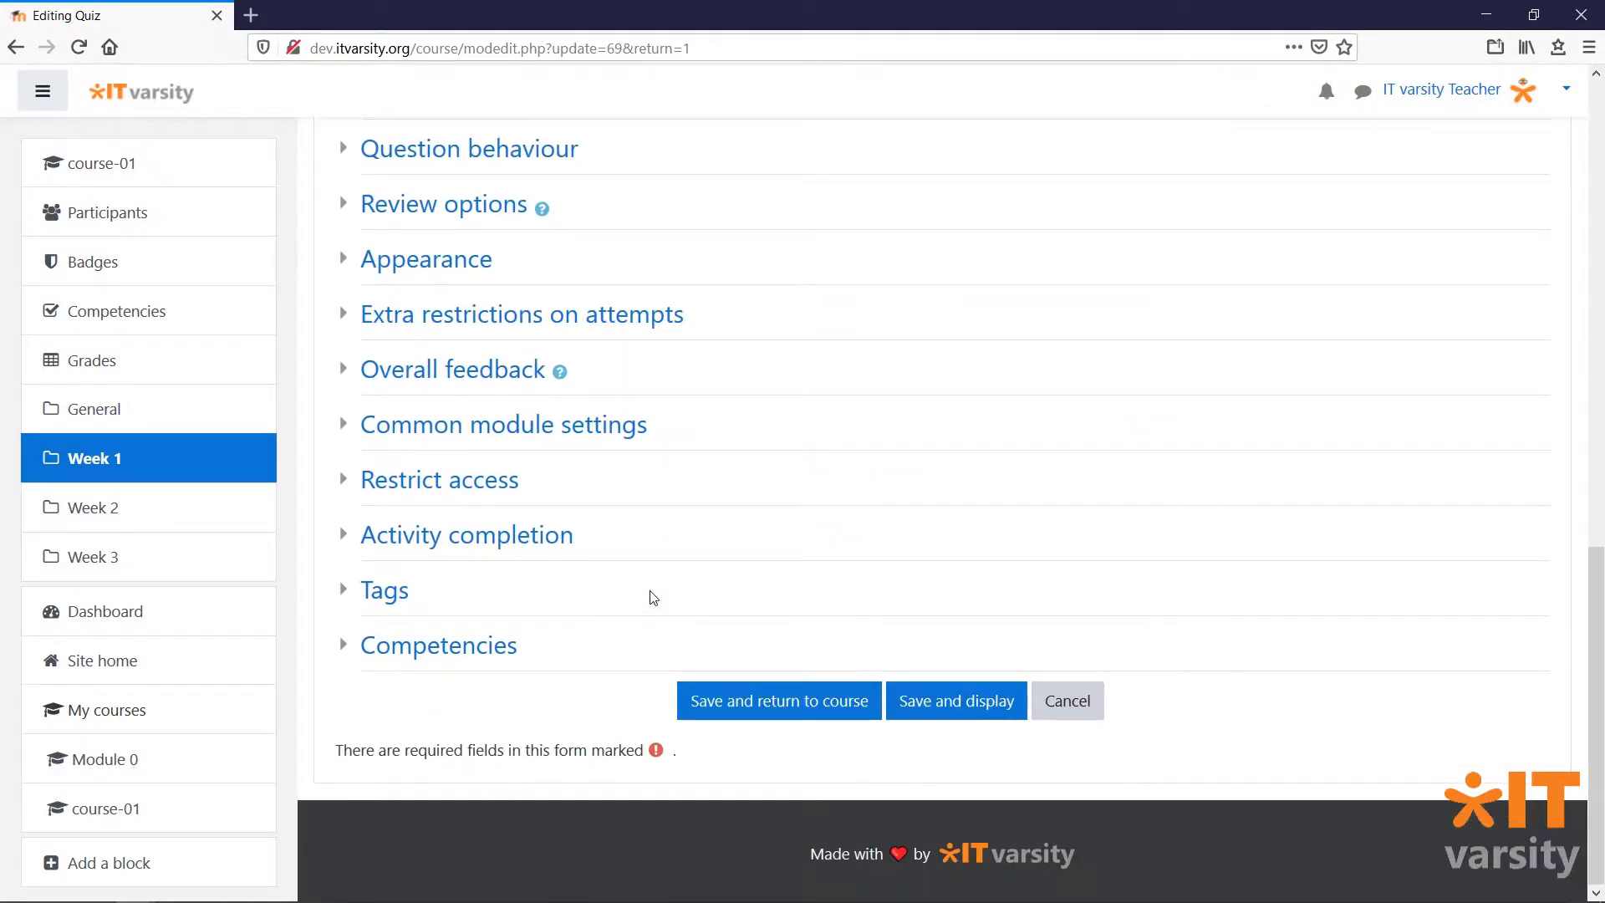
pyautogui.moveTo(467, 535)
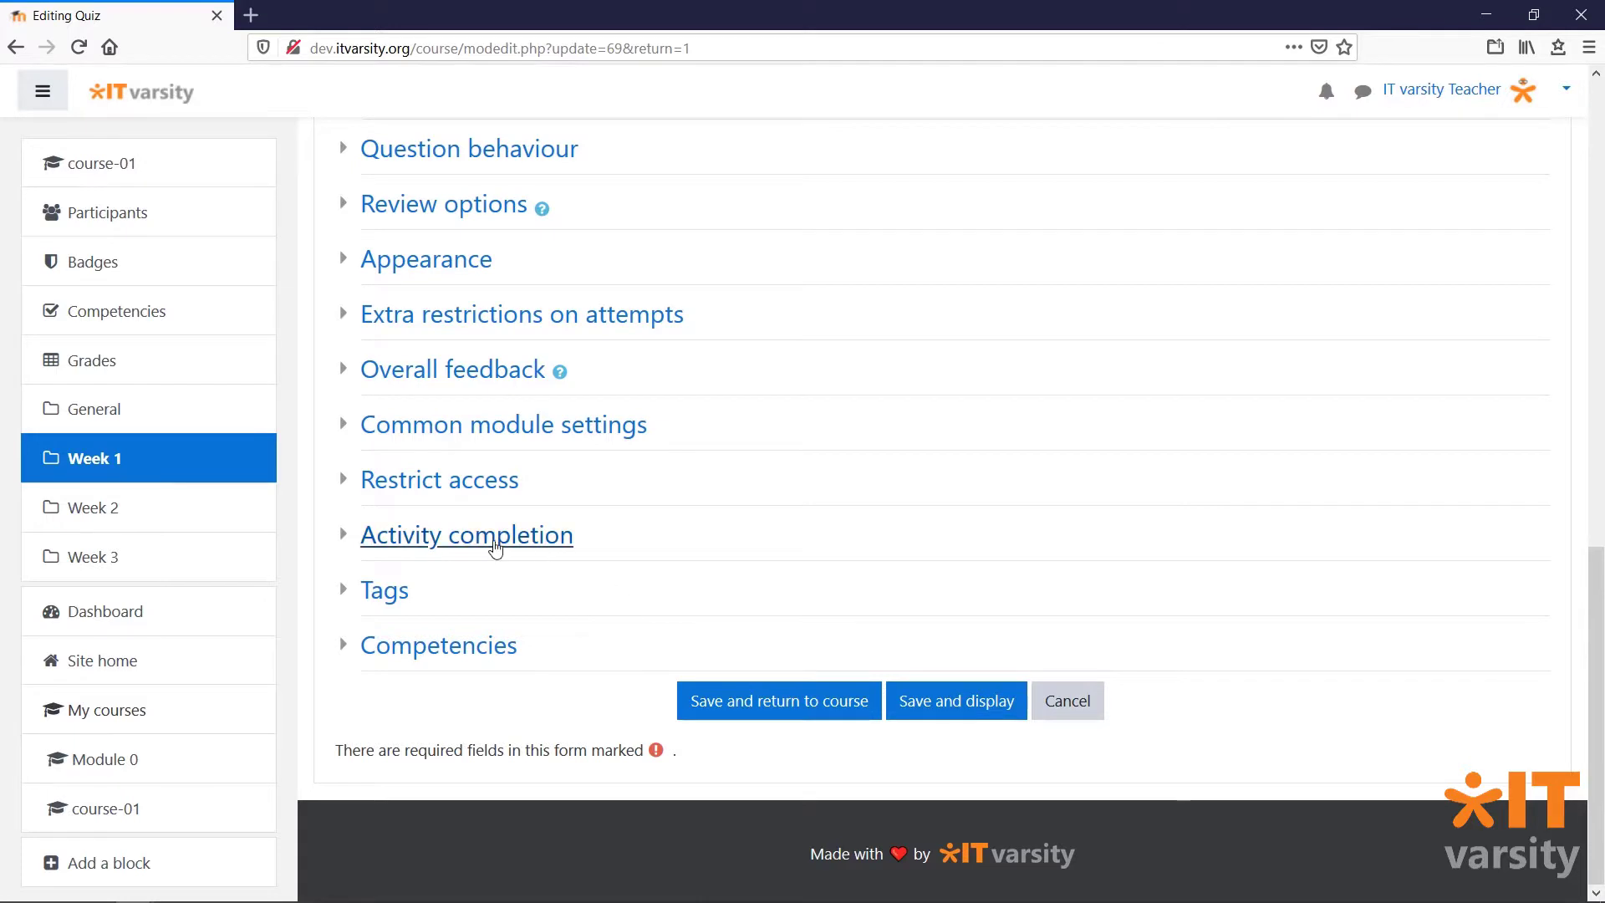
# - Set completion tracking to conditions met and require view, grade and passing grade
pyautogui.click(467, 535)
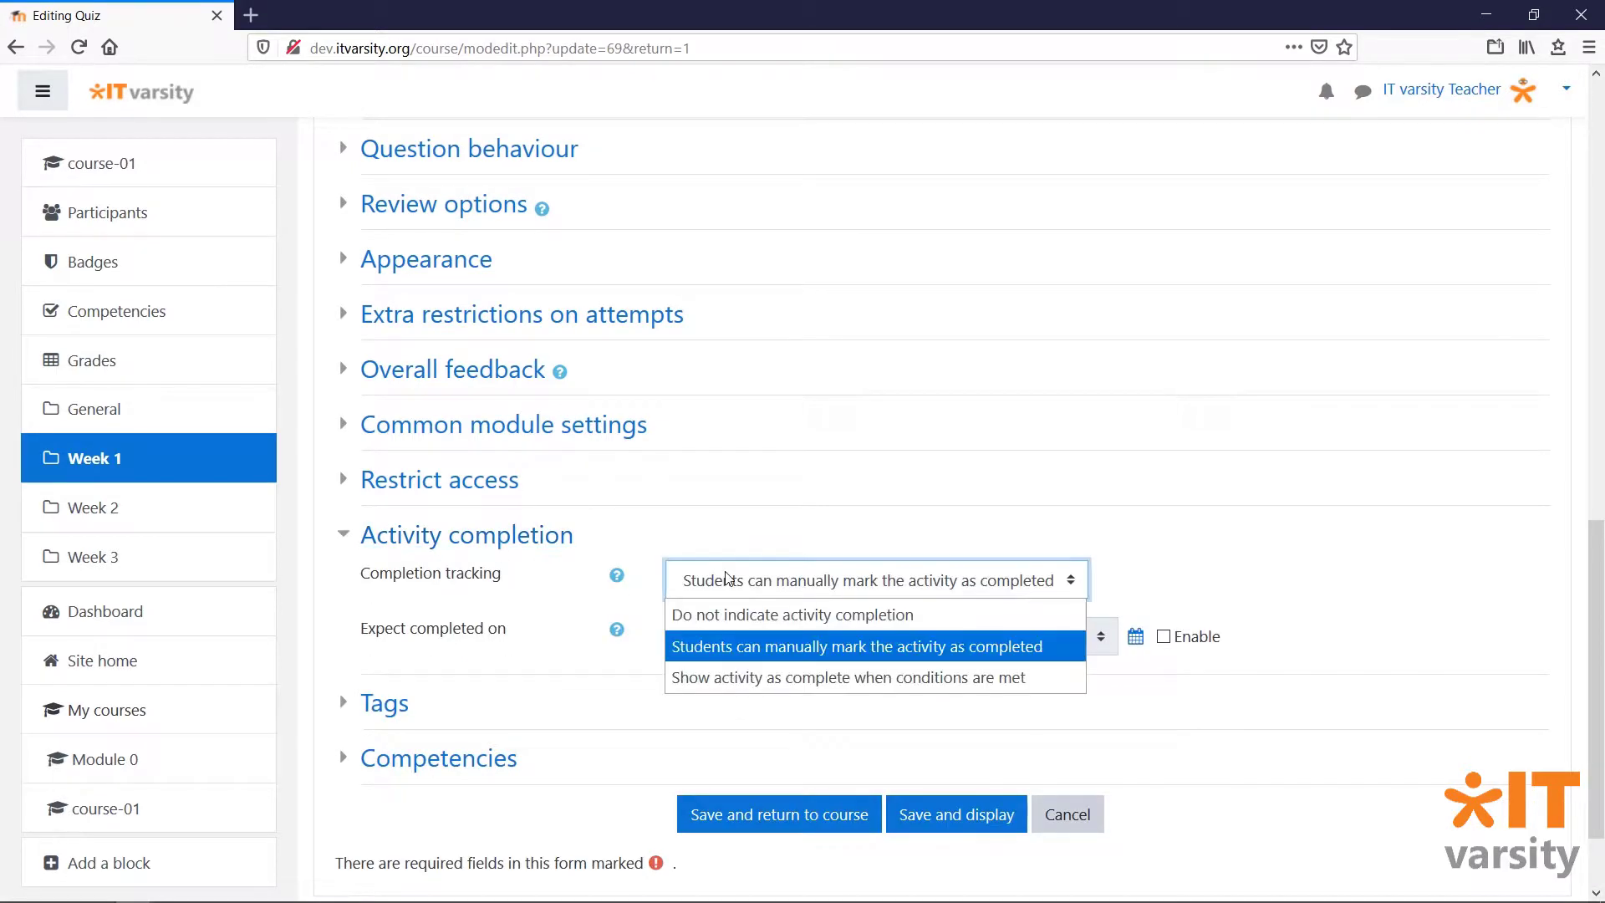
pyautogui.click(848, 677)
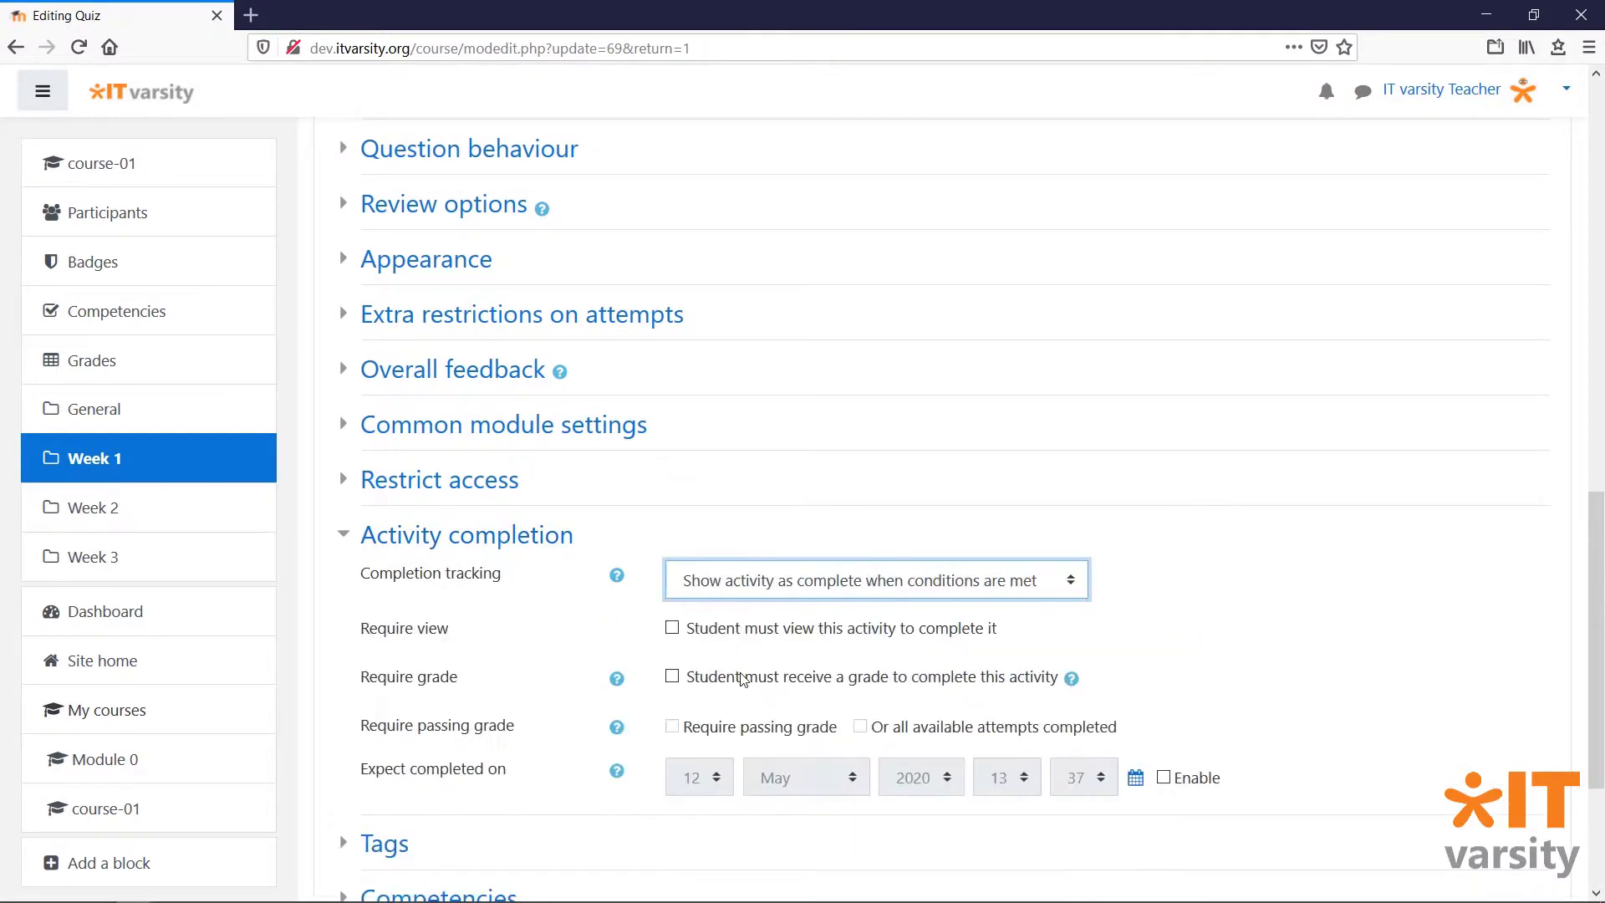
pyautogui.click(672, 627)
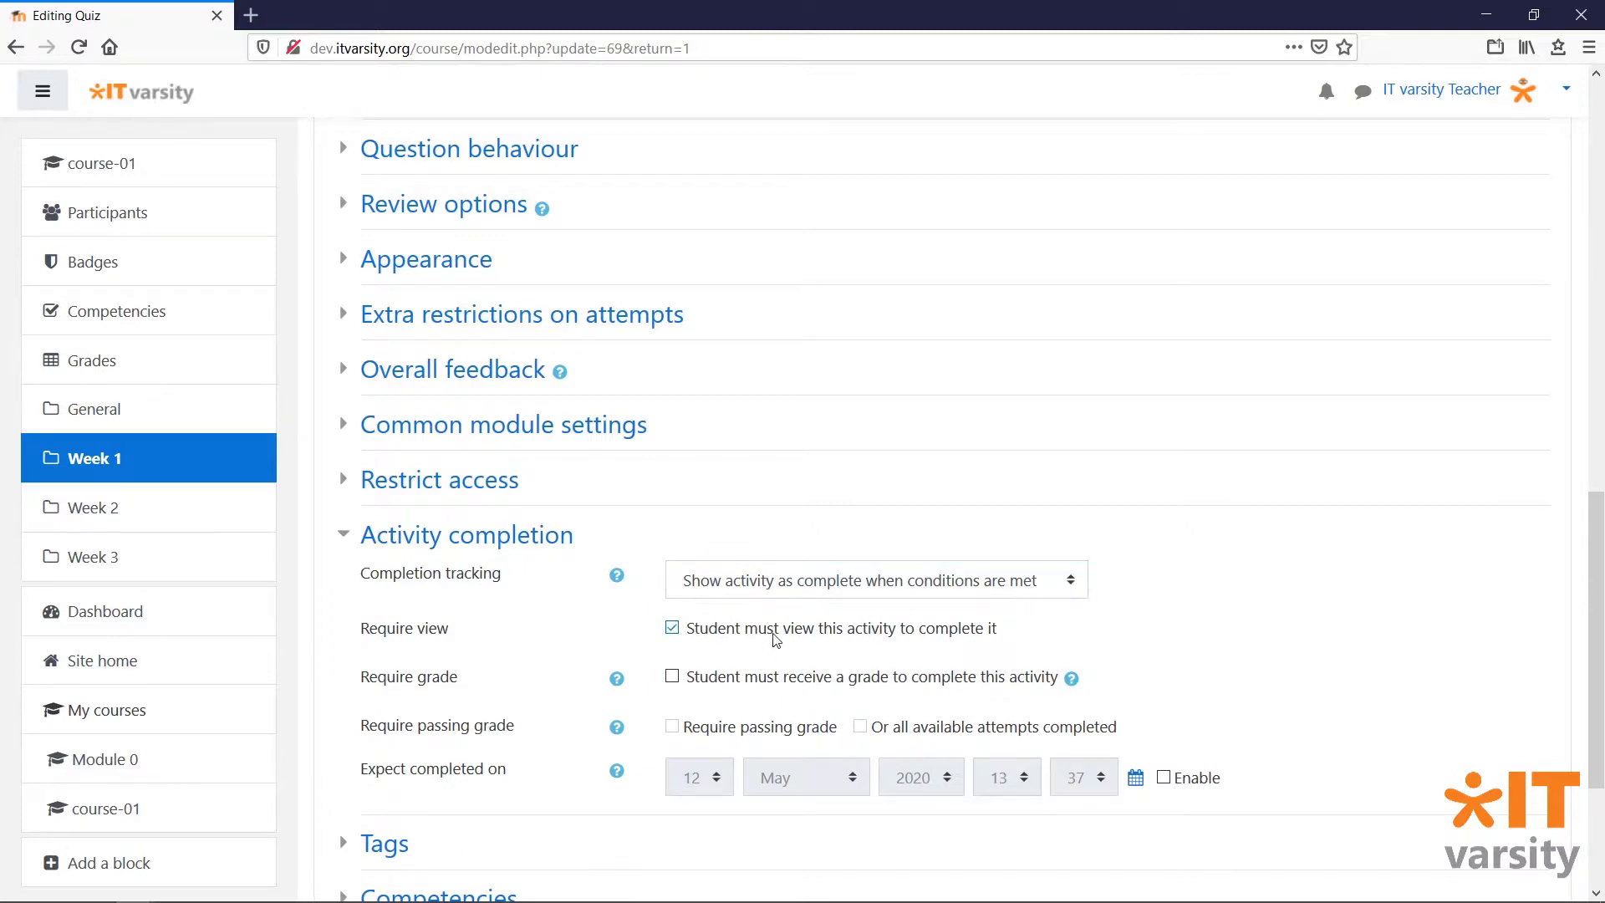
pyautogui.click(672, 676)
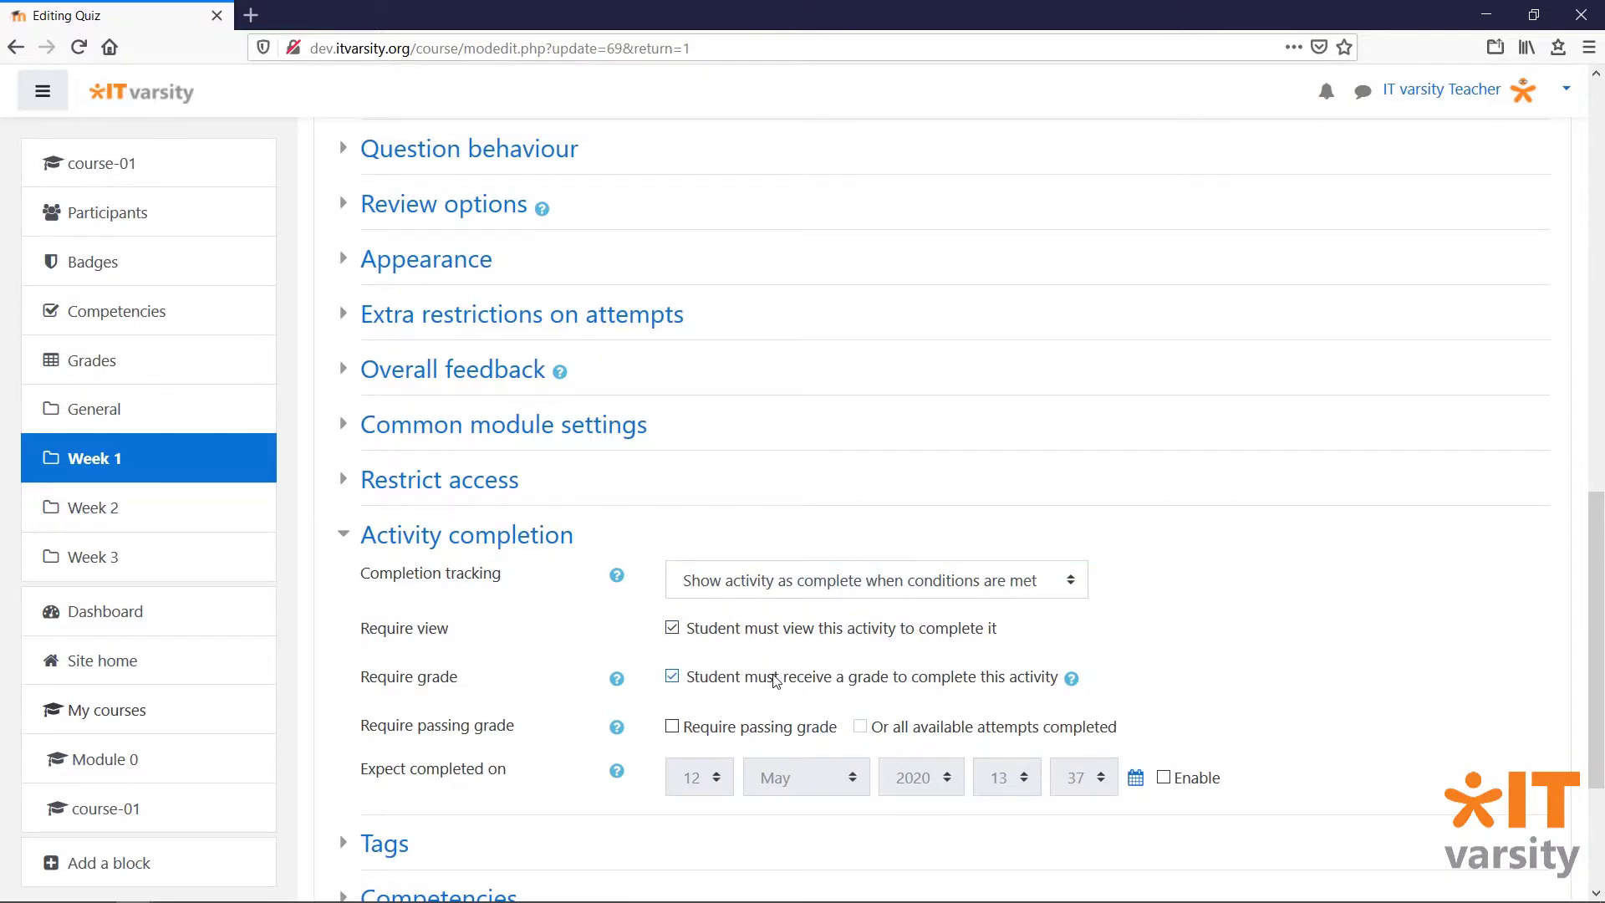
pyautogui.click(672, 726)
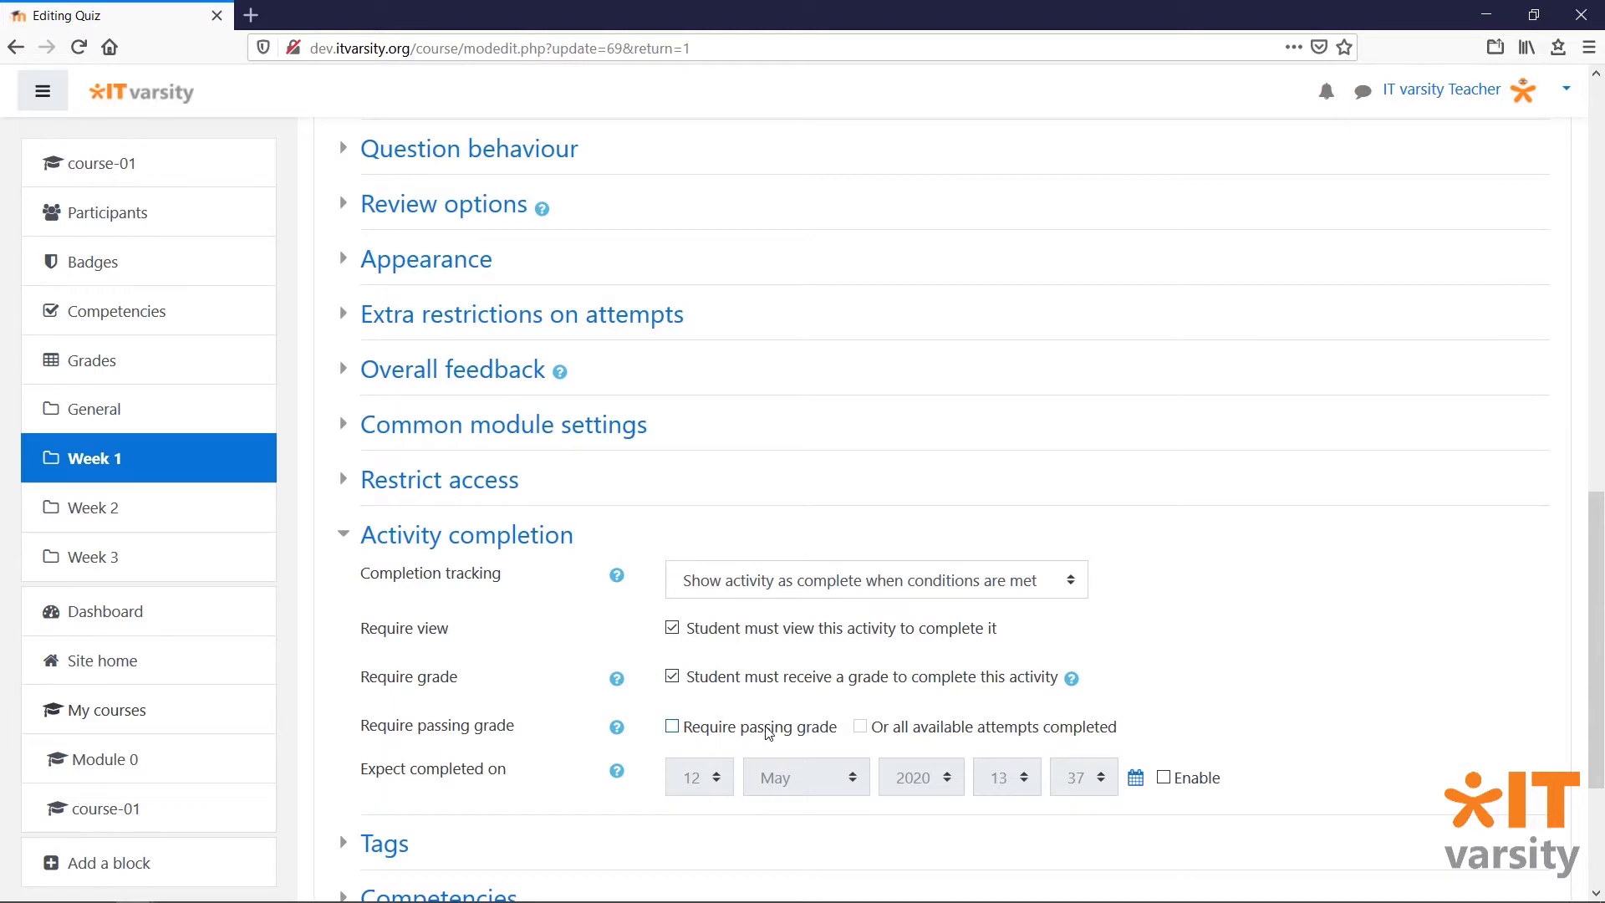
pyautogui.click(672, 728)
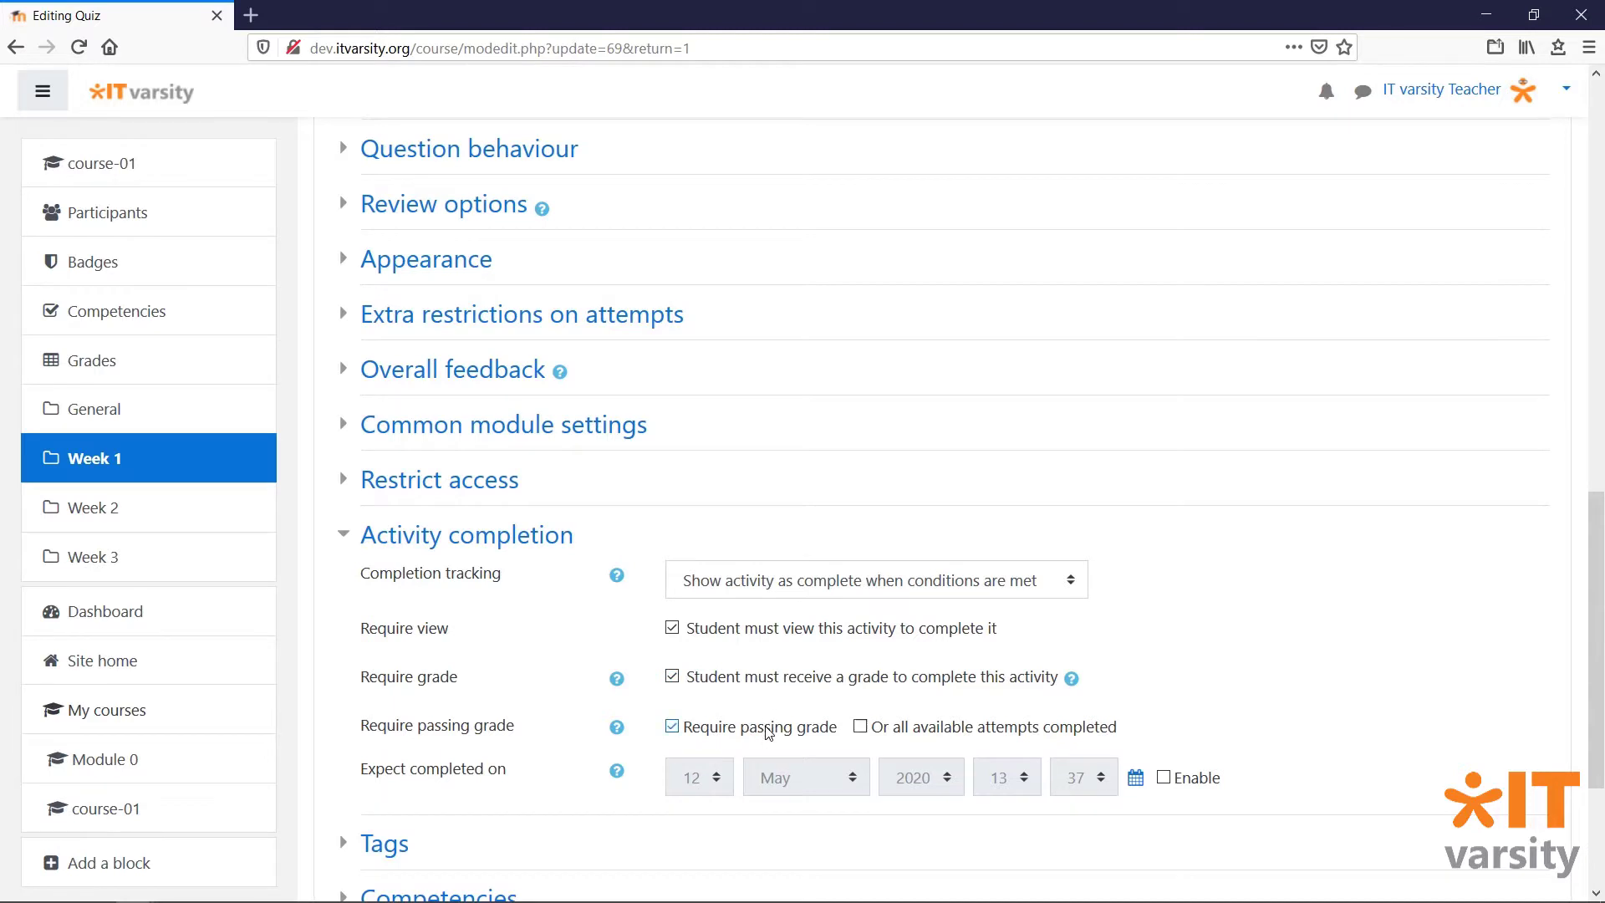